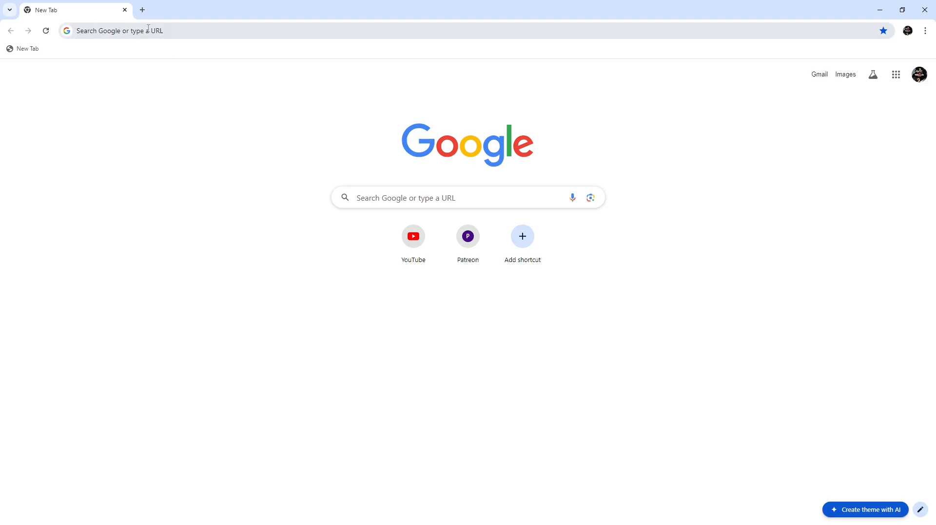
Search Google for tes3mp and open the official tes3mp.com site from the results
type("tes3mp")
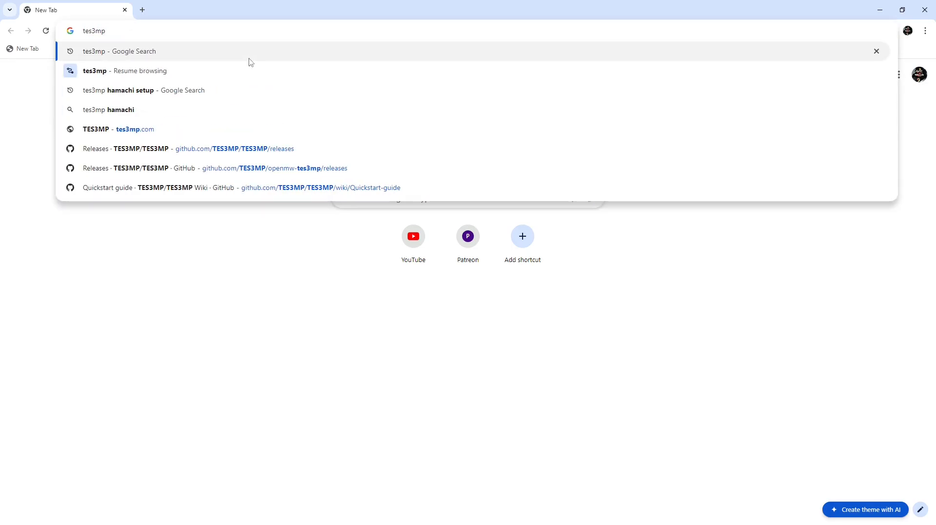
left_click(119, 51)
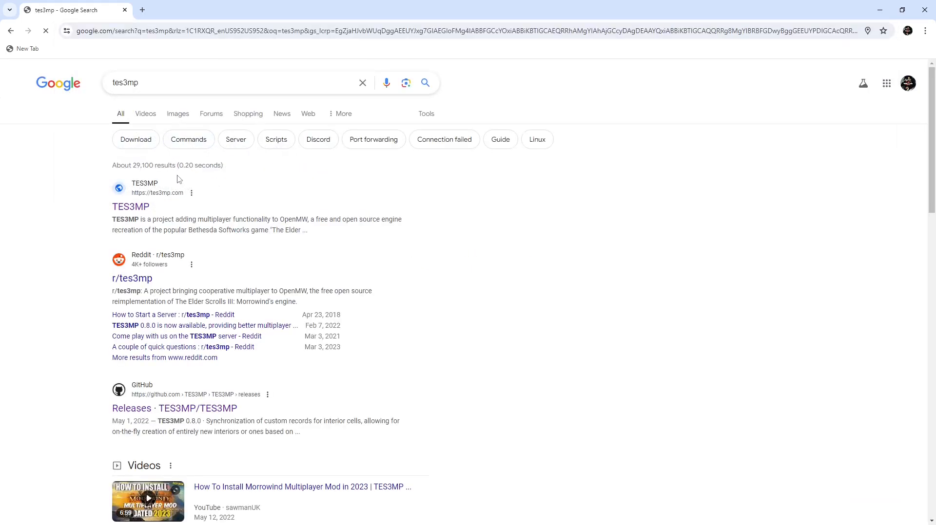
mouse_move(130, 206)
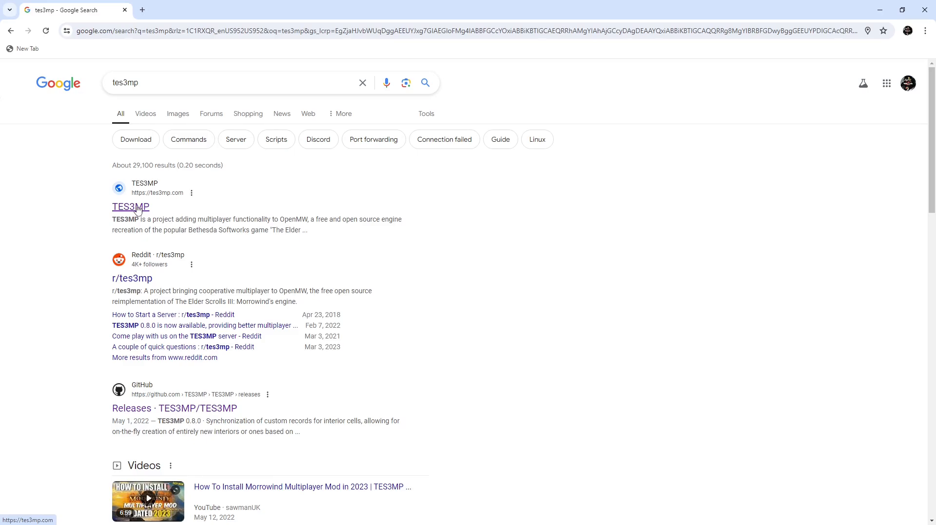
left_click(130, 207)
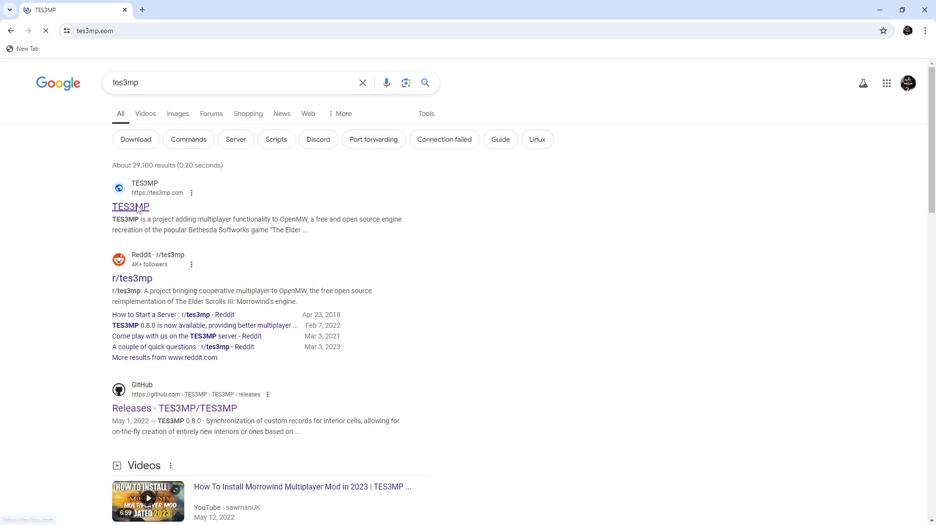
left_click(130, 207)
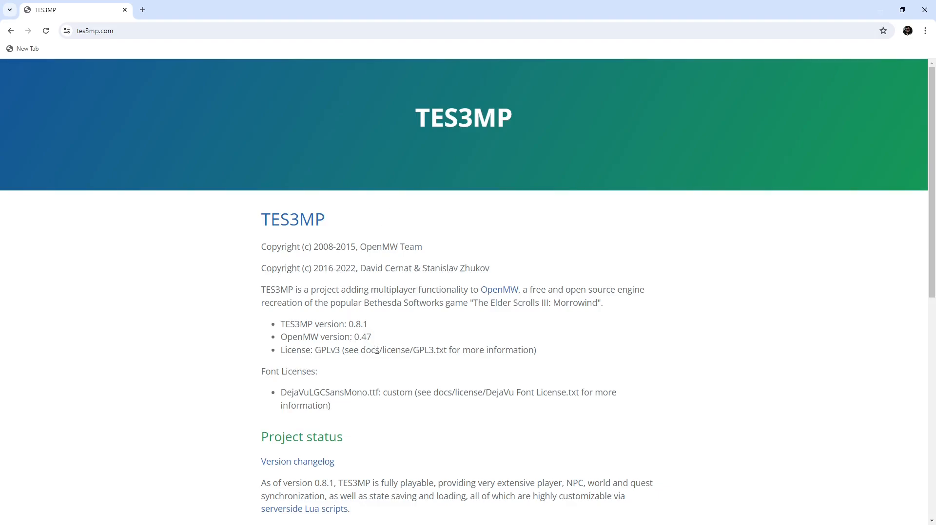
scroll("down", 3)
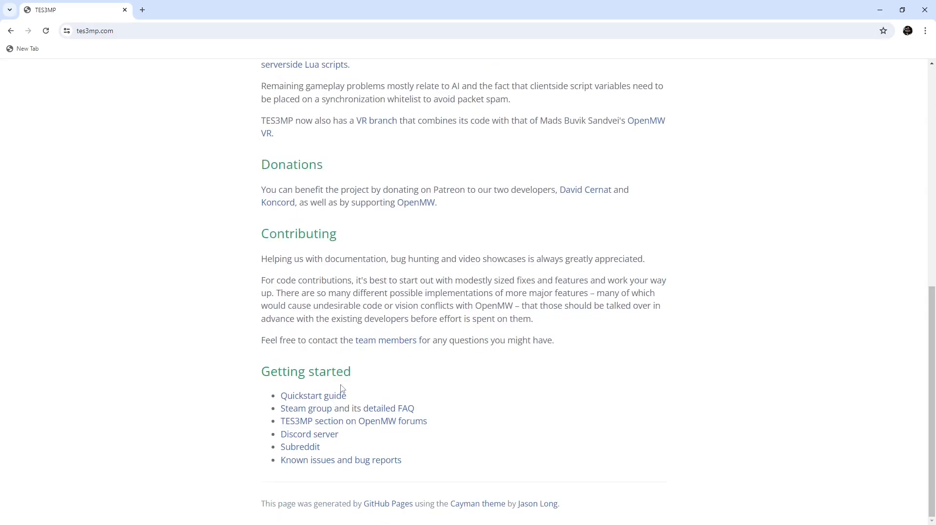
scroll("up", 3)
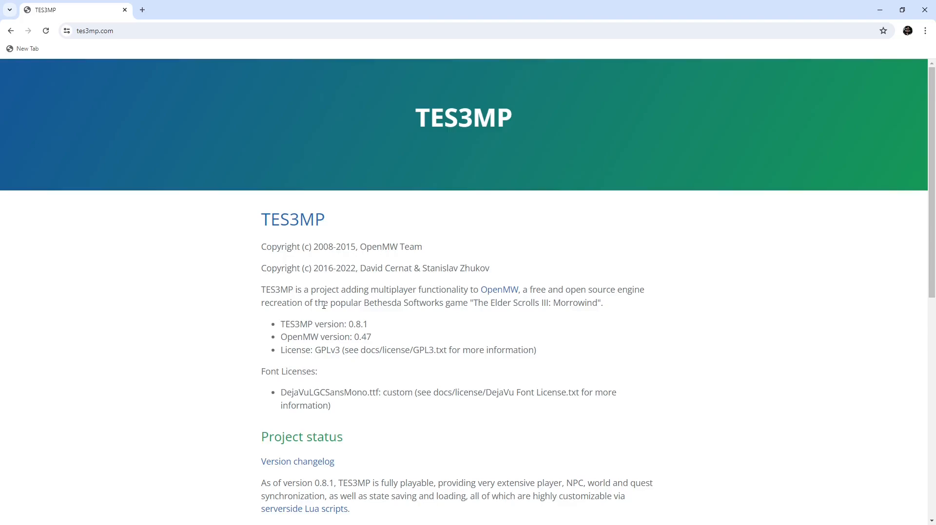
scroll("down", 3)
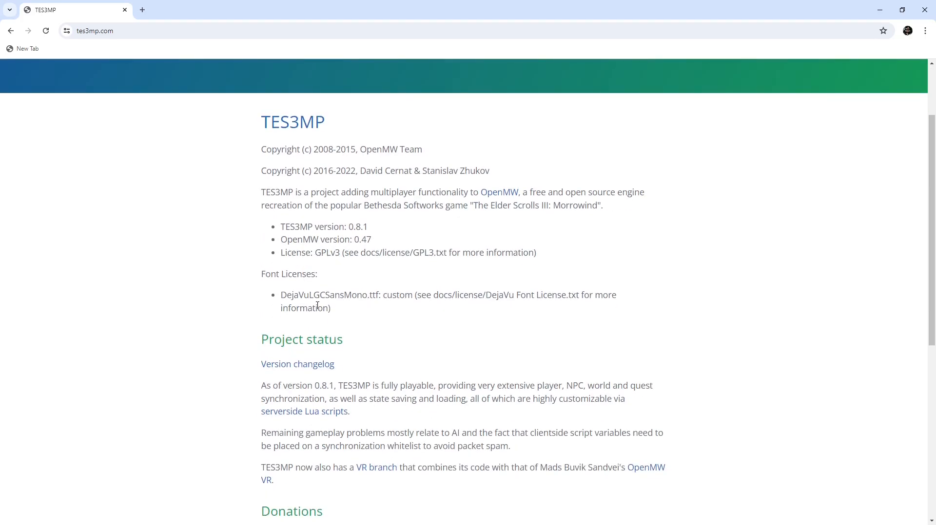
scroll("down", 3)
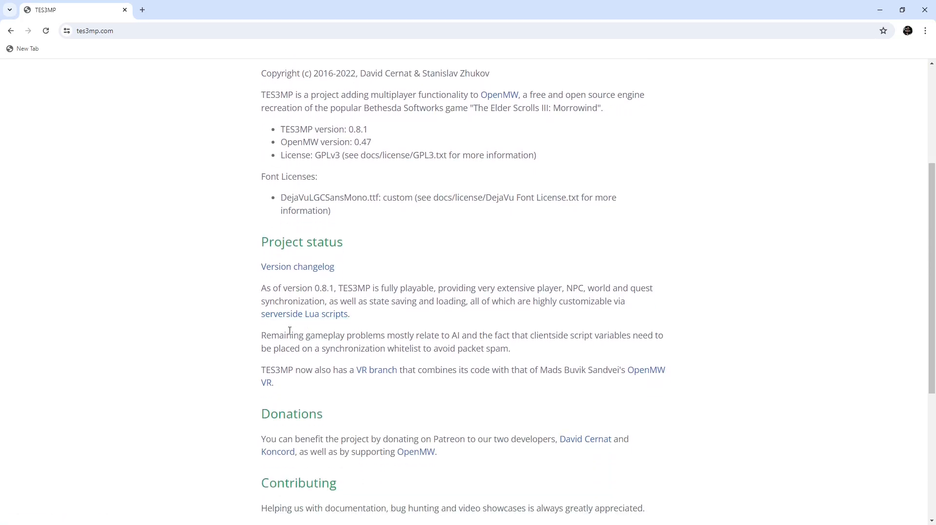
scroll("down", 3)
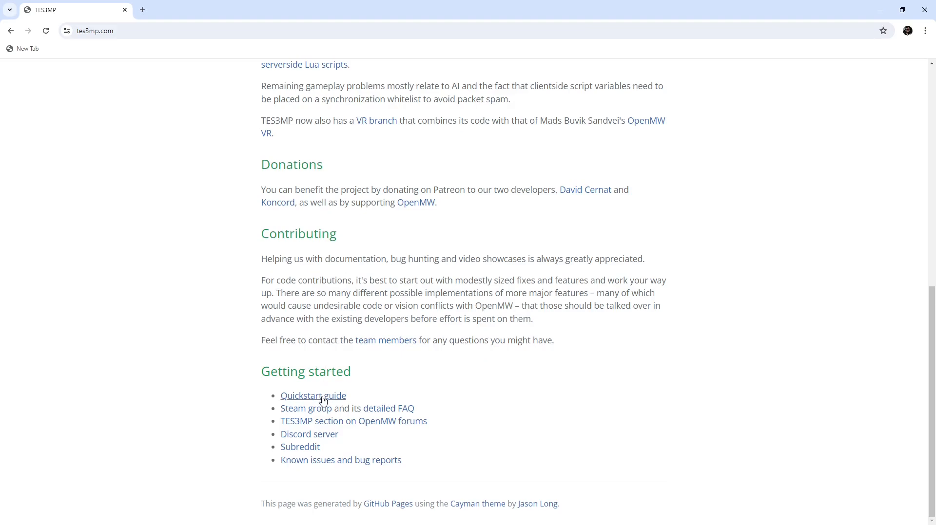
Open the Quickstart guide wiki page linked under Getting started
left_click(313, 396)
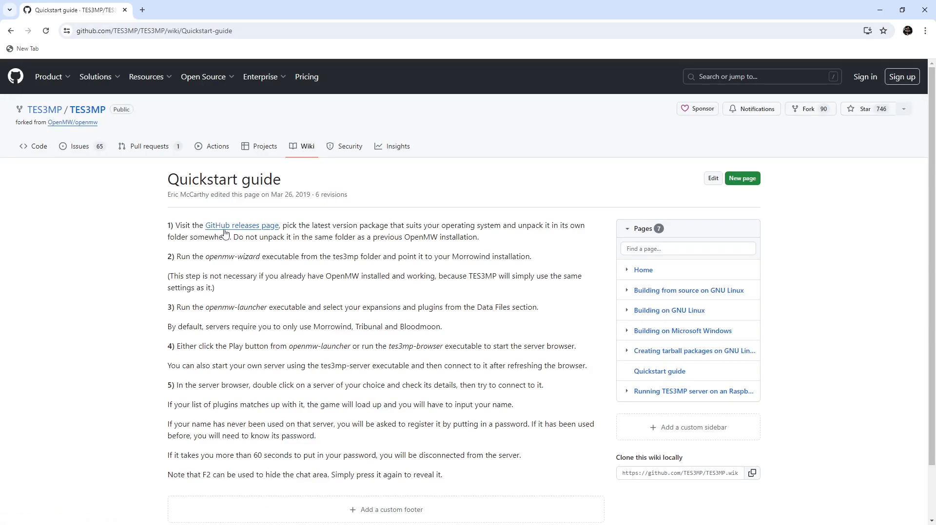
mouse_move(241, 226)
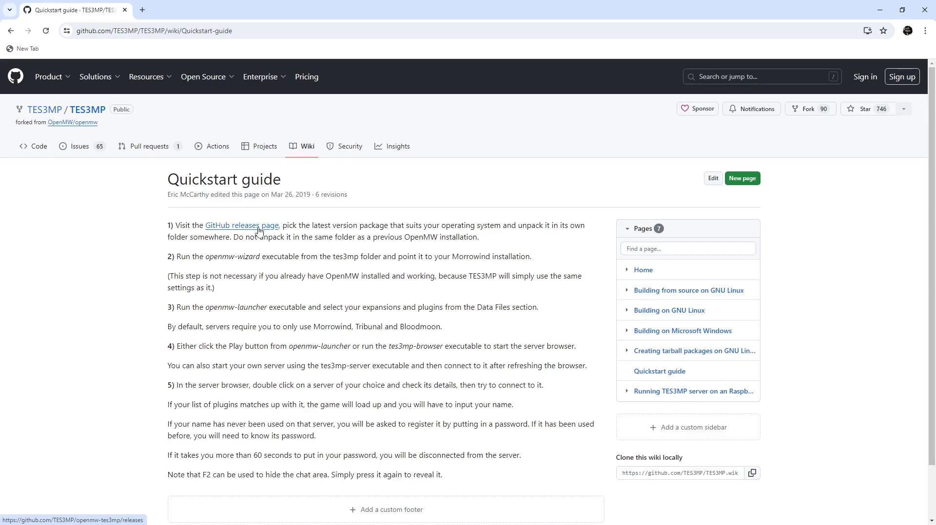
mouse_move(252, 229)
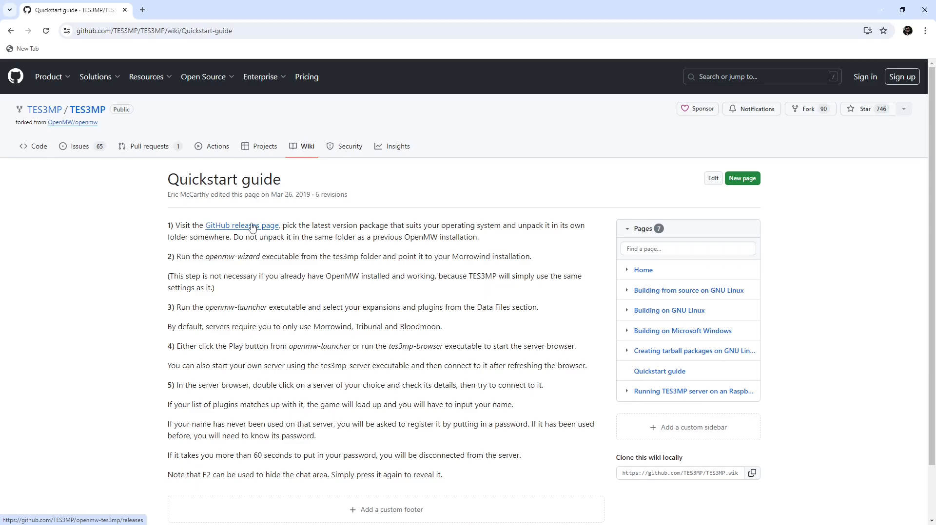
Open the TES3MP releases page and scroll down to version 0.8.1
left_click(242, 226)
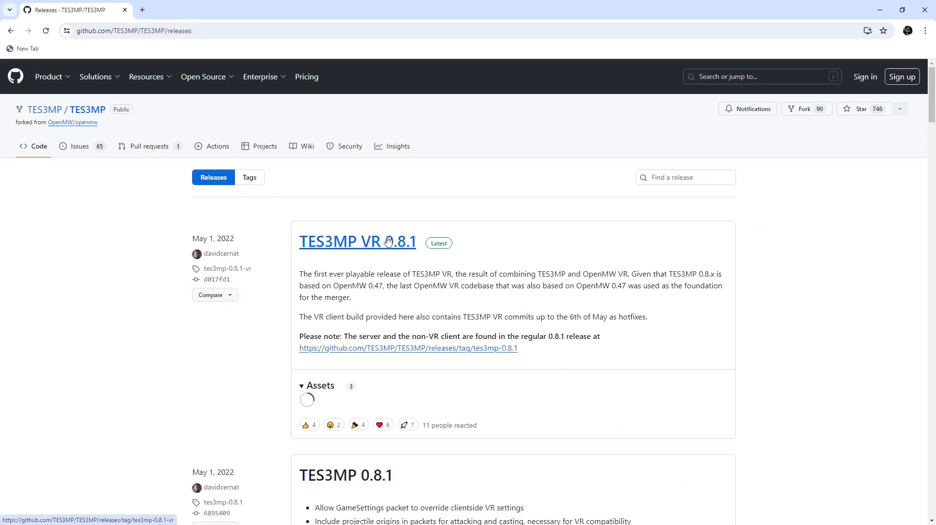
scroll("down", 3)
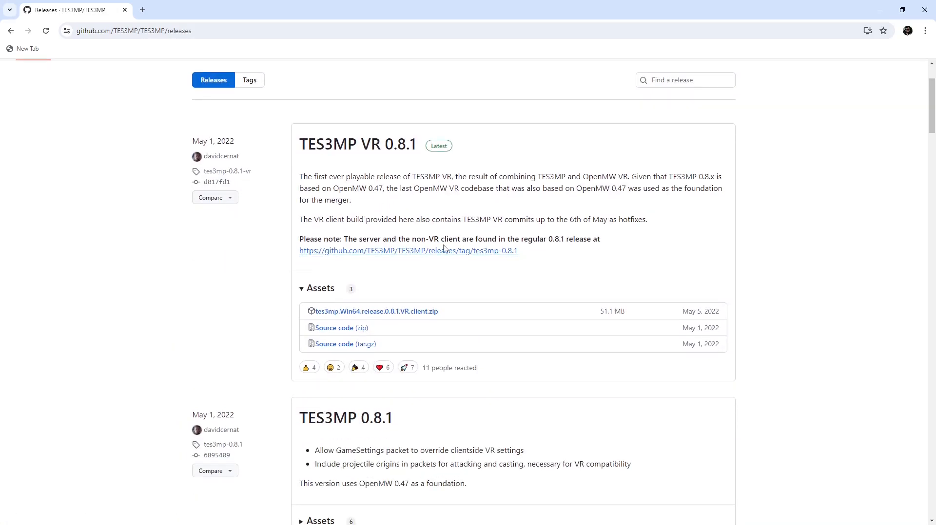
mouse_move(356, 145)
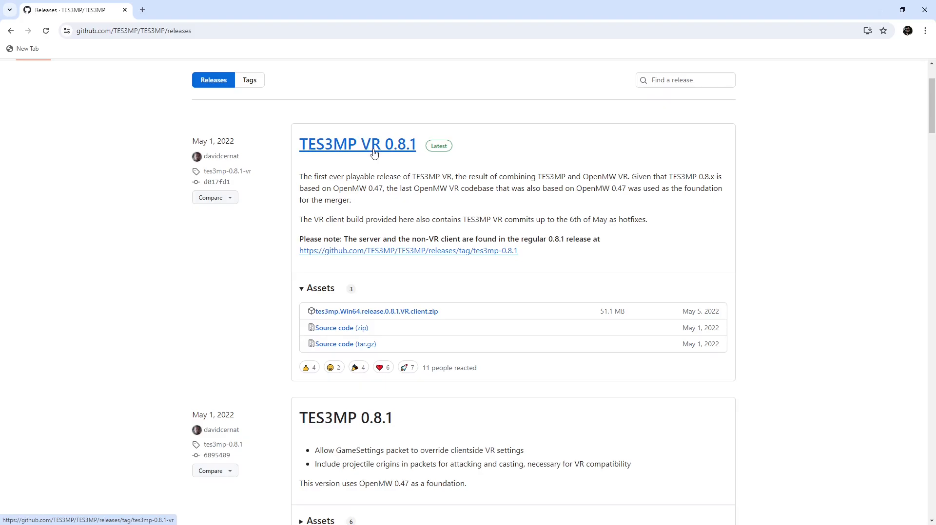
mouse_move(396, 156)
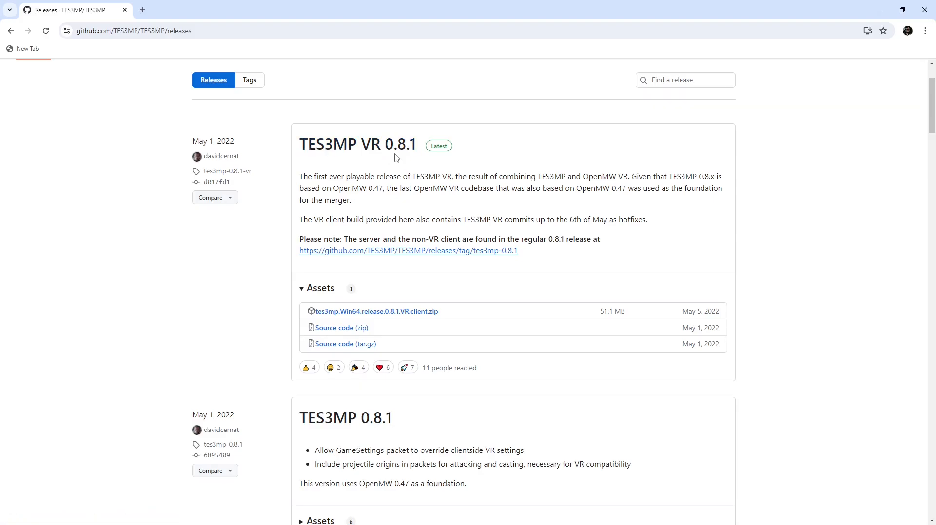
mouse_move(385, 172)
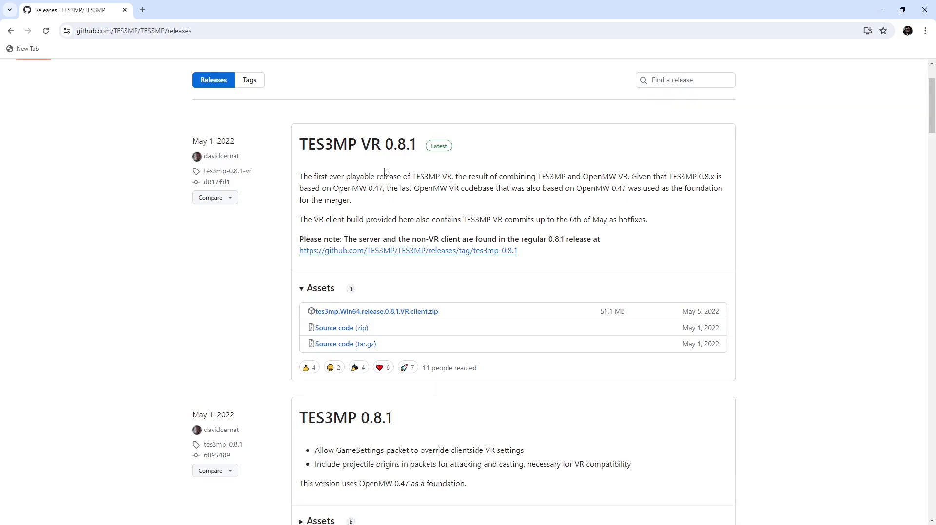
scroll("down", 3)
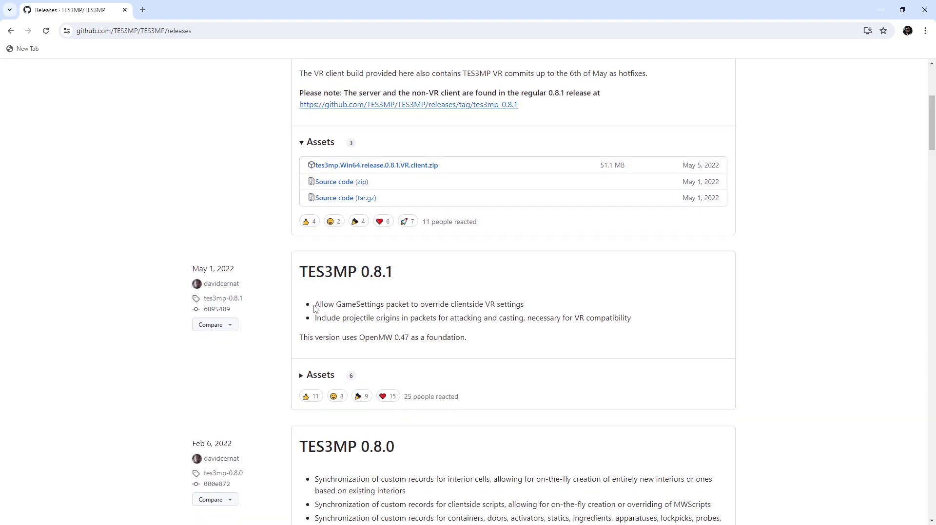
scroll("down", 3)
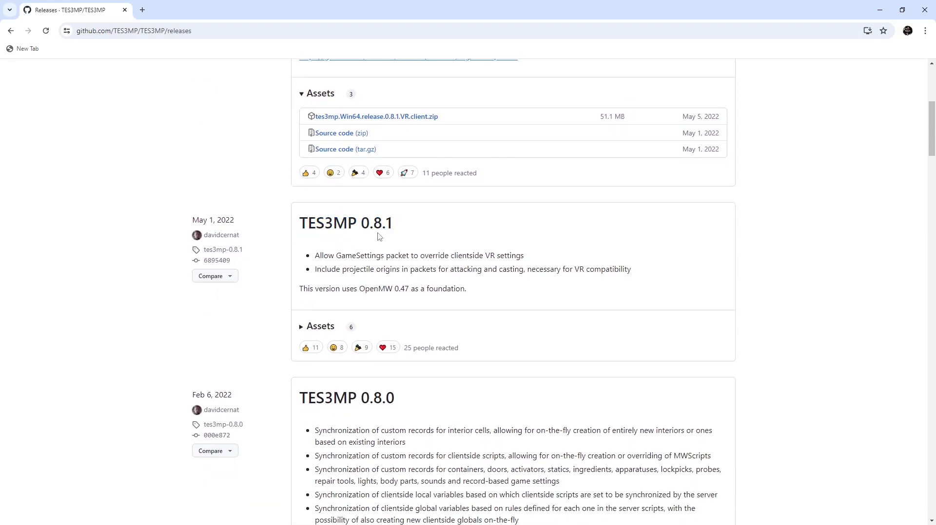
mouse_move(321, 326)
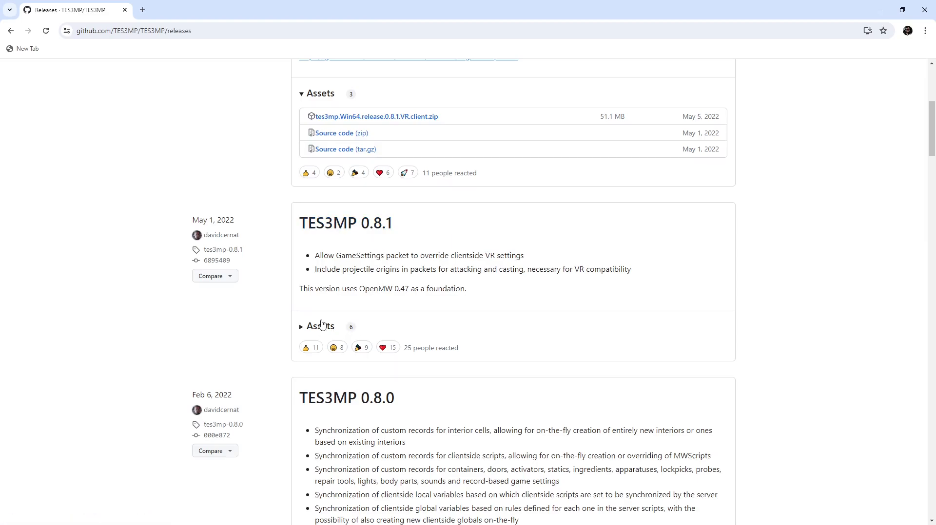
Expand the 0.8.1 assets, download tes3mp.Win64.release.0.8.1.zip, and check recent downloads
left_click(321, 326)
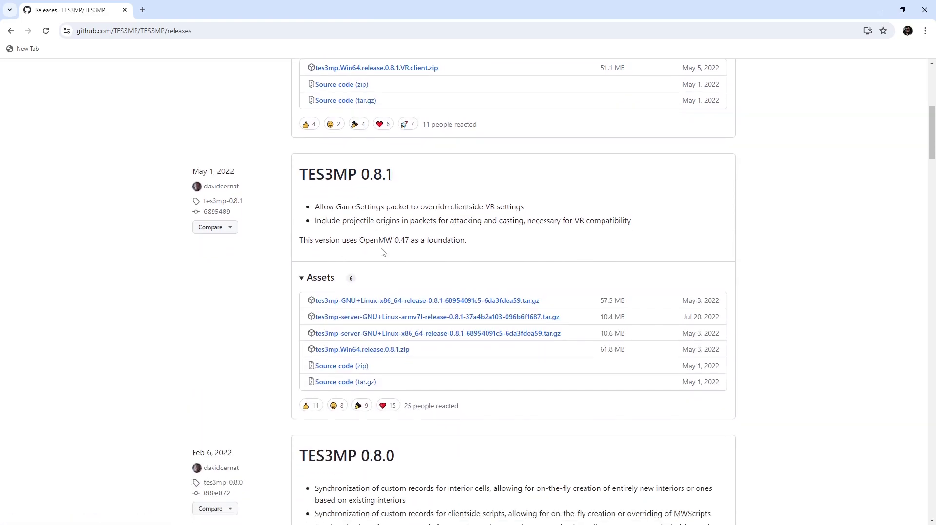
mouse_move(433, 353)
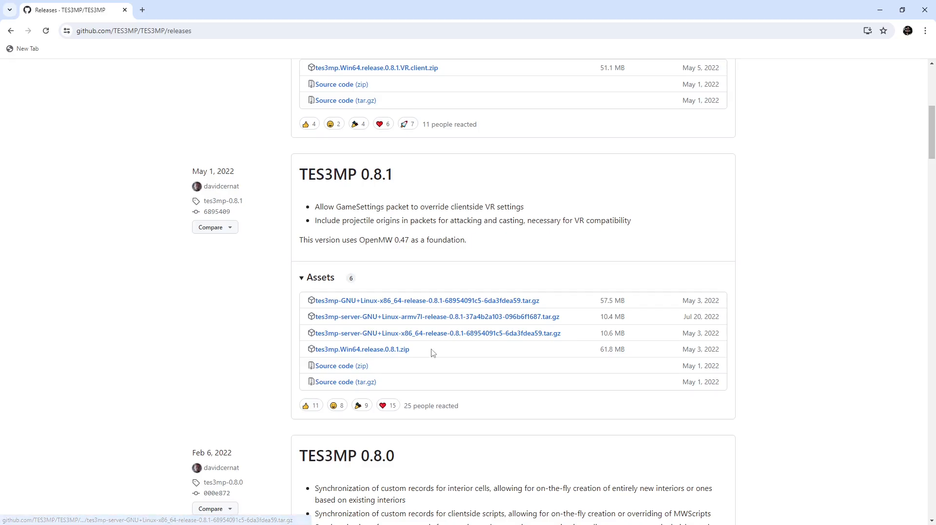
mouse_move(360, 349)
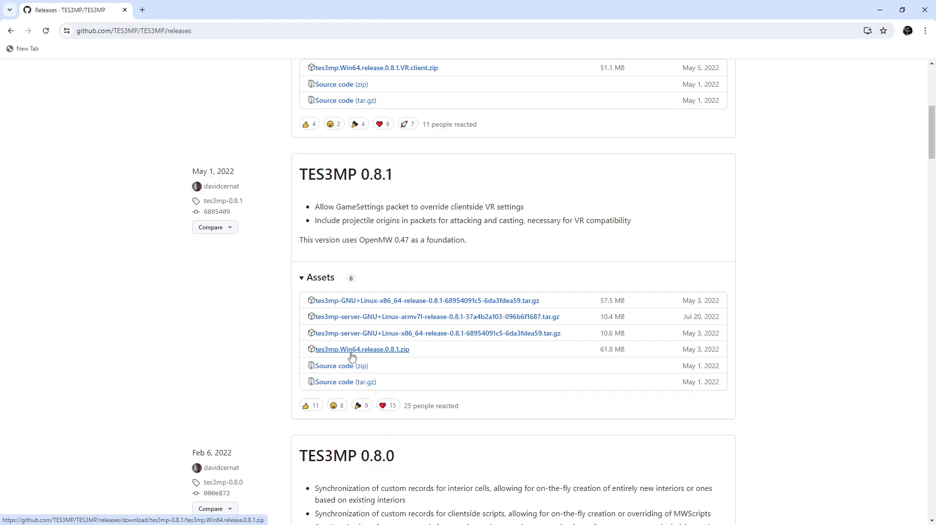
mouse_move(441, 359)
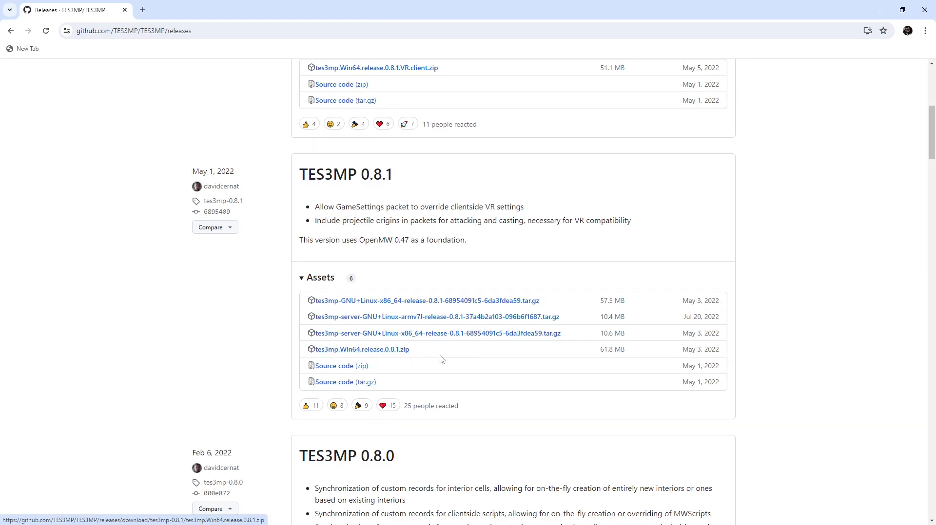
mouse_move(380, 305)
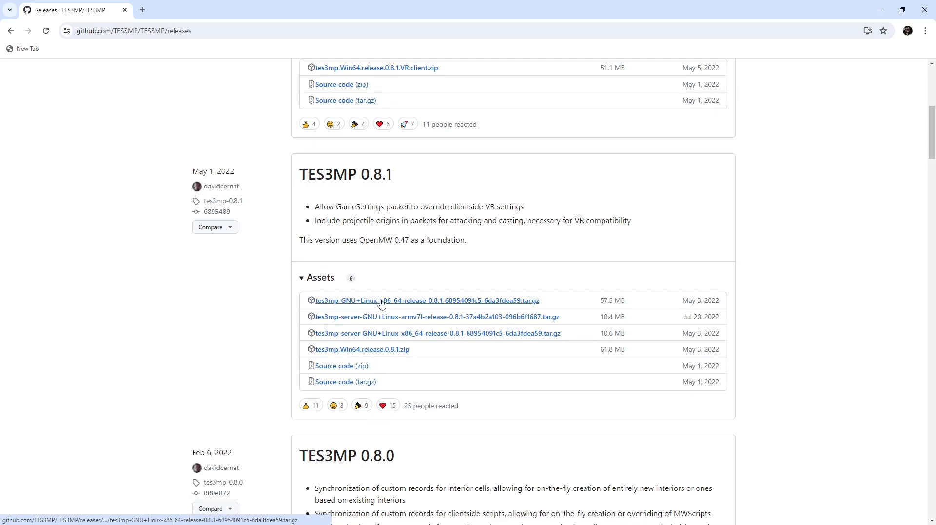
mouse_move(361, 349)
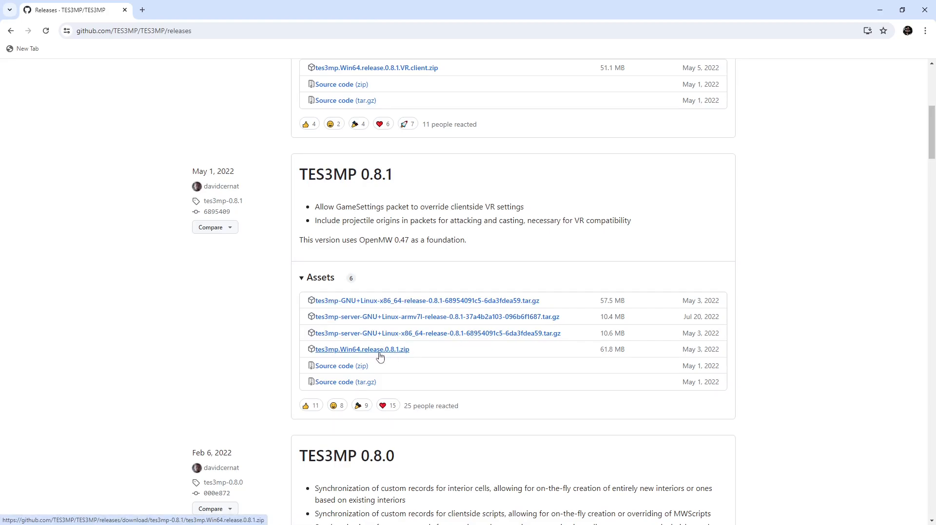
left_click(361, 349)
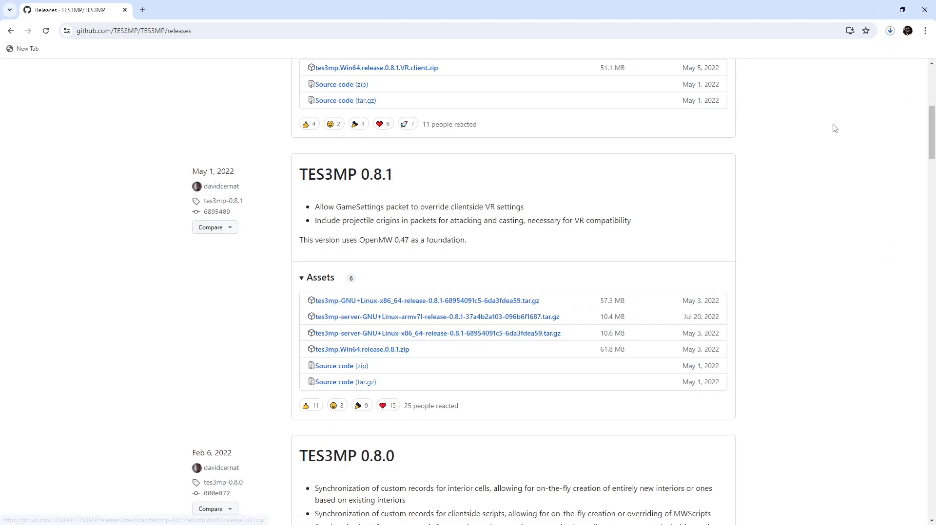
left_click(888, 30)
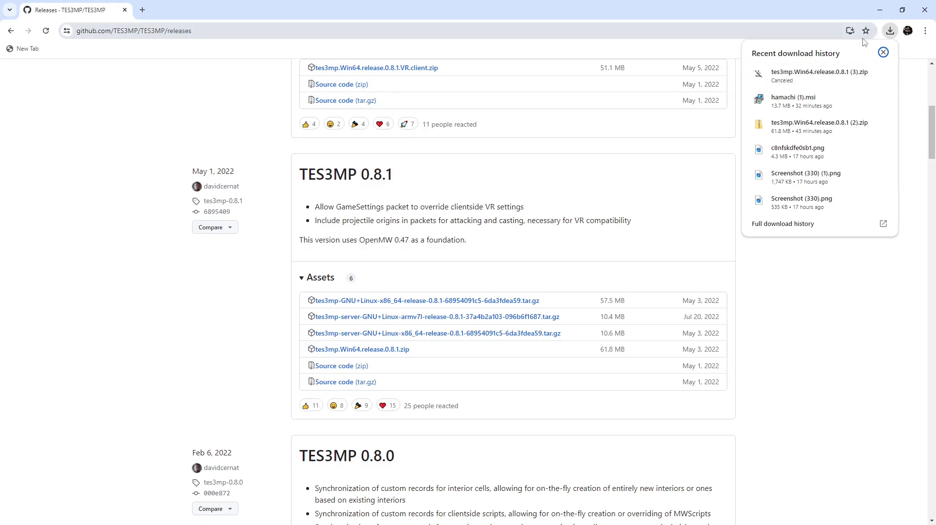
mouse_move(300, 67)
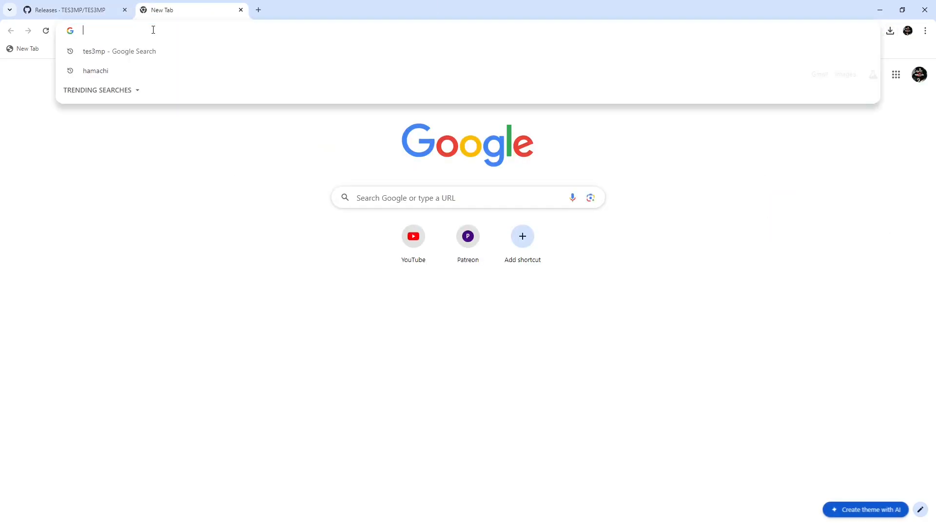
Run a new Google search for hamachi and open the VPN.net Hamachi by LogMeIn result
left_click(95, 71)
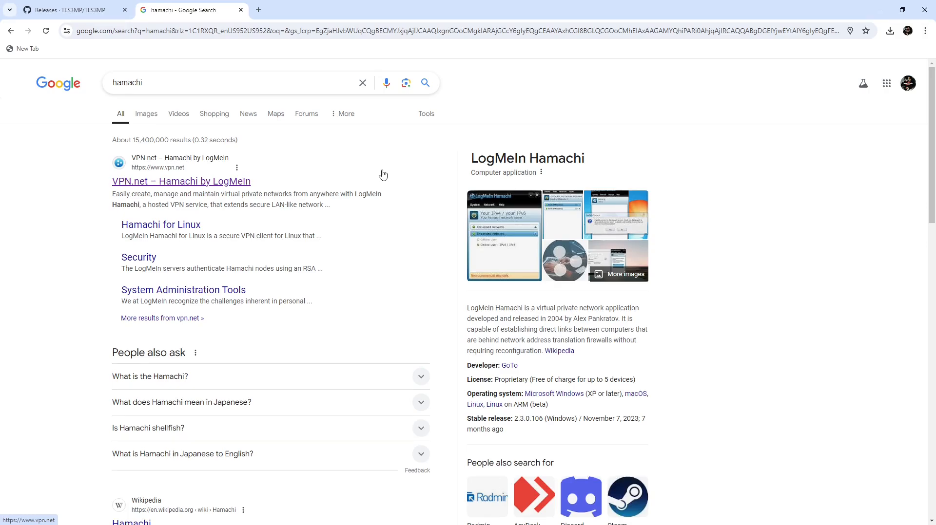
mouse_move(226, 184)
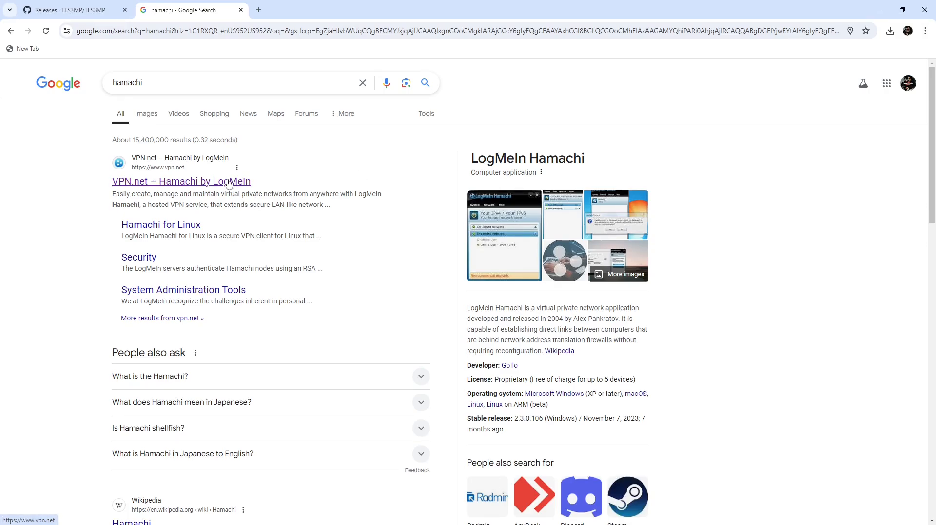
left_click(180, 181)
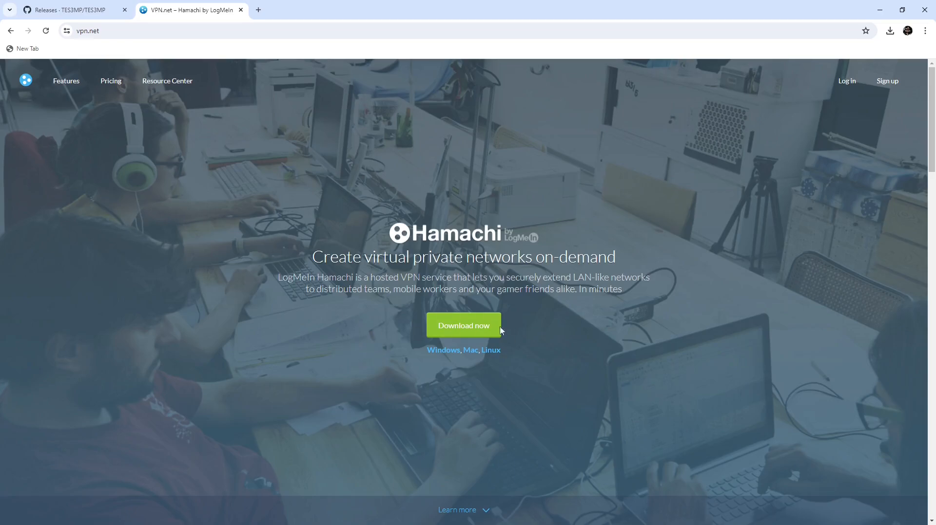
mouse_move(467, 402)
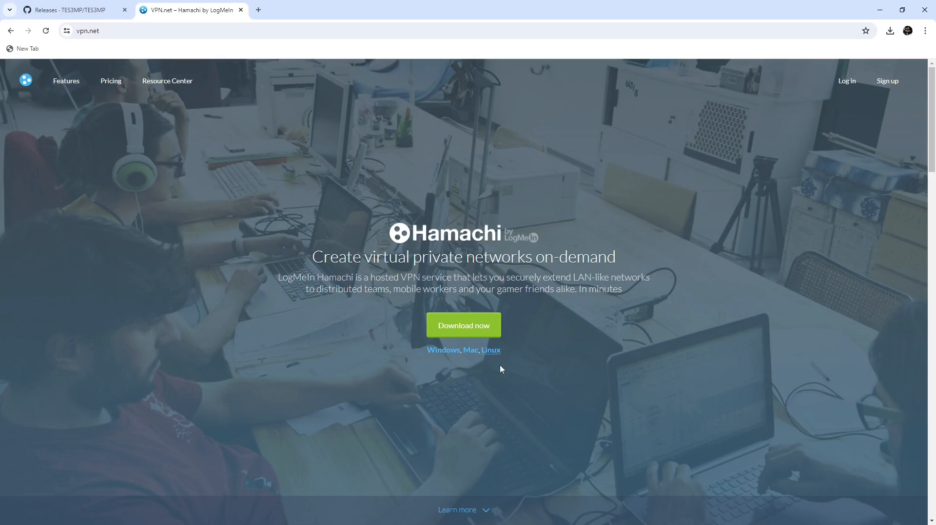
mouse_move(443, 350)
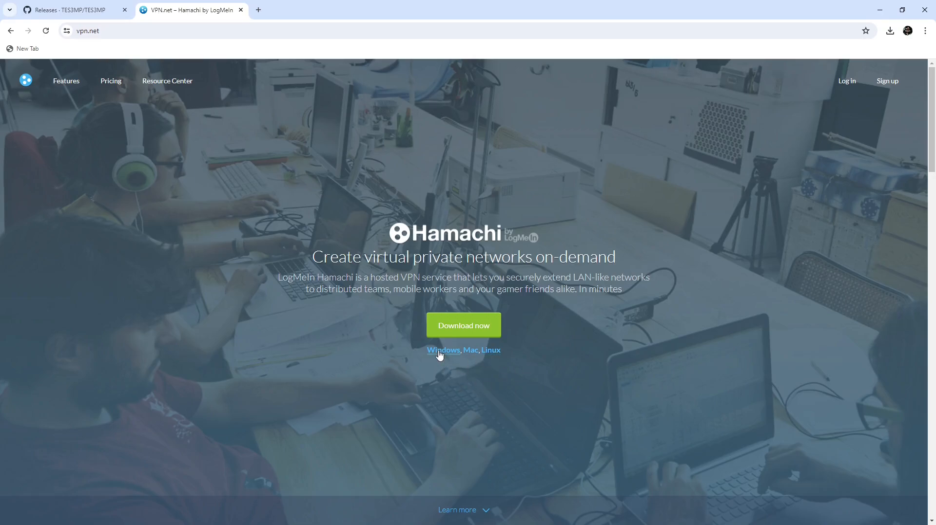
mouse_move(292, 19)
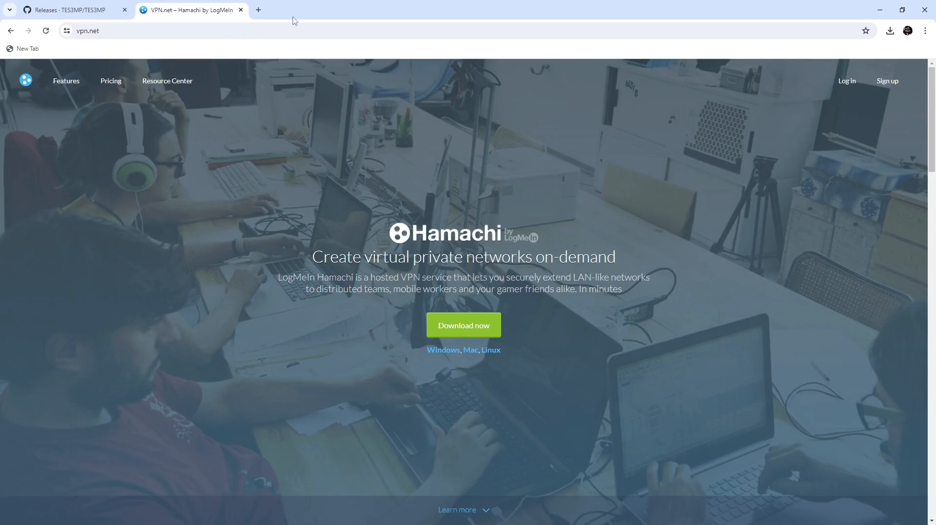
mouse_move(250, 116)
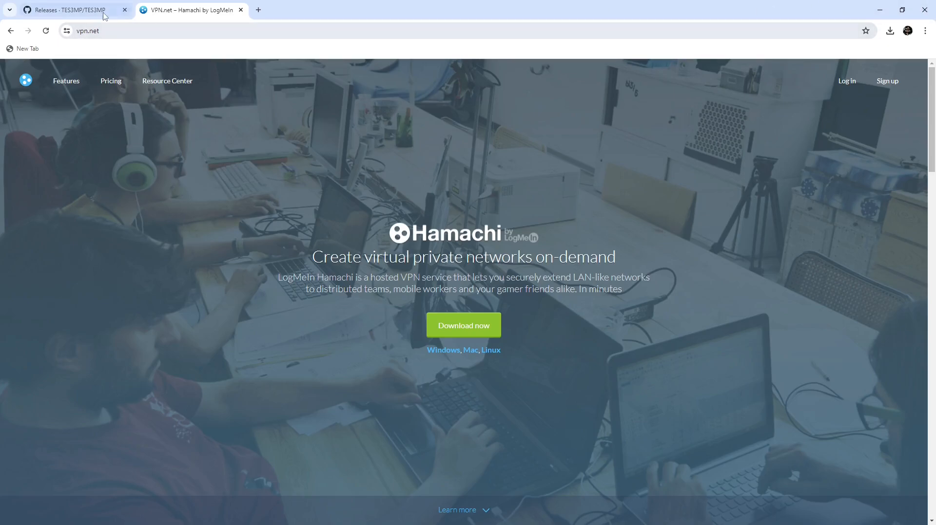
Switch back to the Releases - TES3MP/TES3MP tab
left_click(71, 10)
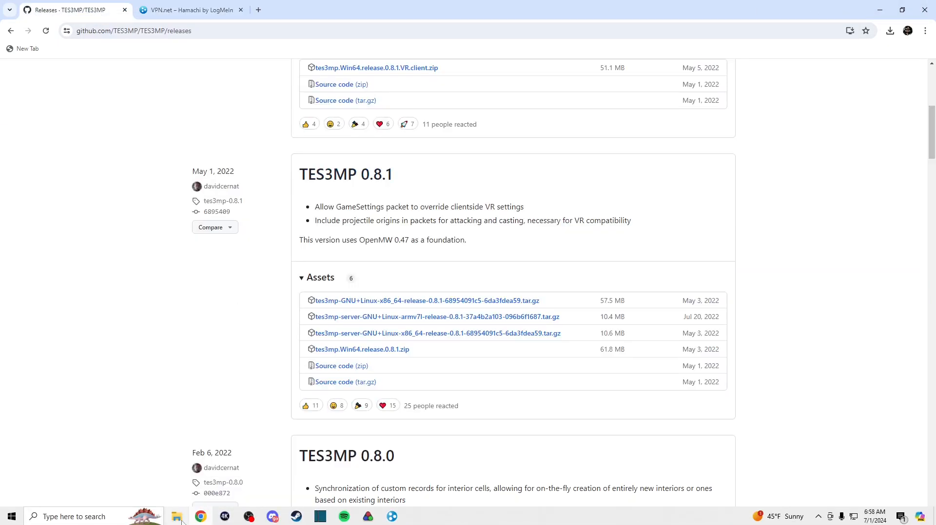
Extract the TES3MP 0.8.1 zip in Downloads into its suggested folder with Extract All
left_click(177, 516)
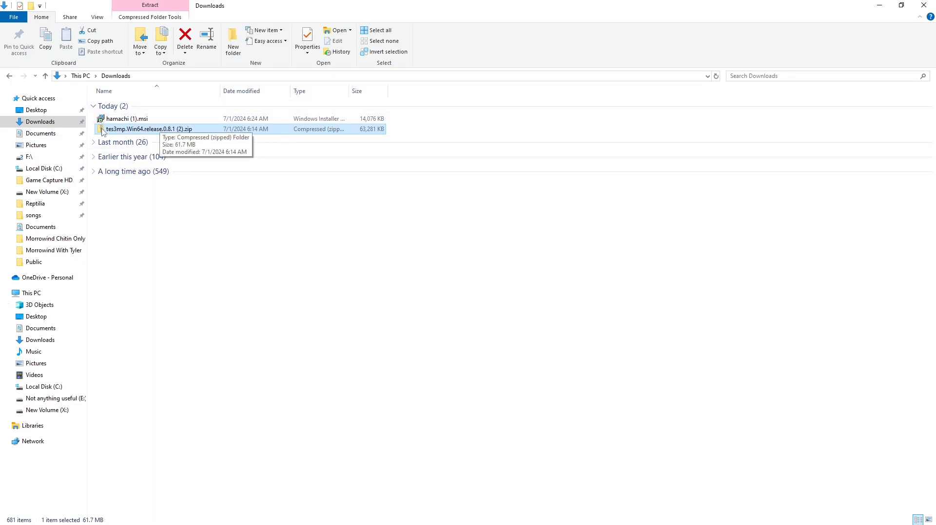
mouse_move(165, 133)
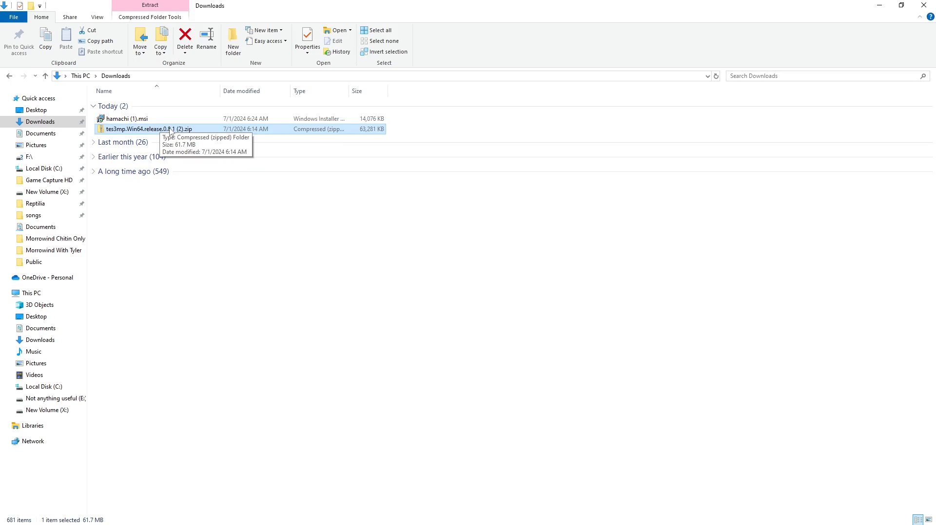
right_click(148, 129)
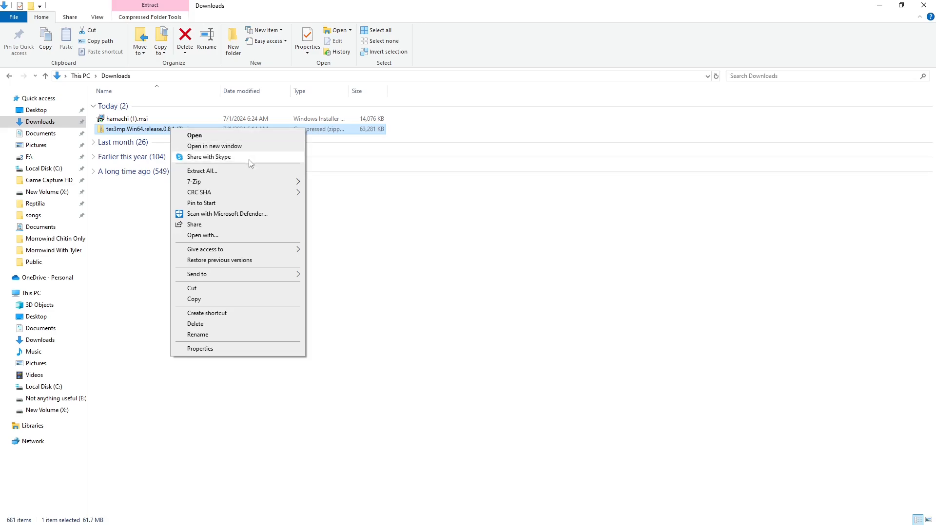
mouse_move(244, 173)
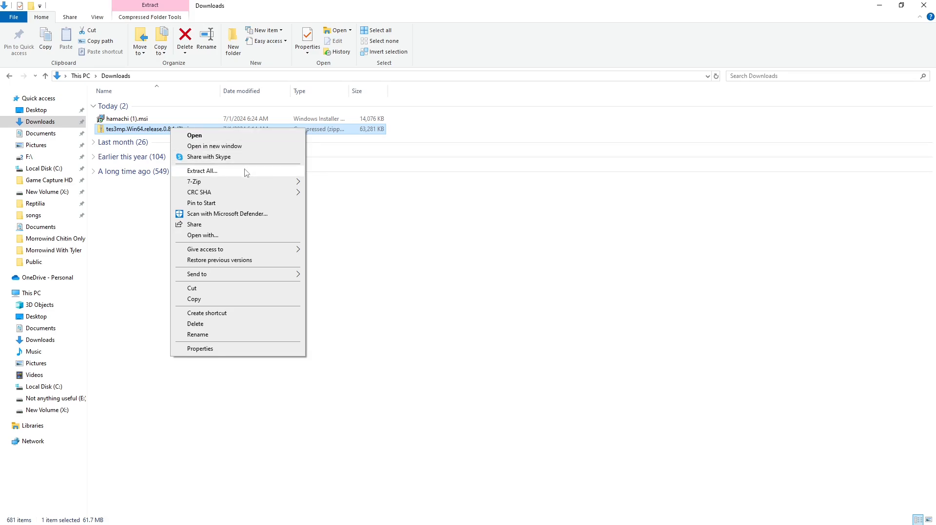
left_click(202, 170)
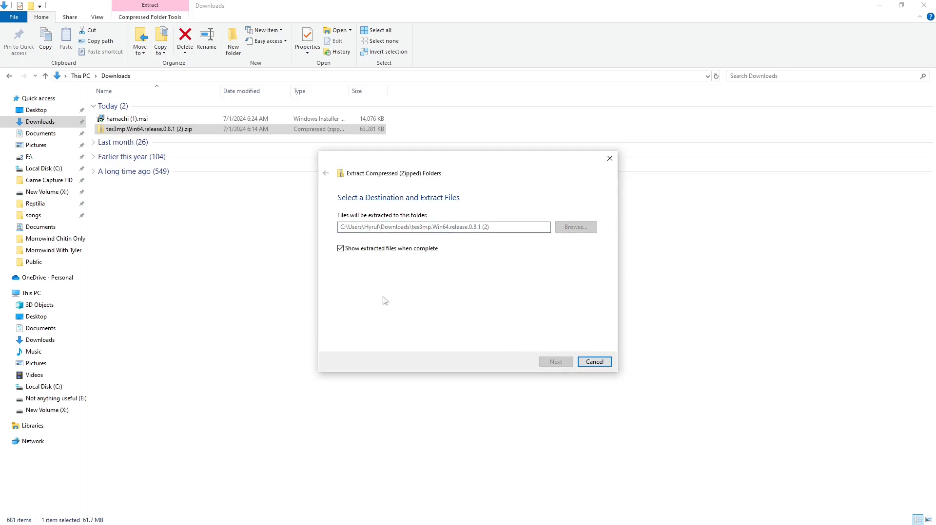
left_click(553, 362)
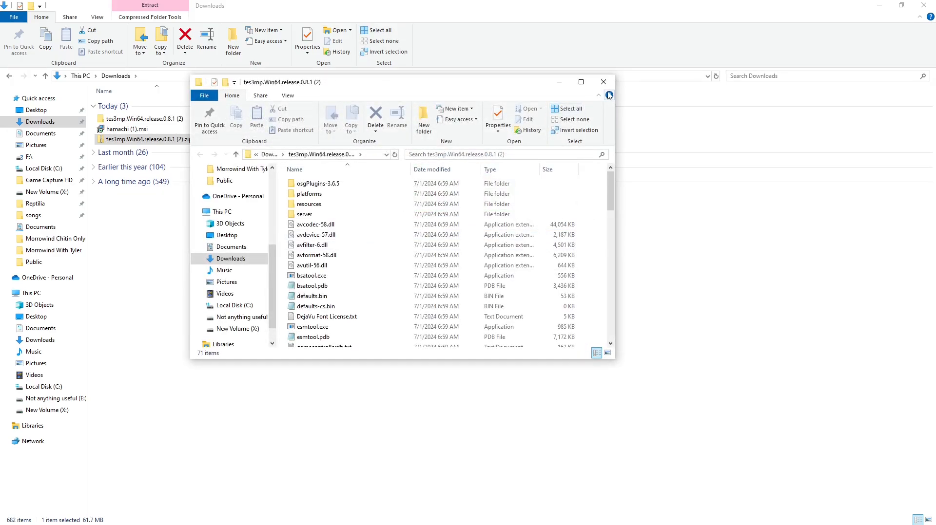
Rename the extracted TES3MP folder to Mornwind MP and open Local Disk (C:)
left_click(602, 82)
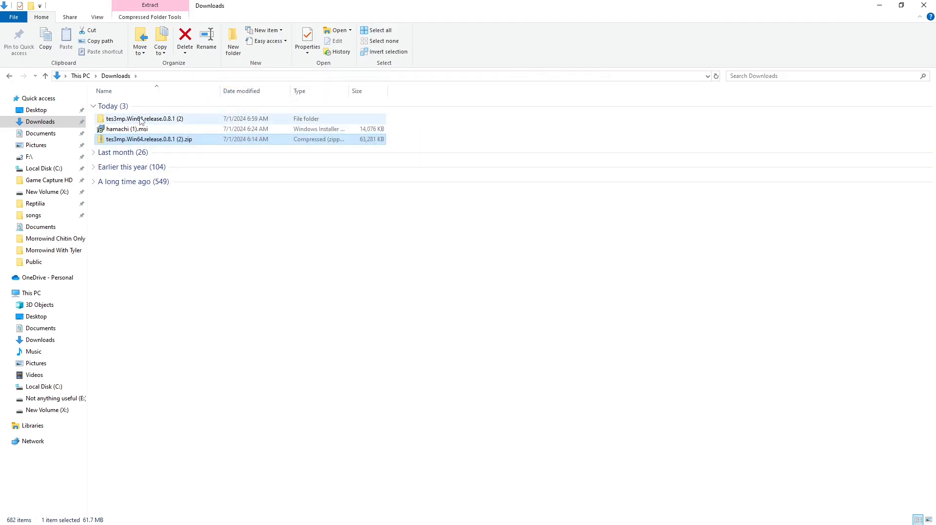
mouse_move(143, 118)
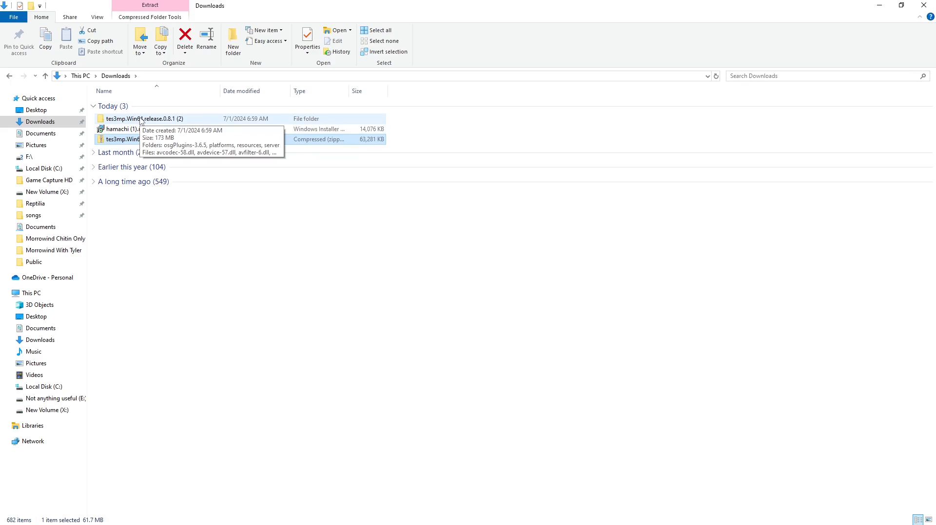
right_click(144, 119)
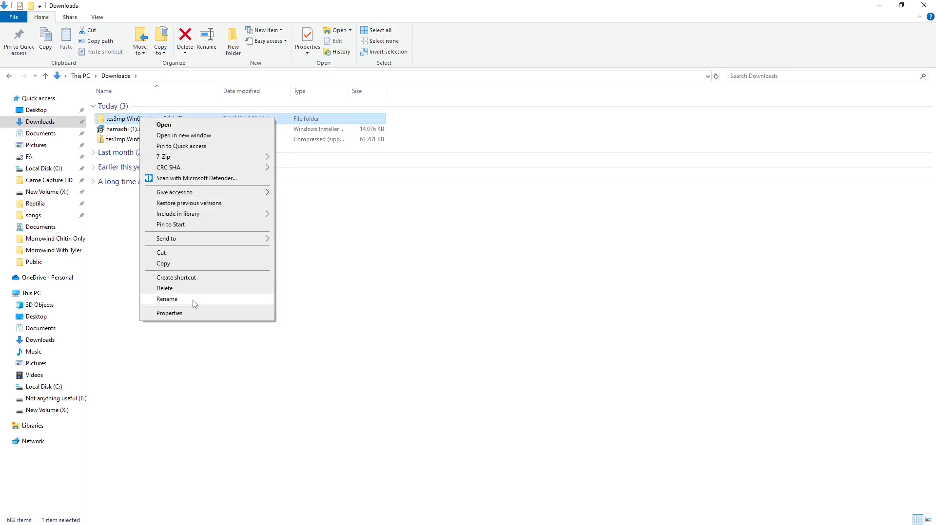
left_click(168, 300)
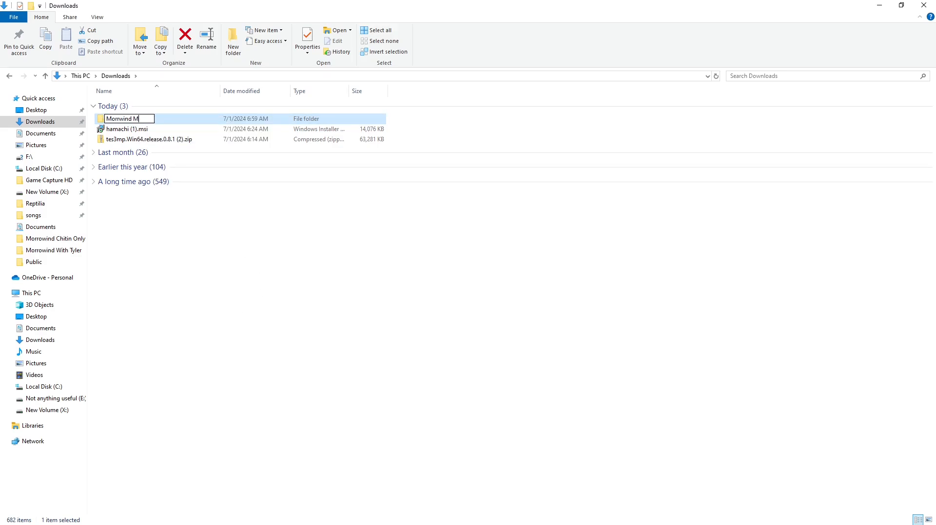
type("P")
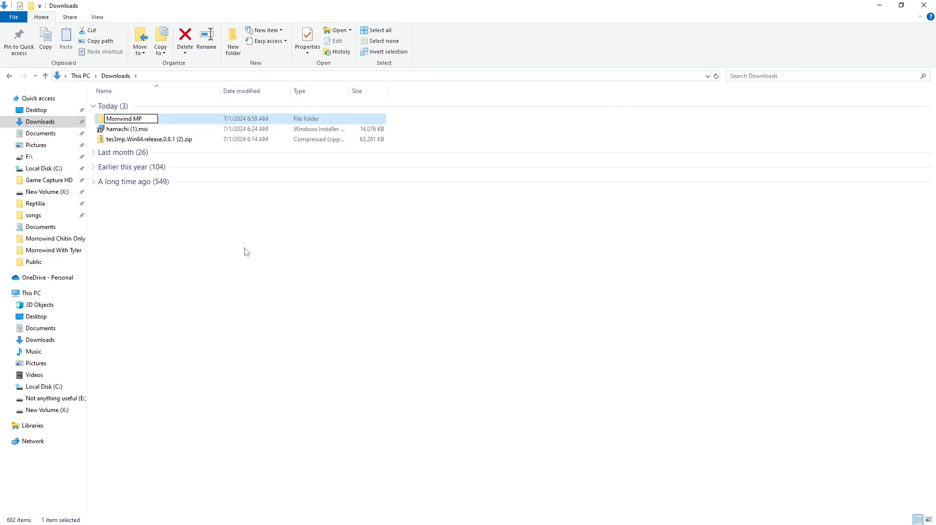
key("Return")
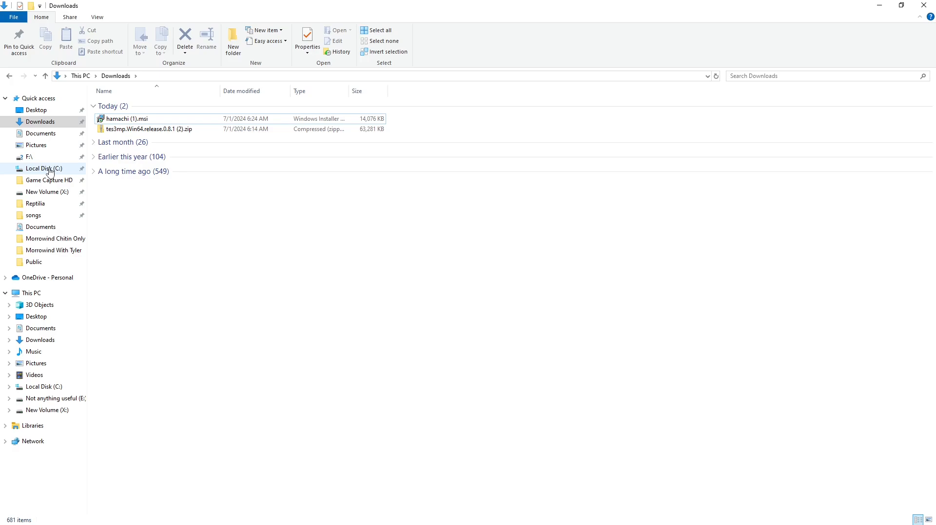
left_click(44, 168)
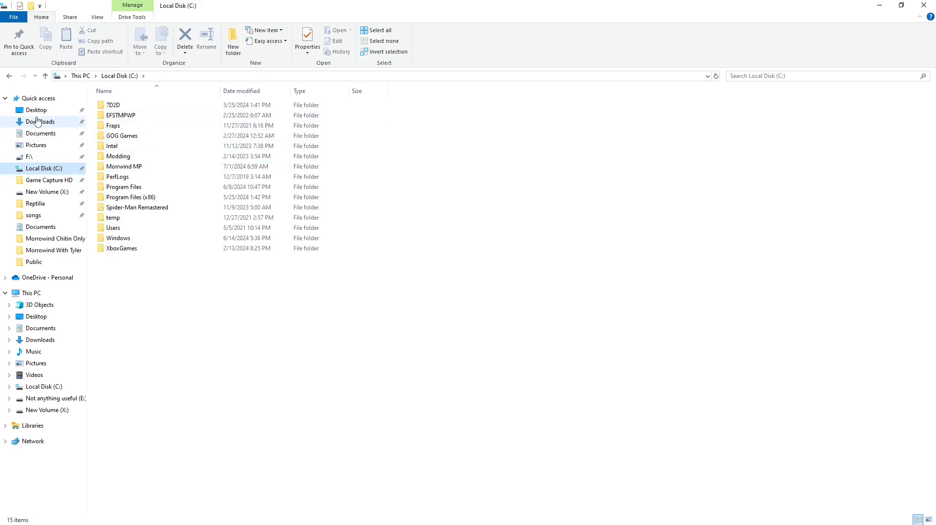
Return to the Downloads folder in File Explorer
left_click(41, 121)
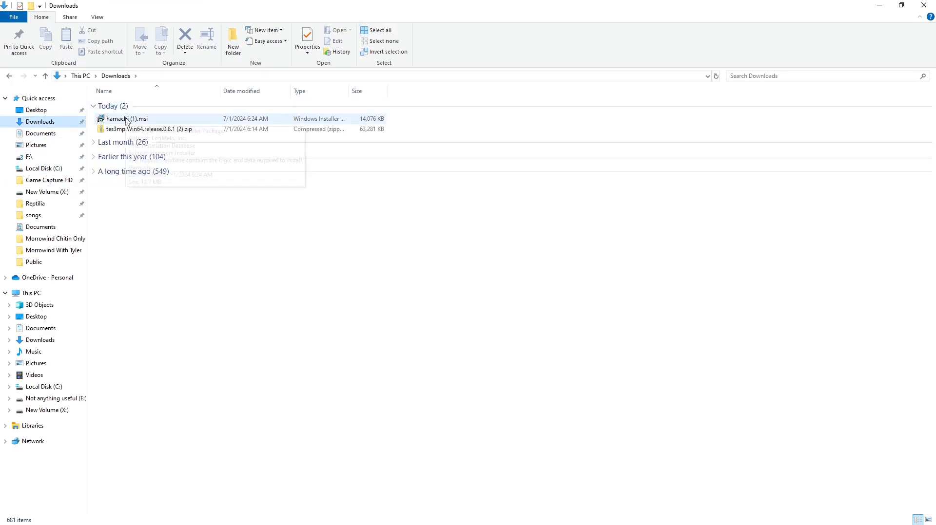
mouse_move(155, 126)
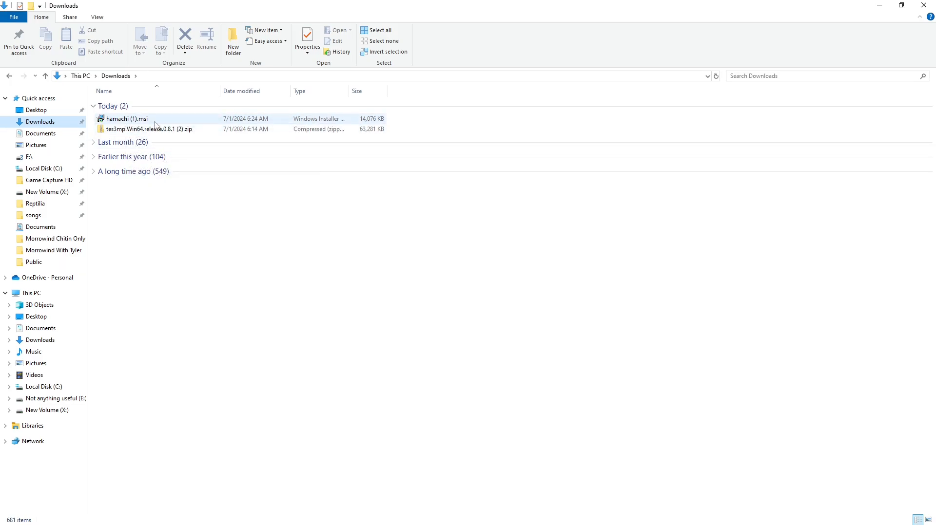
mouse_move(125, 119)
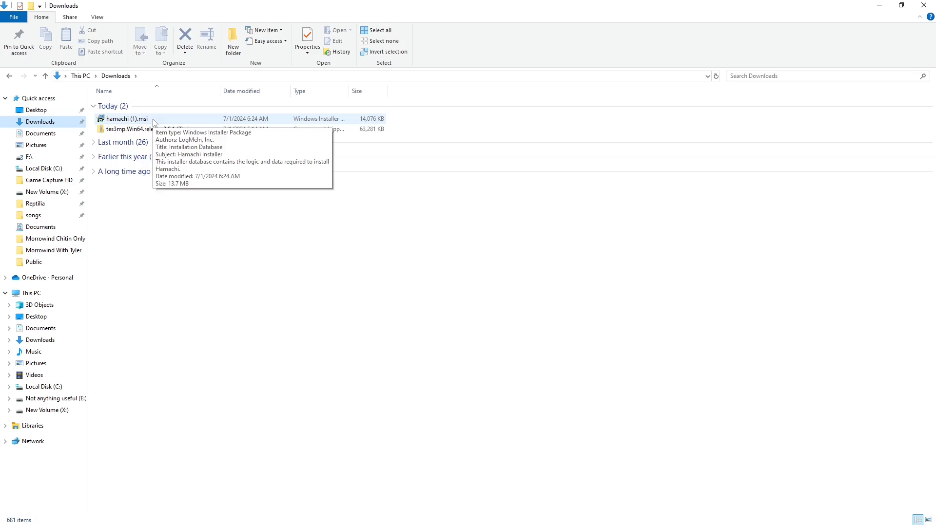
mouse_move(151, 126)
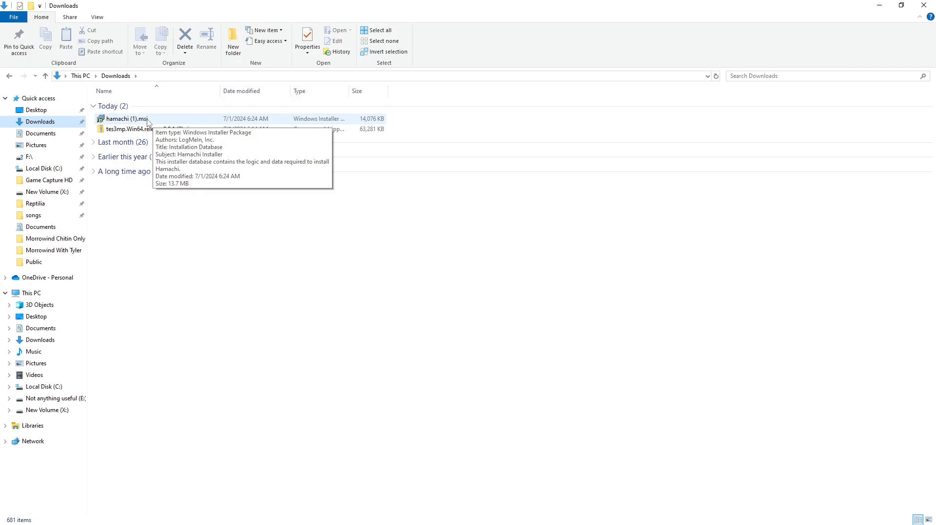
mouse_move(201, 125)
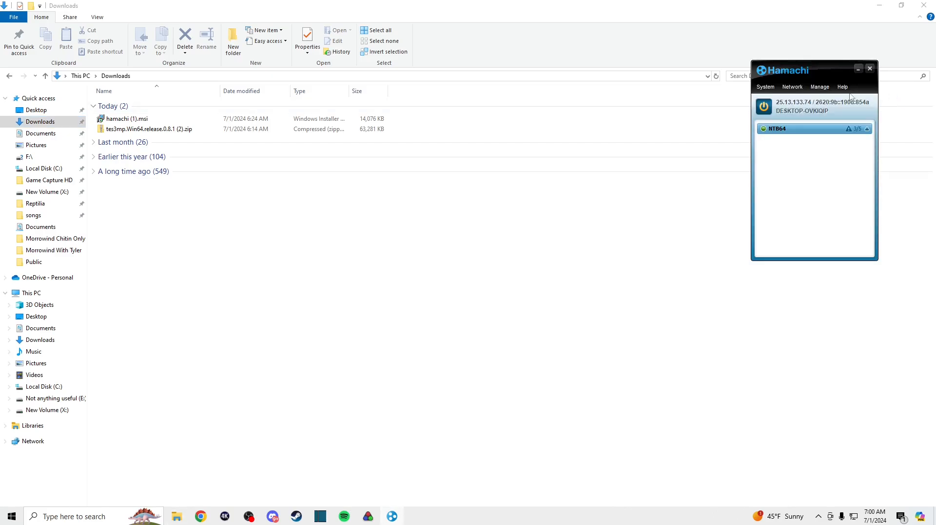
mouse_move(798, 124)
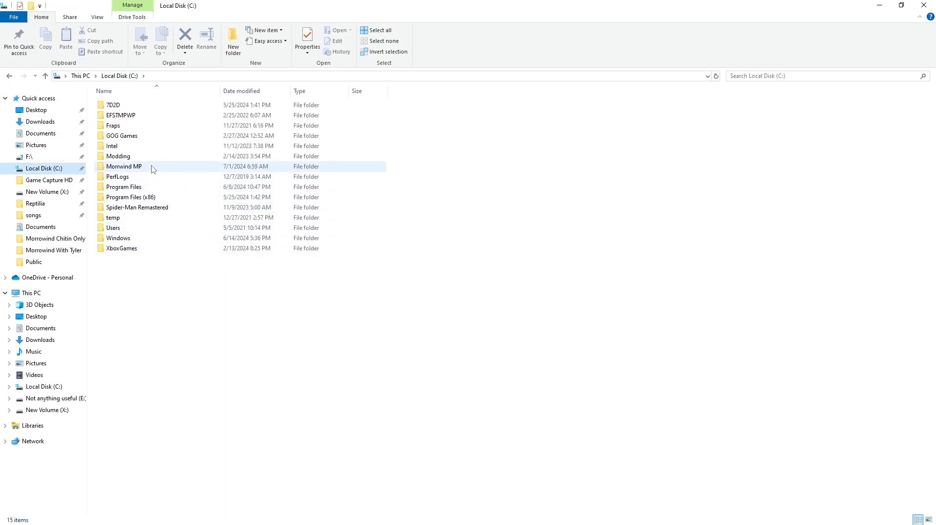
Open Mormwind MP and browse tes3mp.exe, tes3mp-server.exe and the cfg files
double_click(124, 166)
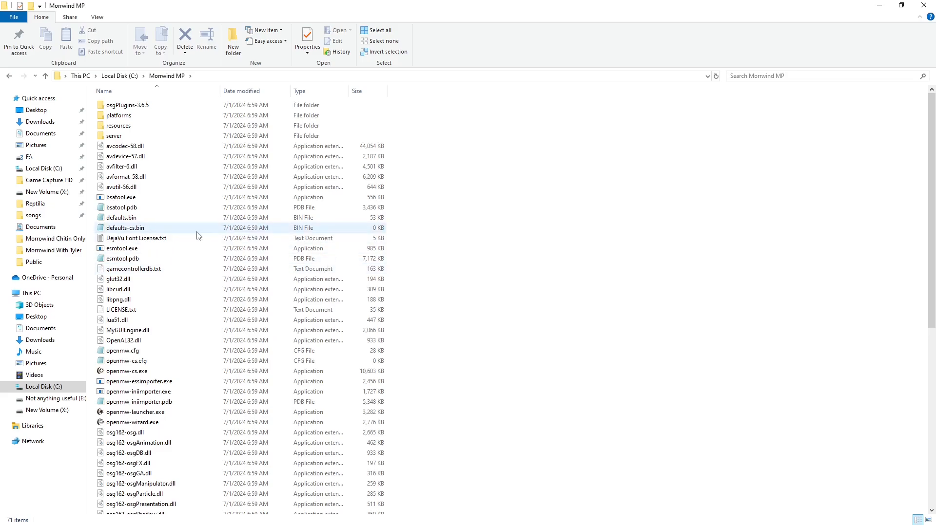
scroll("down", 3)
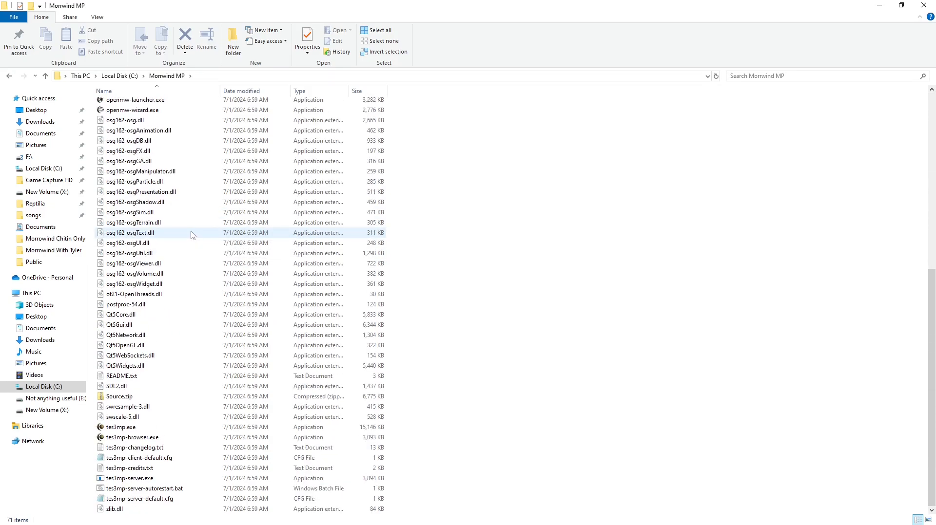
mouse_move(180, 233)
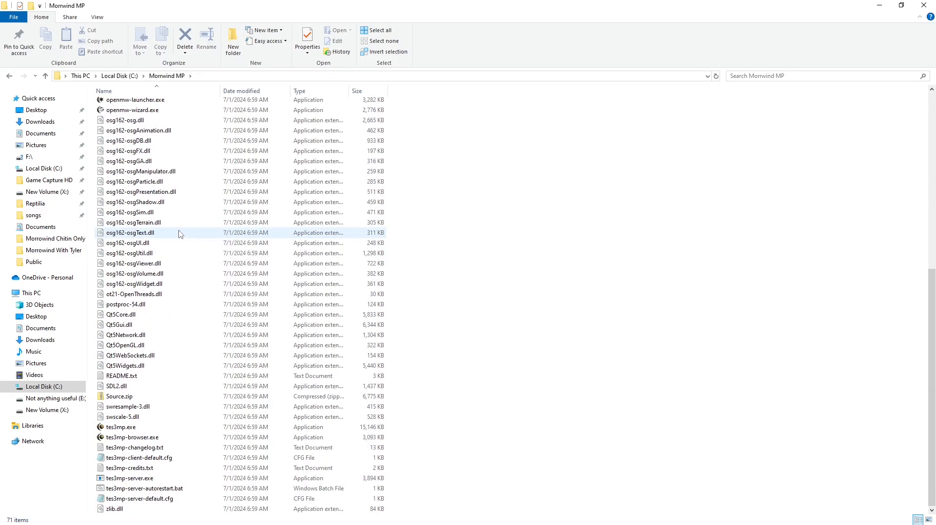
mouse_move(207, 305)
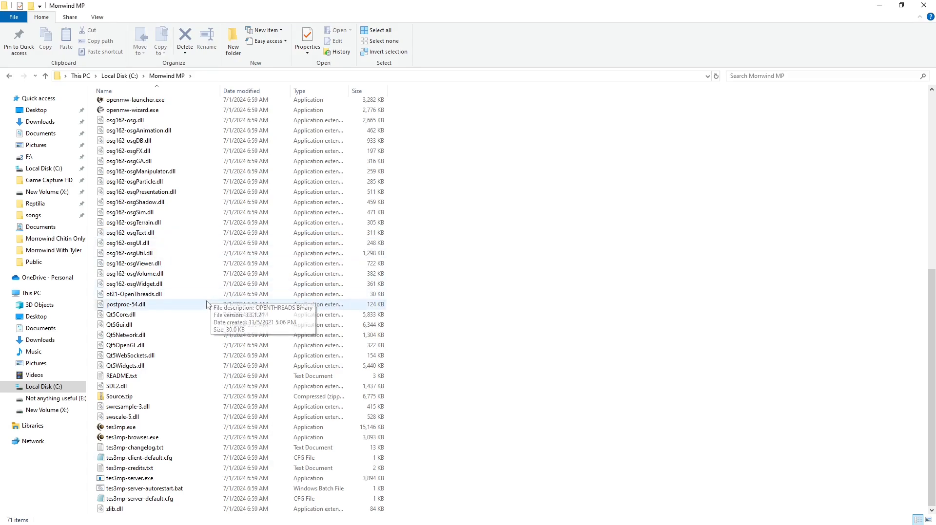
scroll("up", 3)
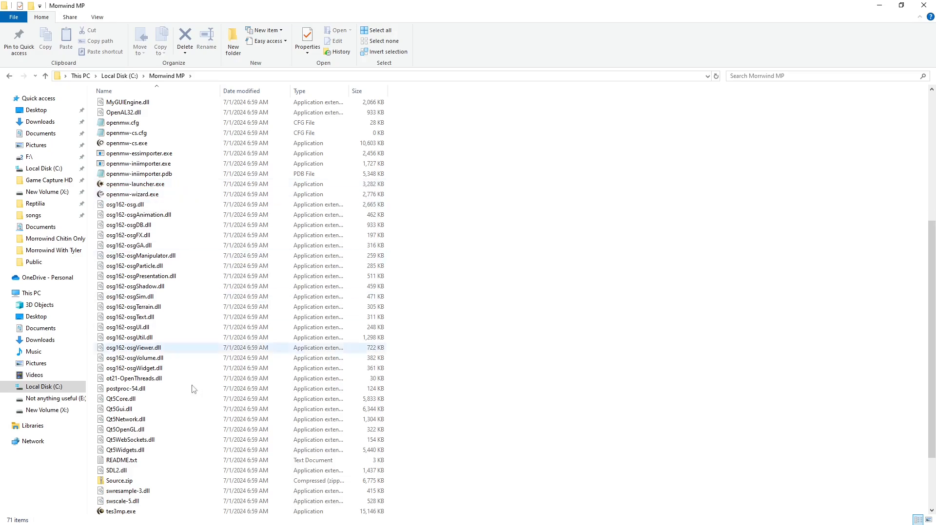
scroll("down", 3)
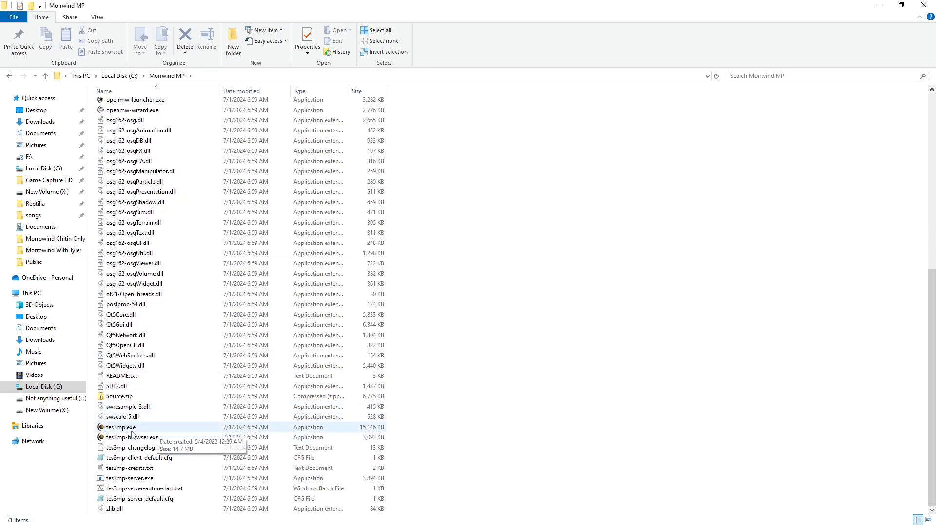
mouse_move(168, 431)
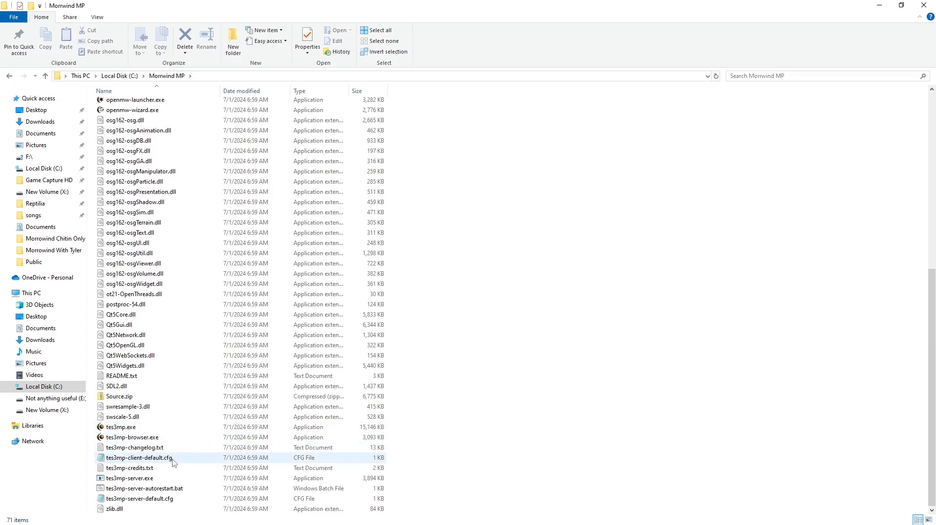
left_click(129, 478)
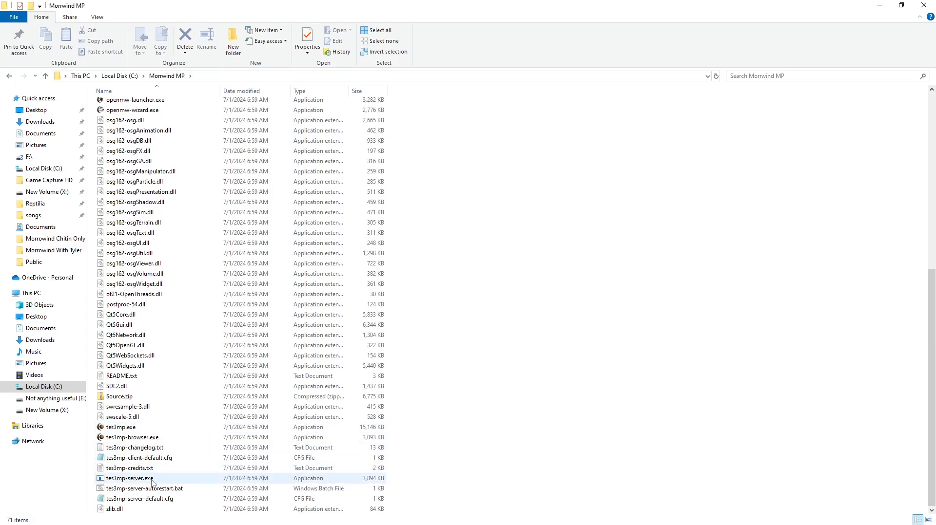
mouse_move(139, 499)
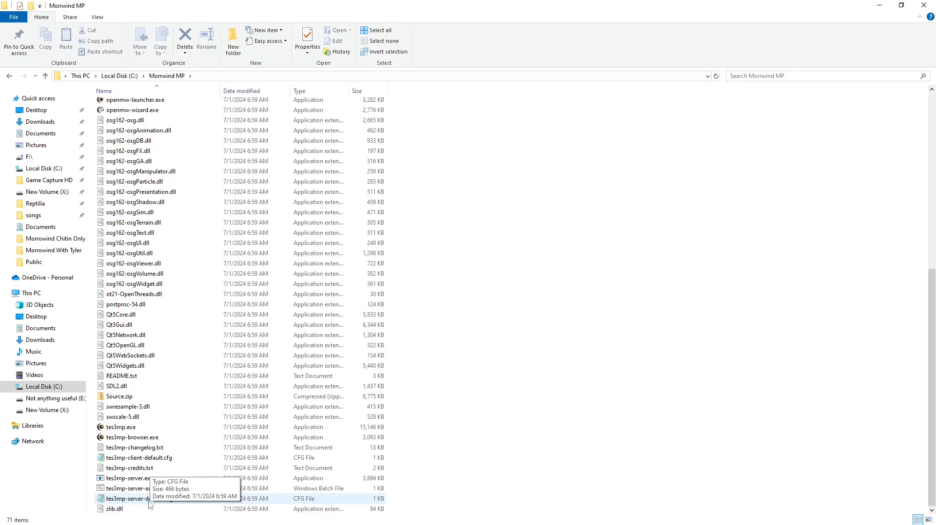
mouse_move(399, 492)
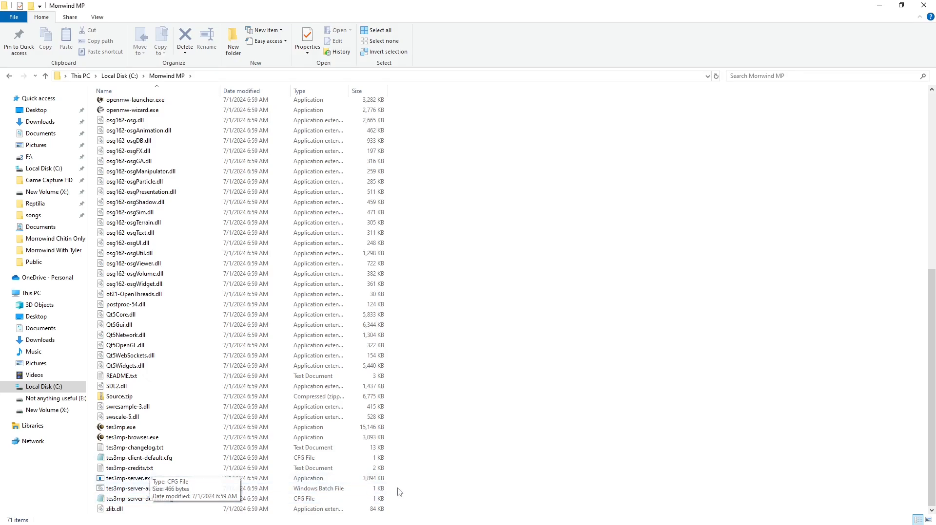
scroll("up", 3)
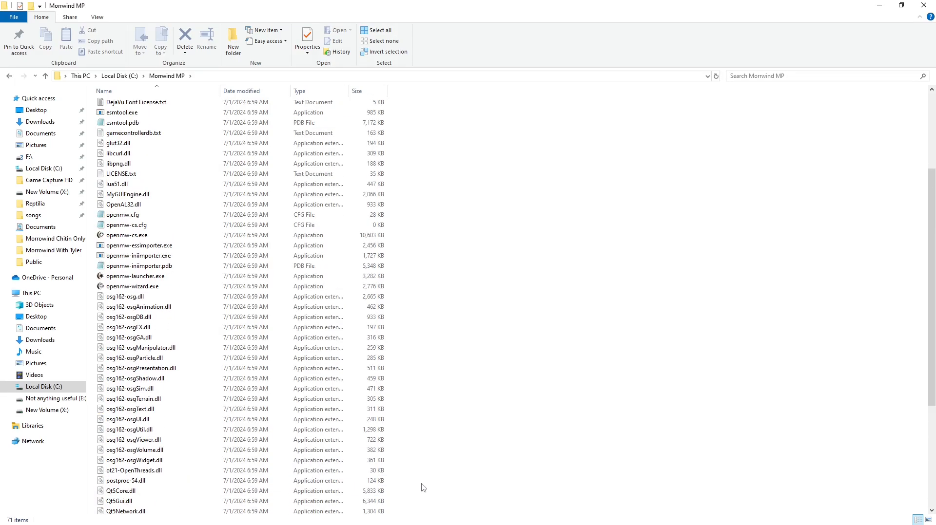
scroll("up", 3)
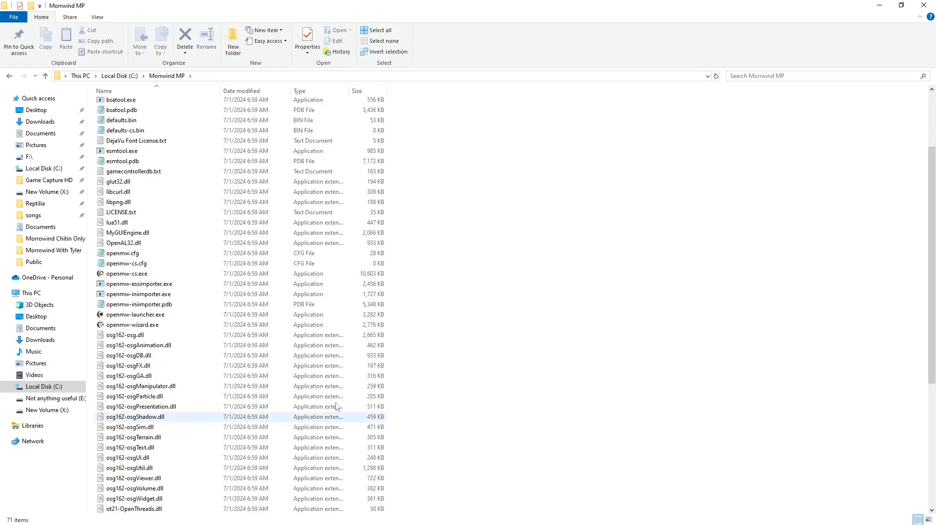
left_click(138, 283)
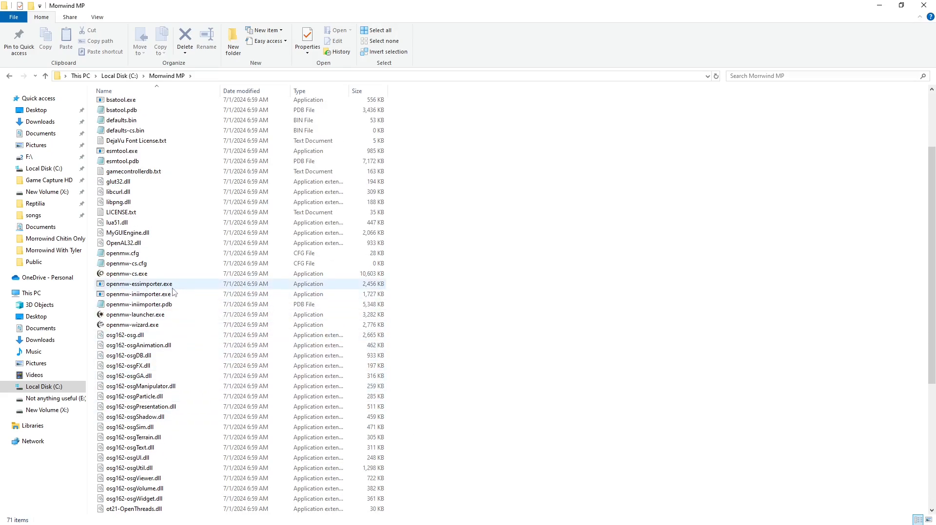
left_click(139, 294)
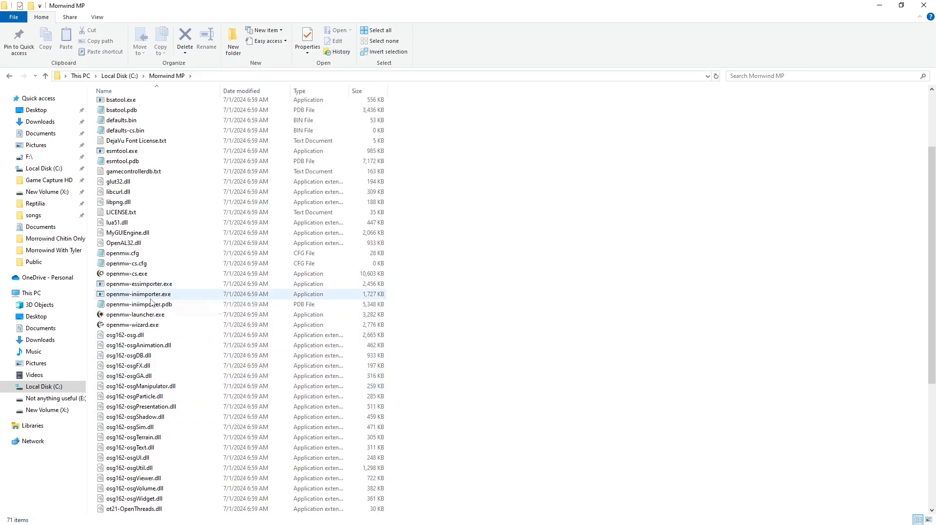
left_click(133, 325)
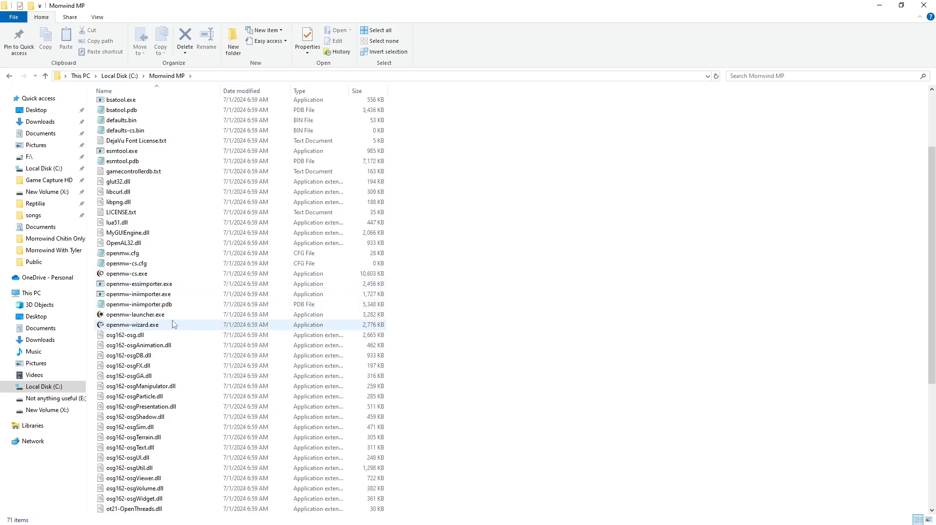
mouse_move(135, 315)
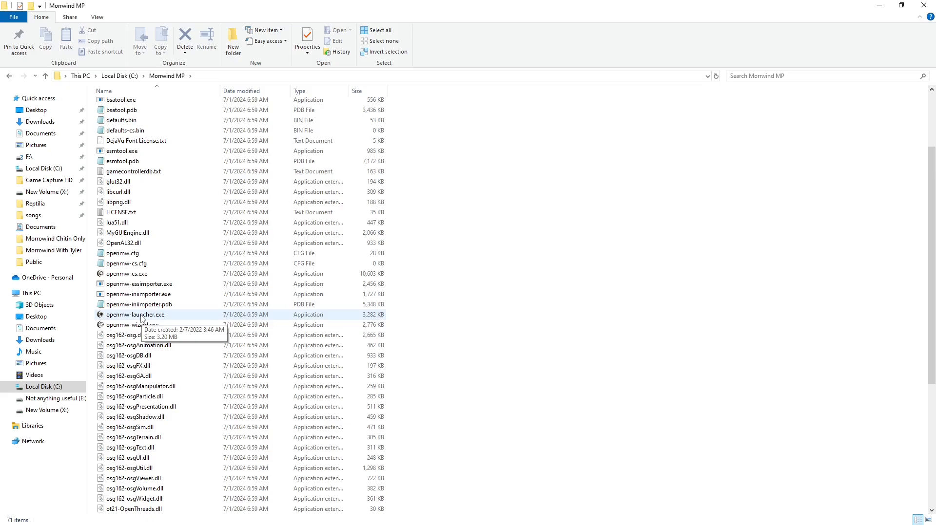
Launch openmw-launcher.exe past SmartScreen via Run anyway and view its Data Files list
double_click(135, 315)
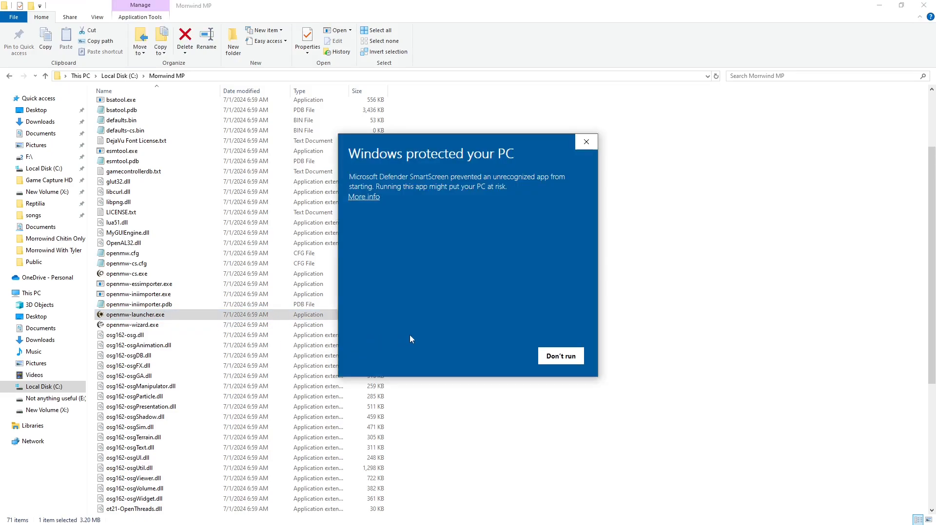
left_click(363, 196)
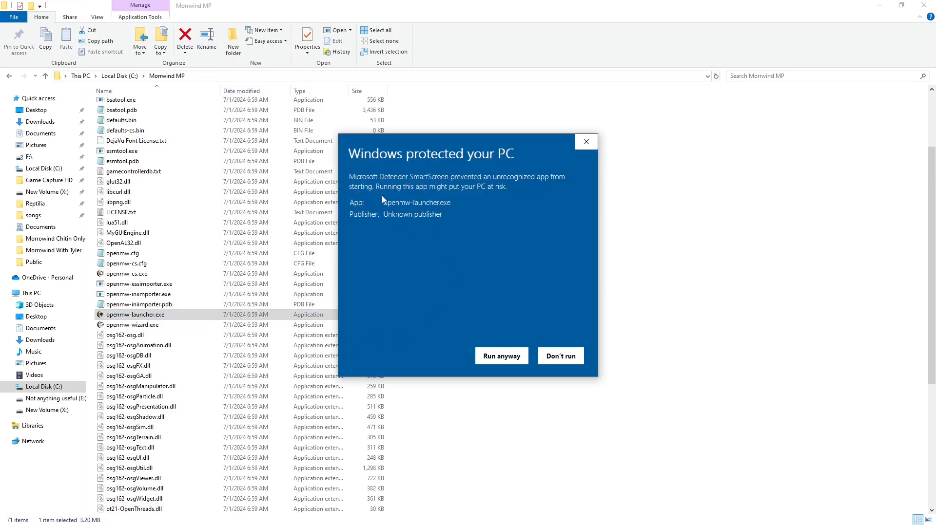
left_click(501, 355)
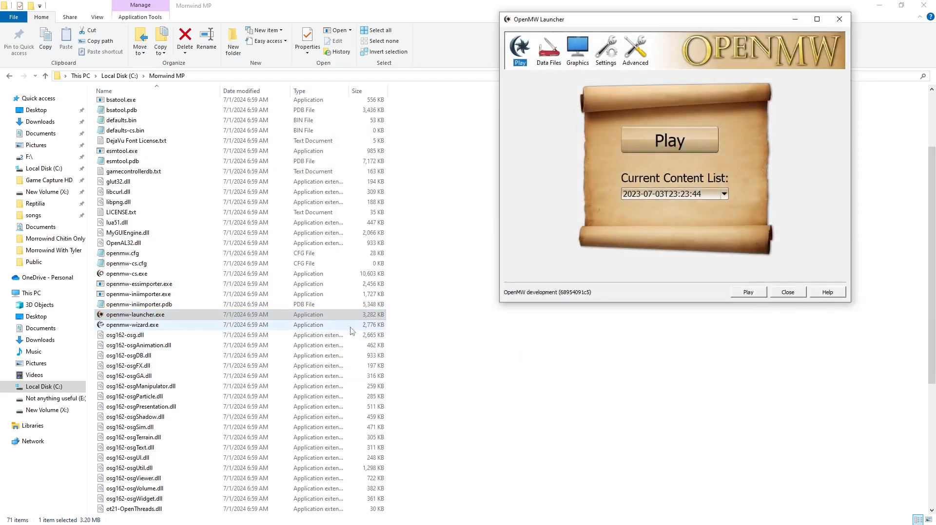
mouse_move(434, 309)
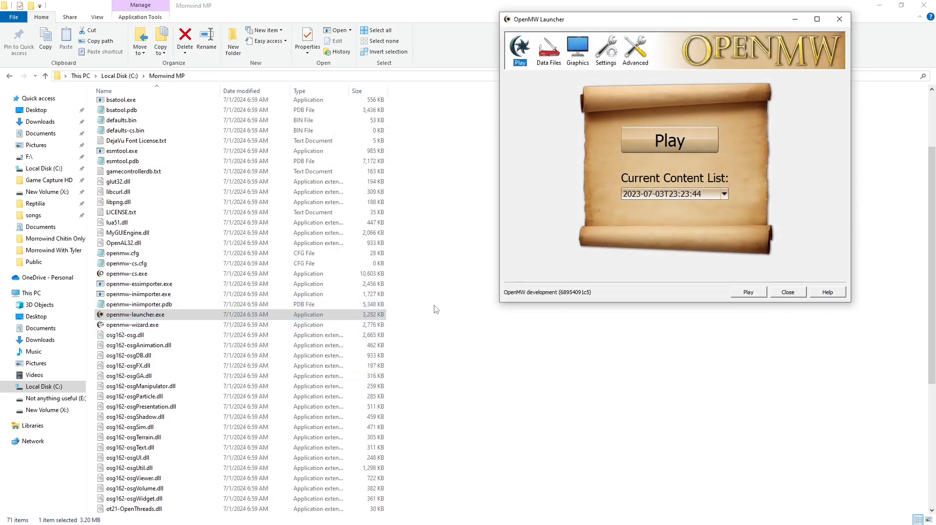
mouse_move(600, 183)
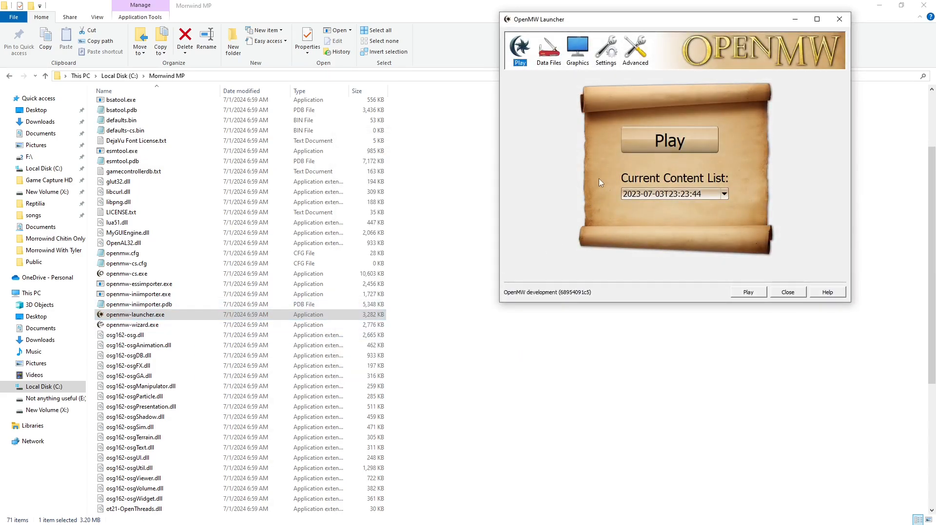
mouse_move(553, 69)
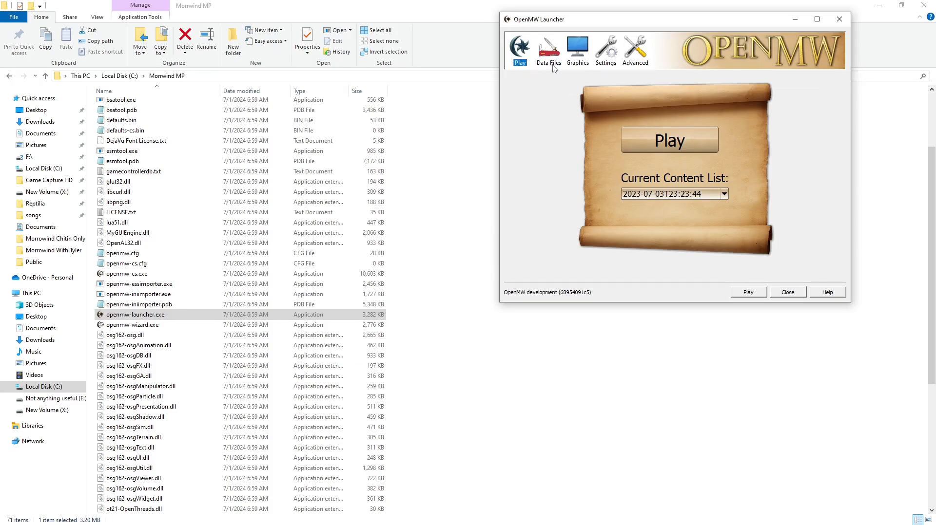
left_click(548, 50)
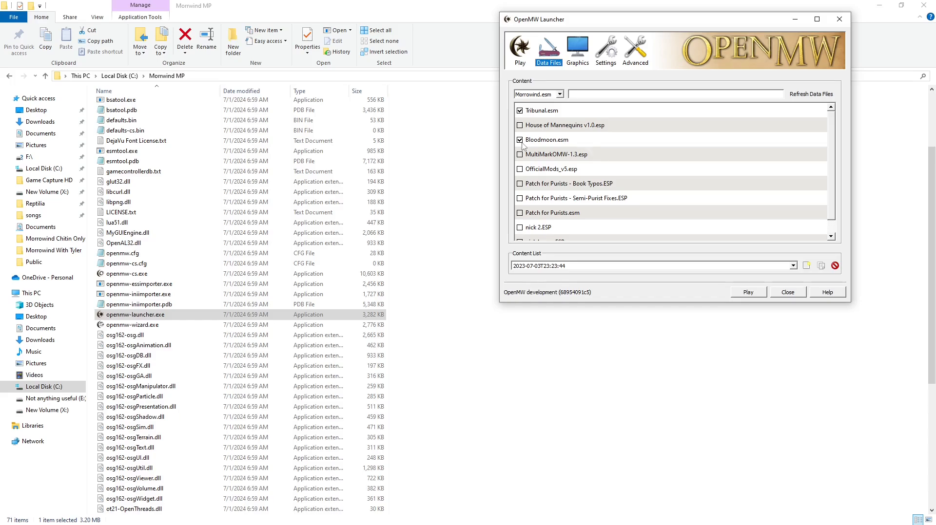
mouse_move(572, 213)
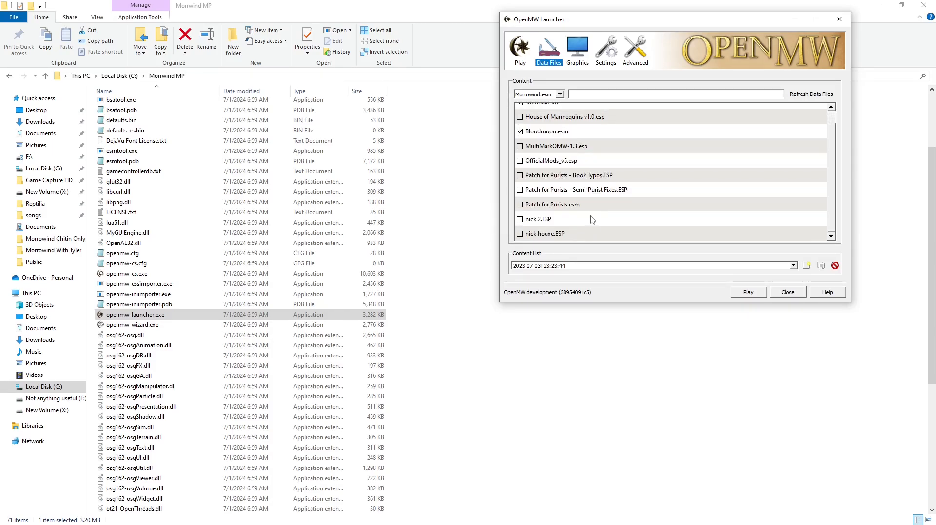
Scroll the Data Files content list back up to the checked Tribunal and Bloodmoon entries
scroll("up", 3)
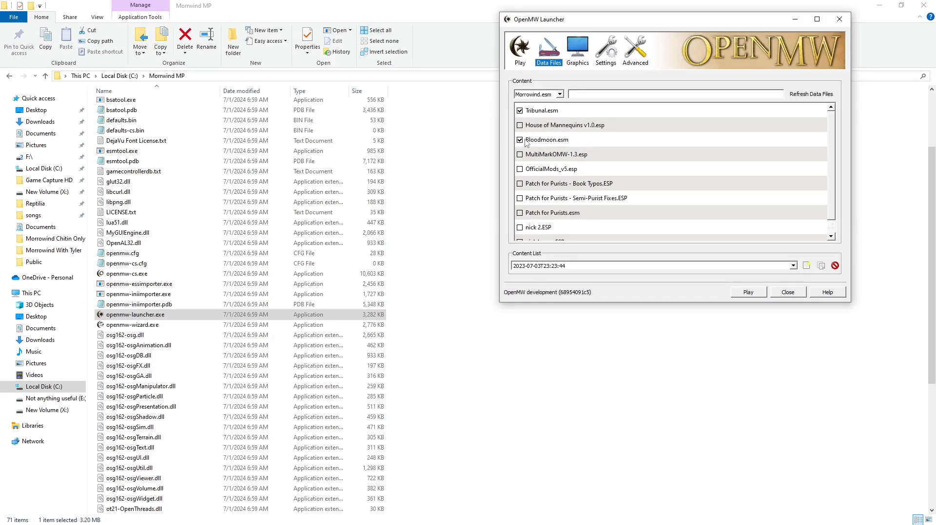
Step through the Graphics and Settings tabs to the Advanced game mechanics options
left_click(576, 49)
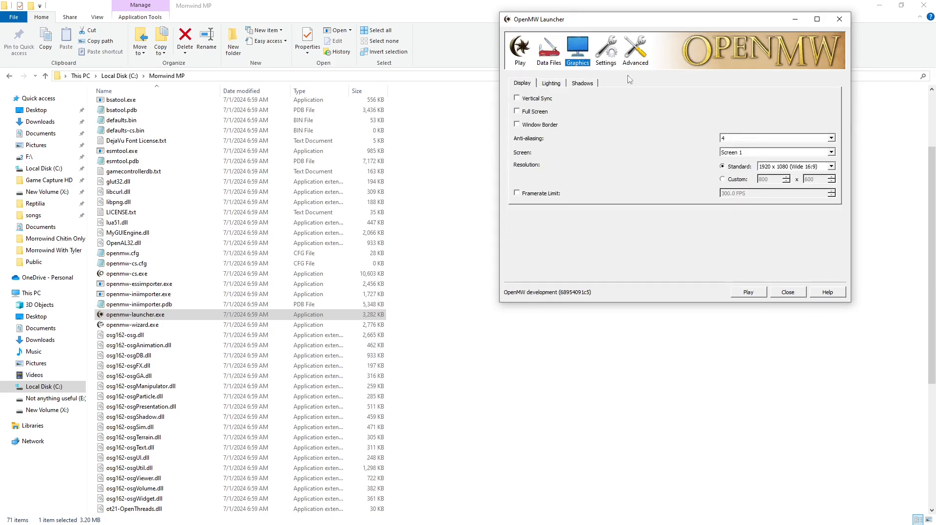
left_click(604, 50)
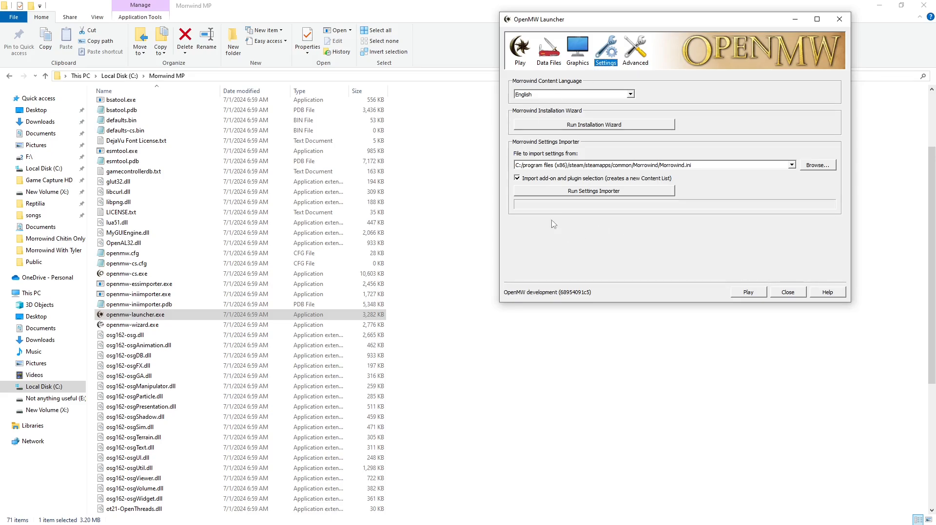
left_click(635, 50)
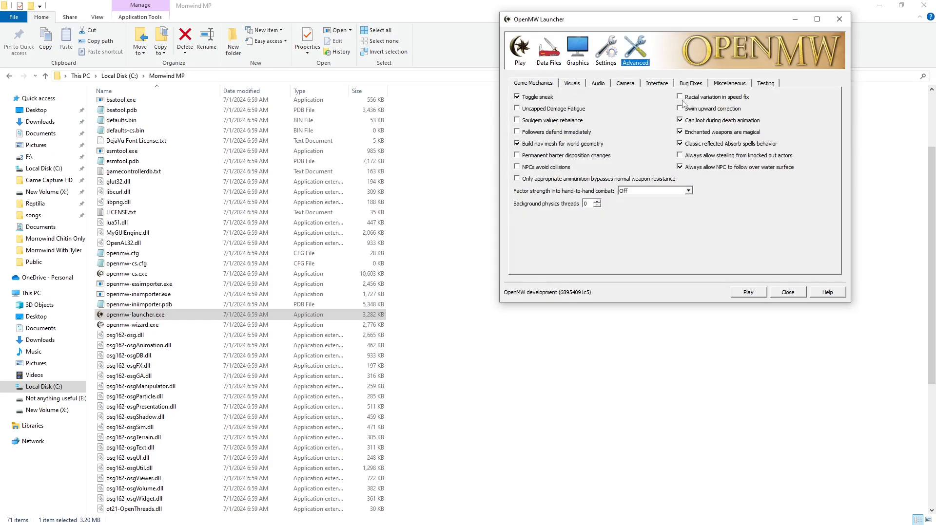
mouse_move(723, 143)
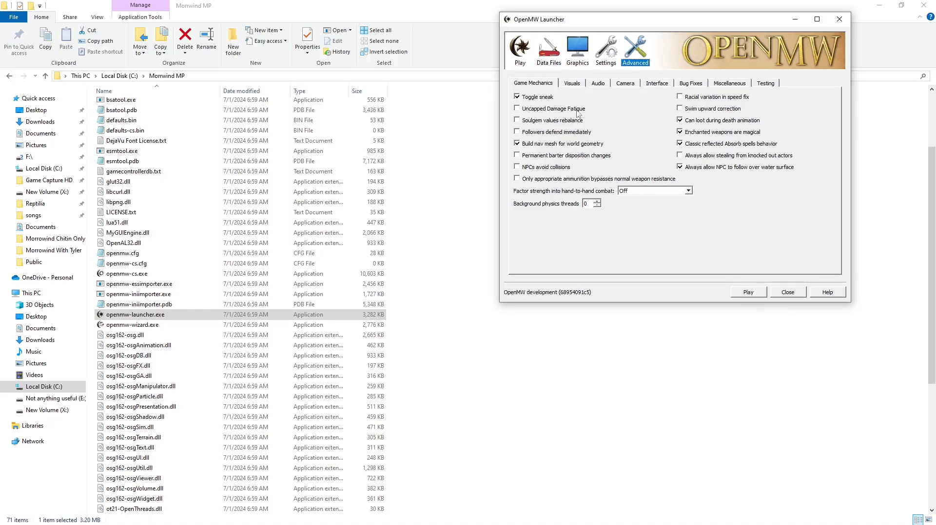
mouse_move(599, 196)
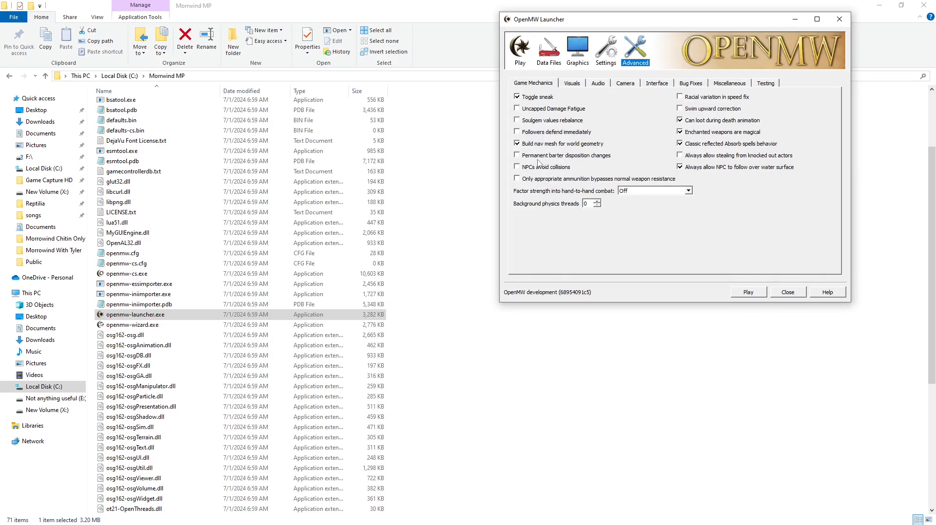
mouse_move(601, 85)
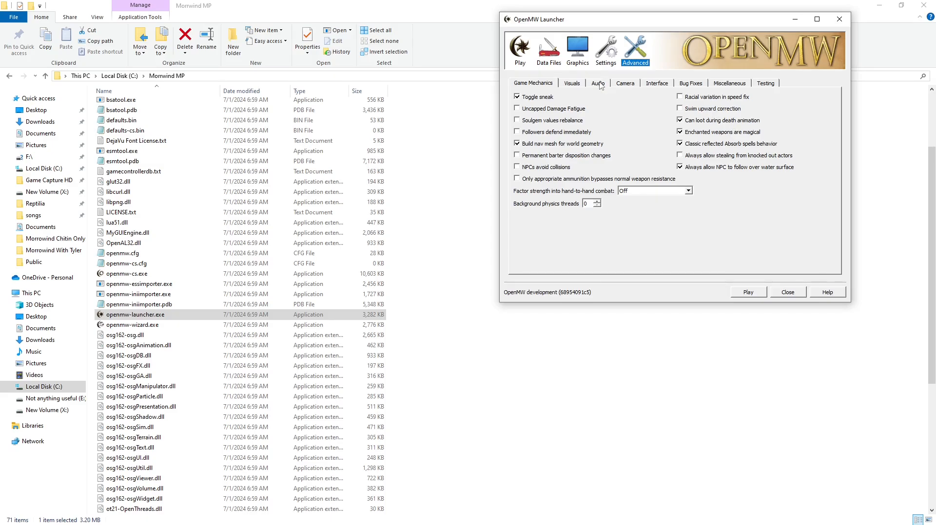
Show the Advanced Visuals options, including shaders and terrain viewing distance
left_click(570, 82)
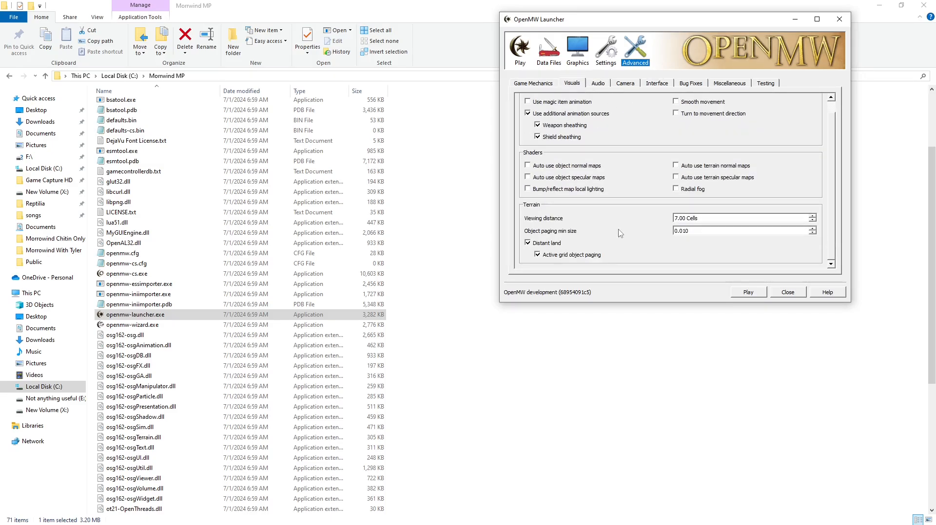
mouse_move(711, 216)
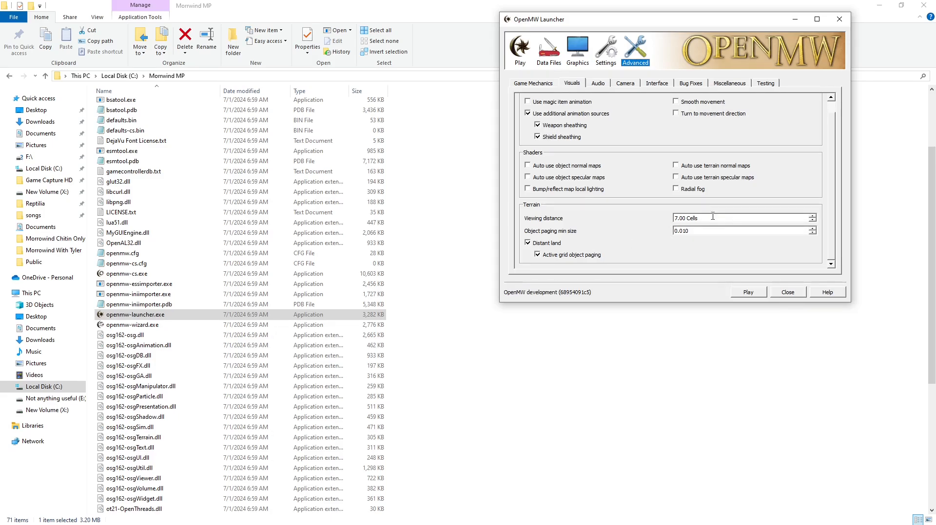
mouse_move(638, 233)
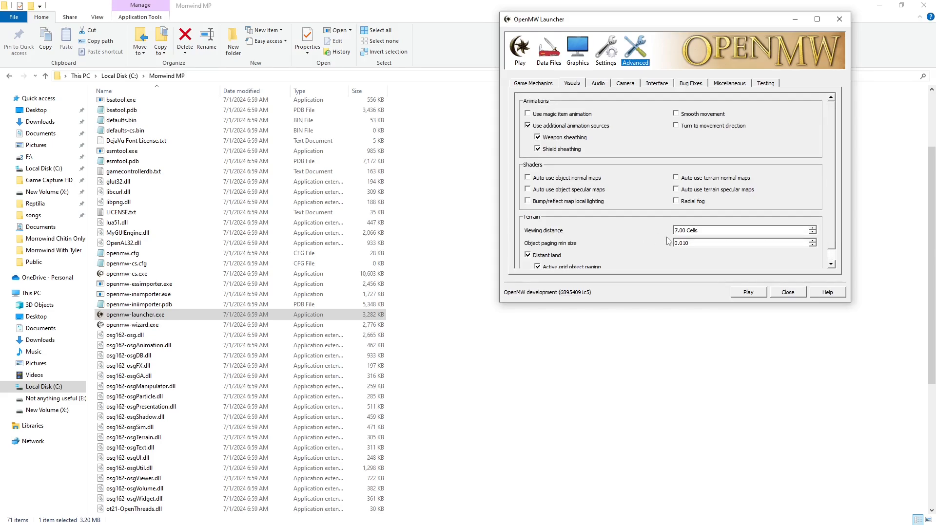
mouse_move(712, 232)
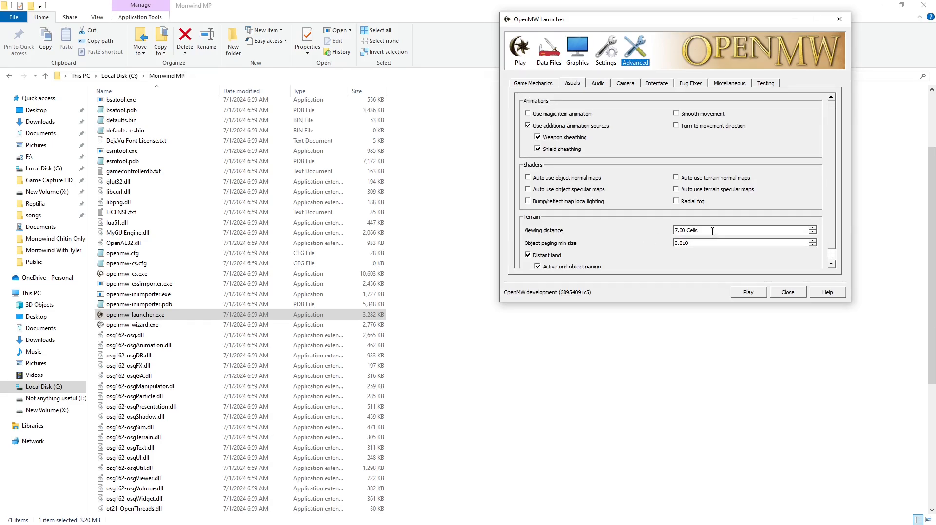
mouse_move(662, 244)
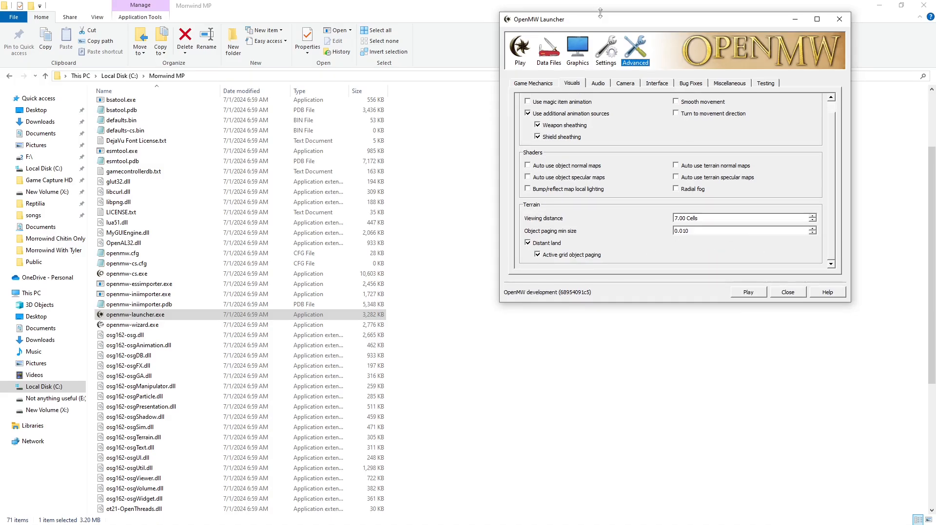
mouse_move(498, 45)
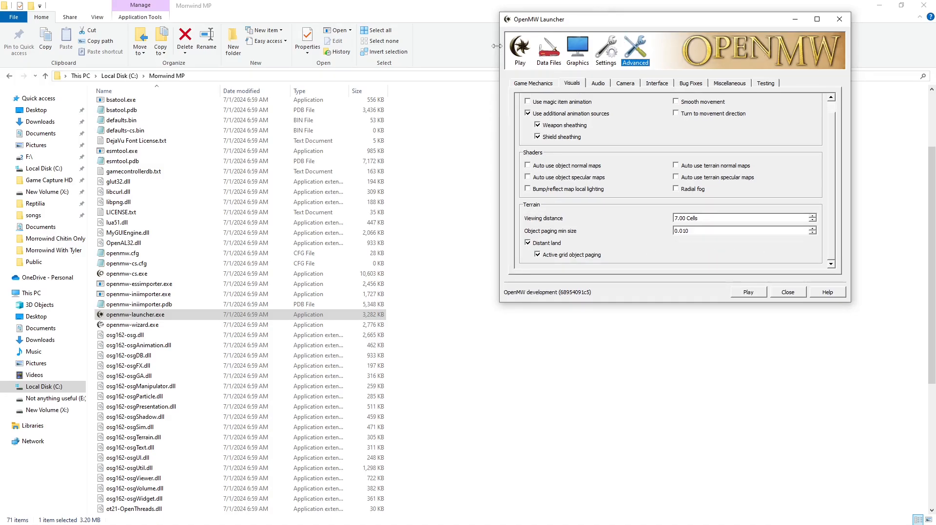
mouse_move(766, 305)
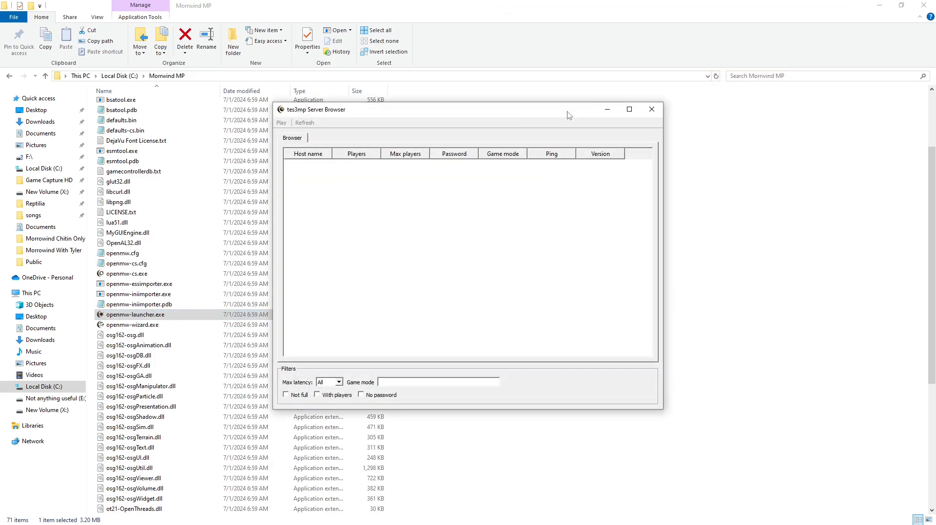
Refresh the public server list, move the browser to the upper right, and scroll through servers
left_click(304, 122)
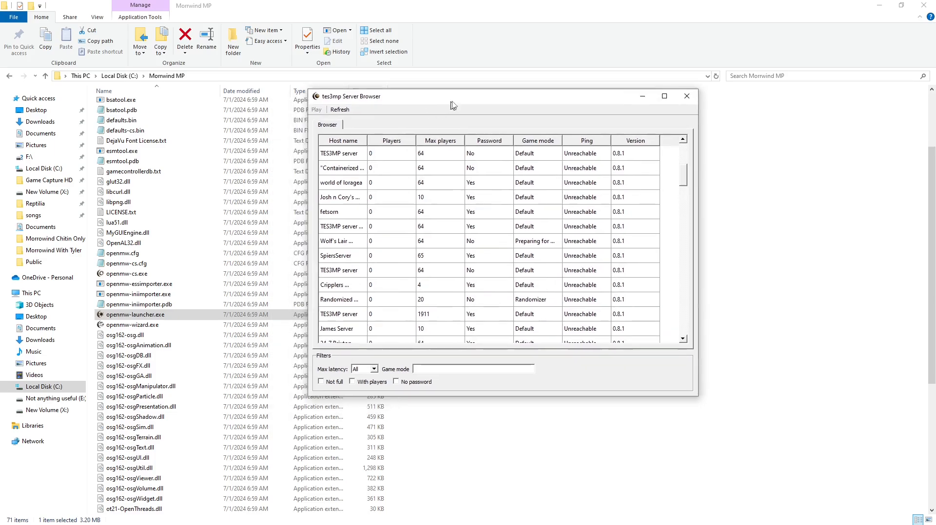
left_click_drag(450, 96, 692, 14)
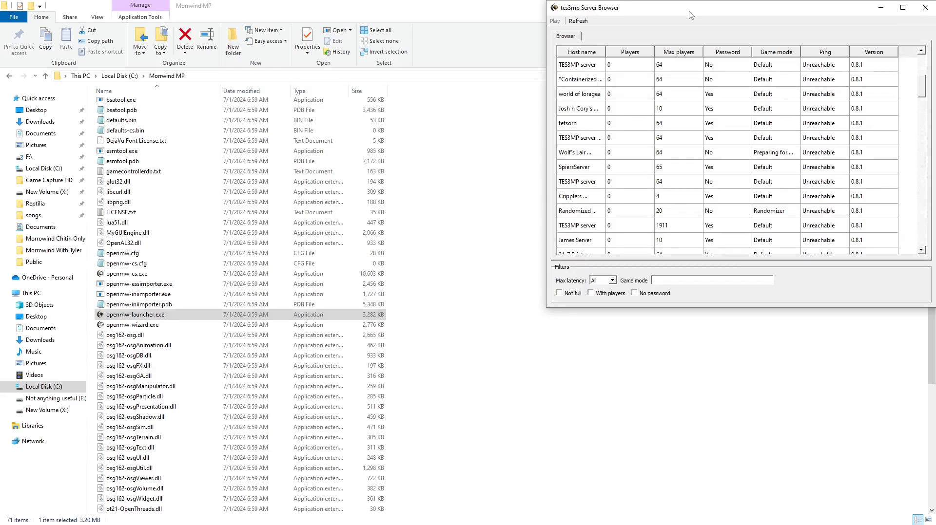
mouse_move(630, 107)
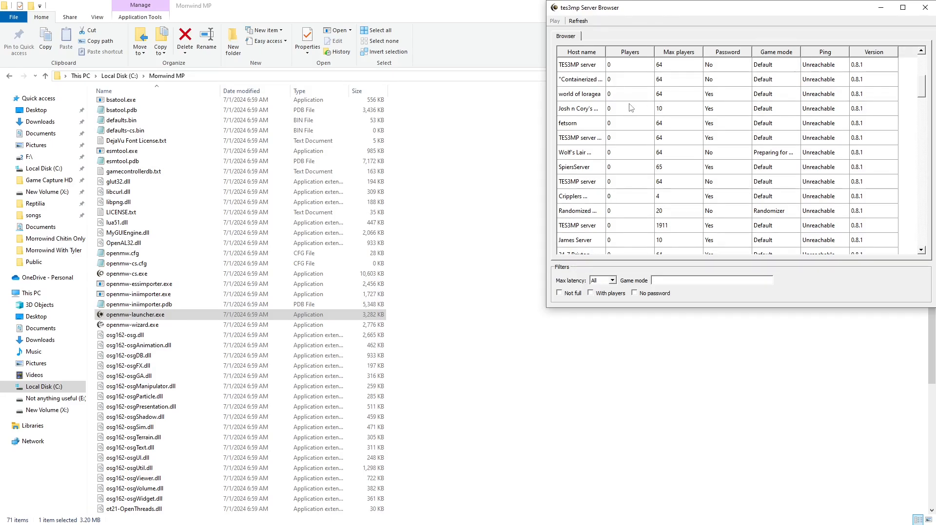
scroll("down", 3)
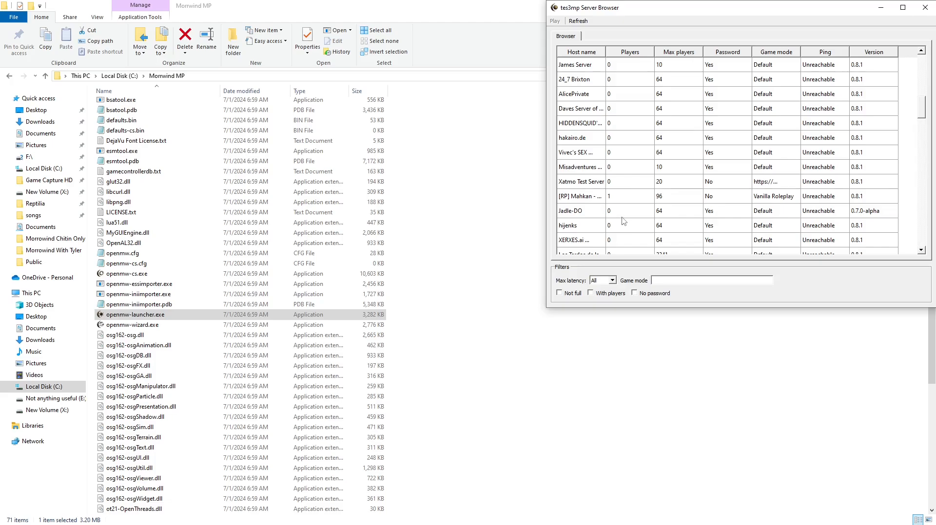
scroll("down", 3)
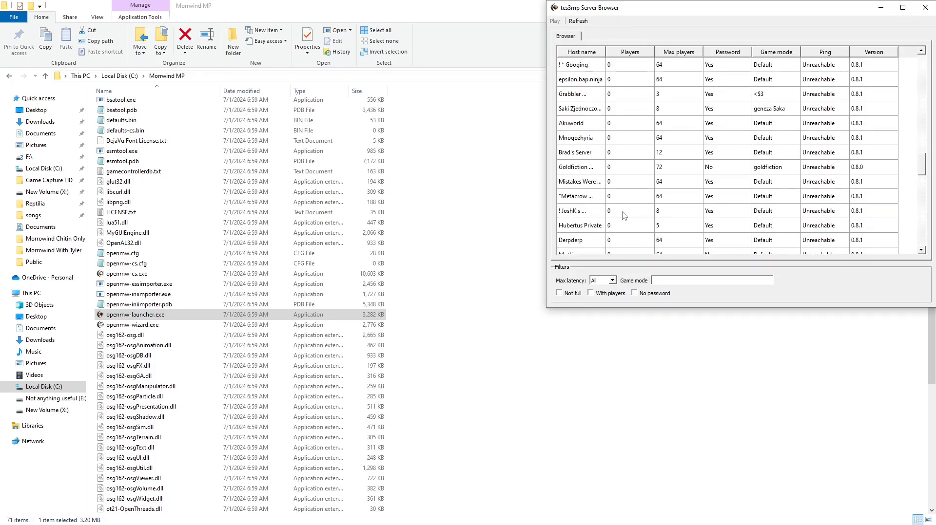
scroll("down", 3)
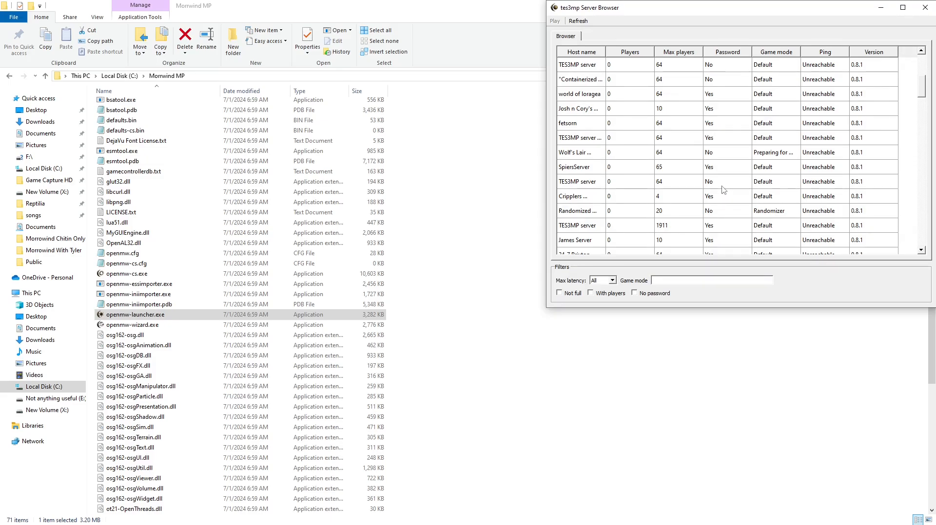
scroll("down", 3)
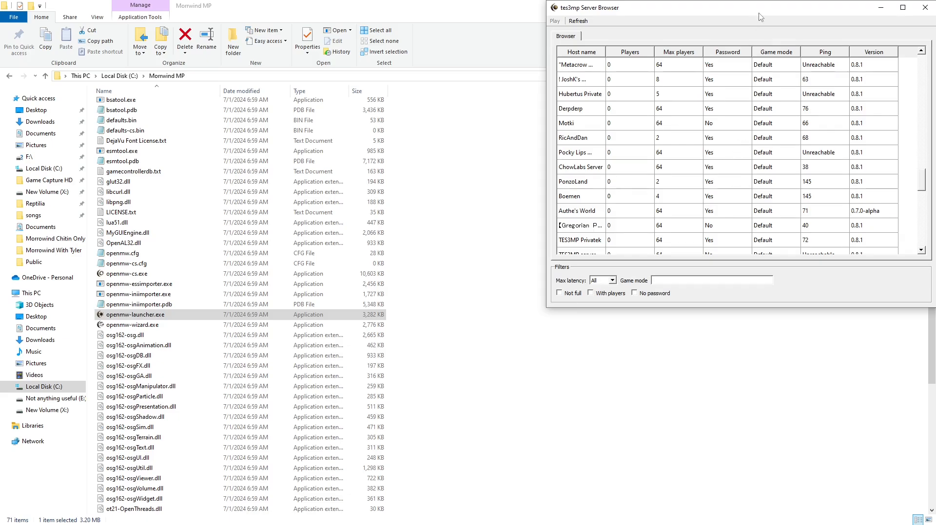
mouse_move(858, 48)
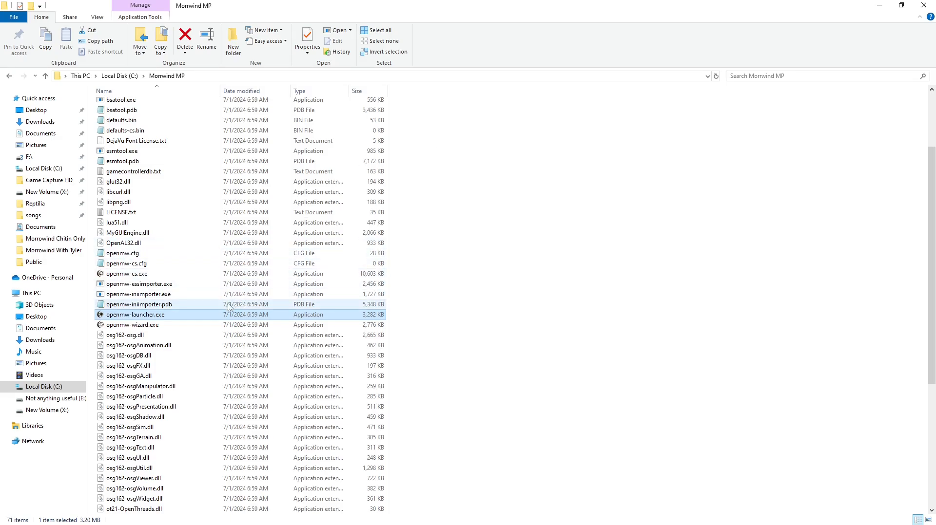
mouse_move(205, 325)
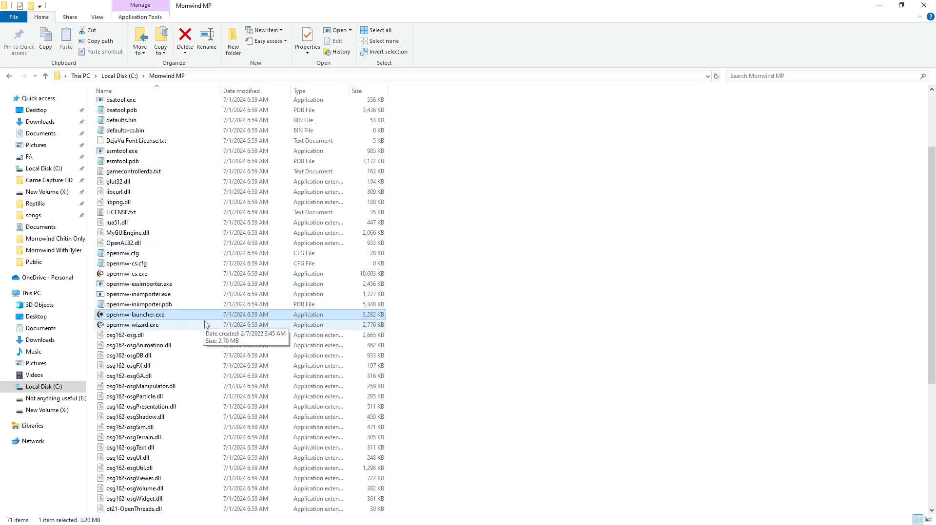
Scroll the Morrowind MP folder down to tes3mp-server-default.cfg
scroll("down", 3)
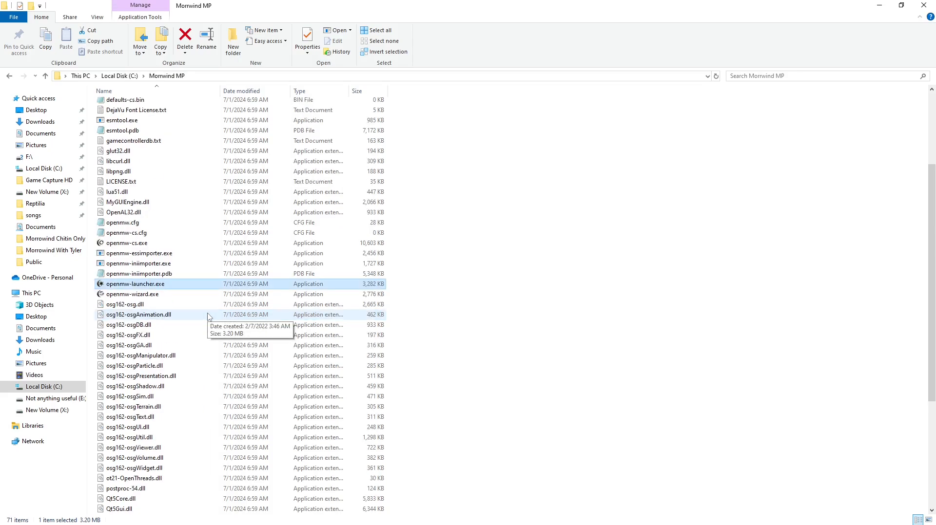
scroll("down", 3)
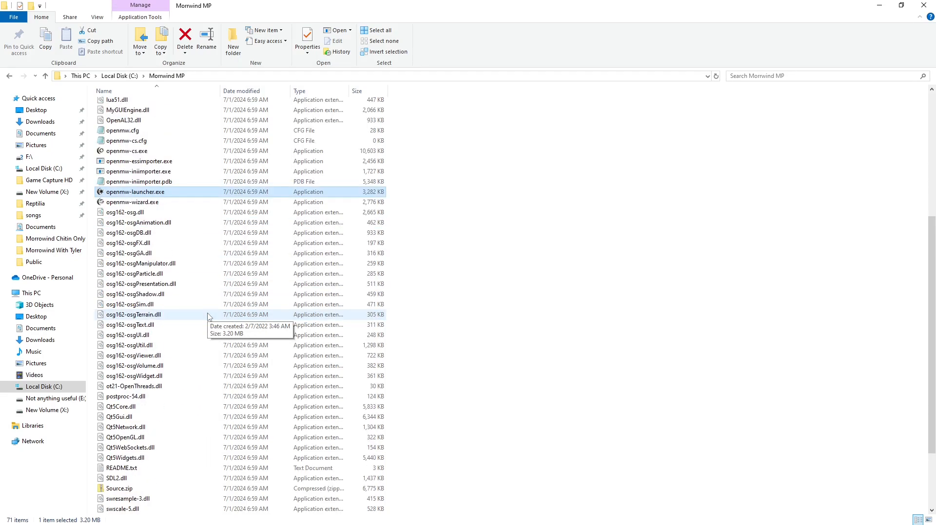
scroll("down", 3)
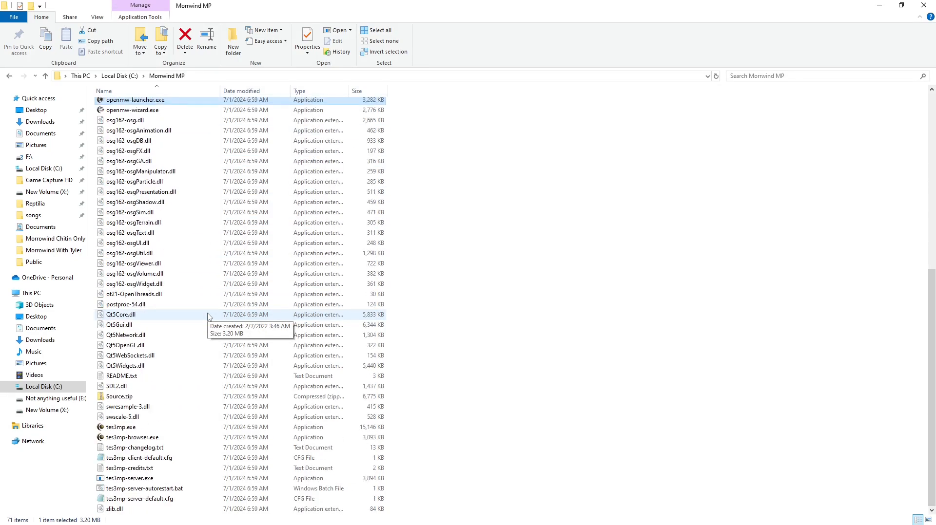
mouse_move(208, 316)
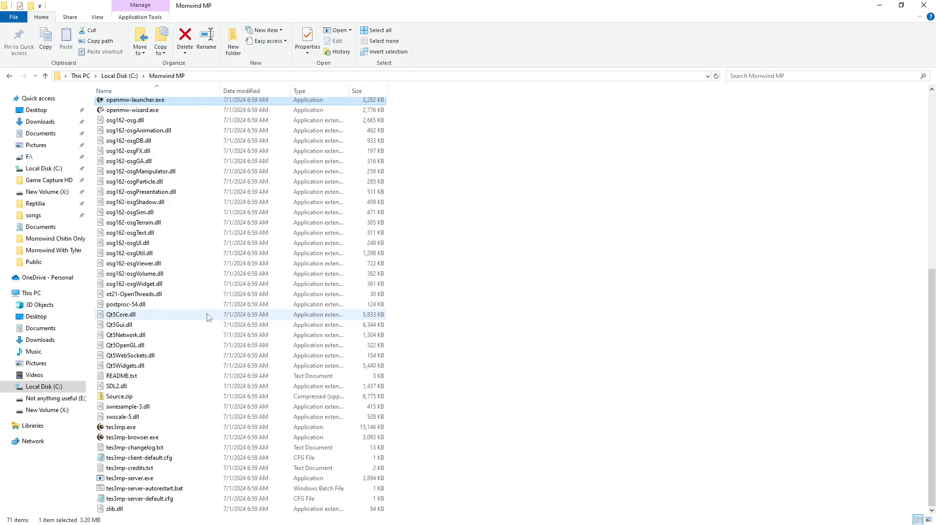
mouse_move(206, 358)
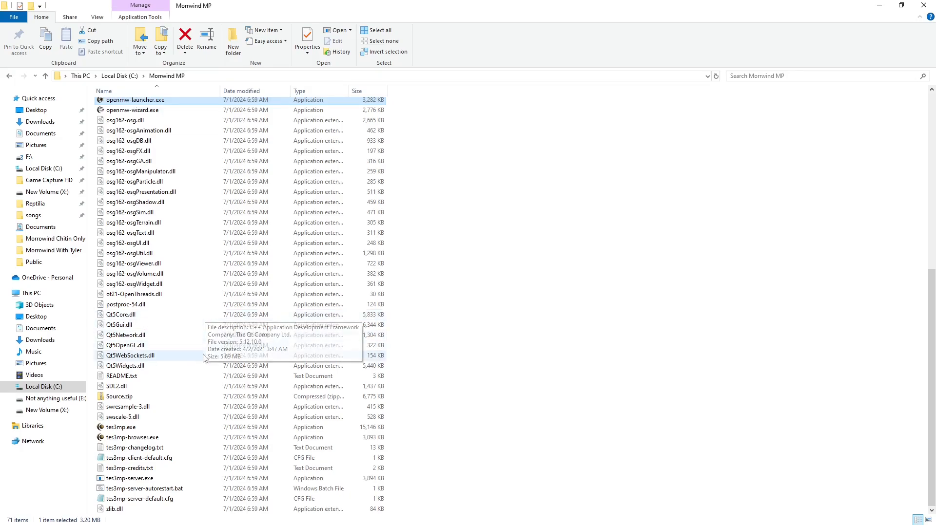
mouse_move(197, 444)
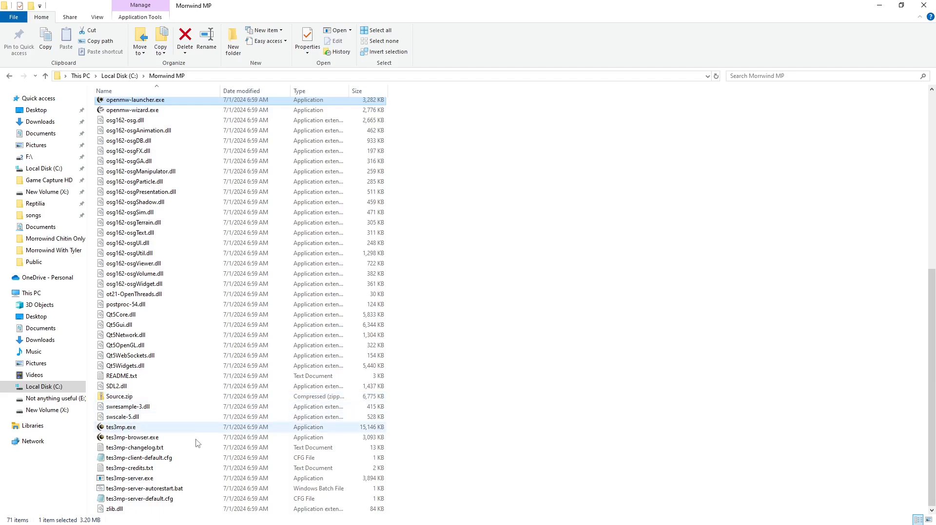
mouse_move(172, 501)
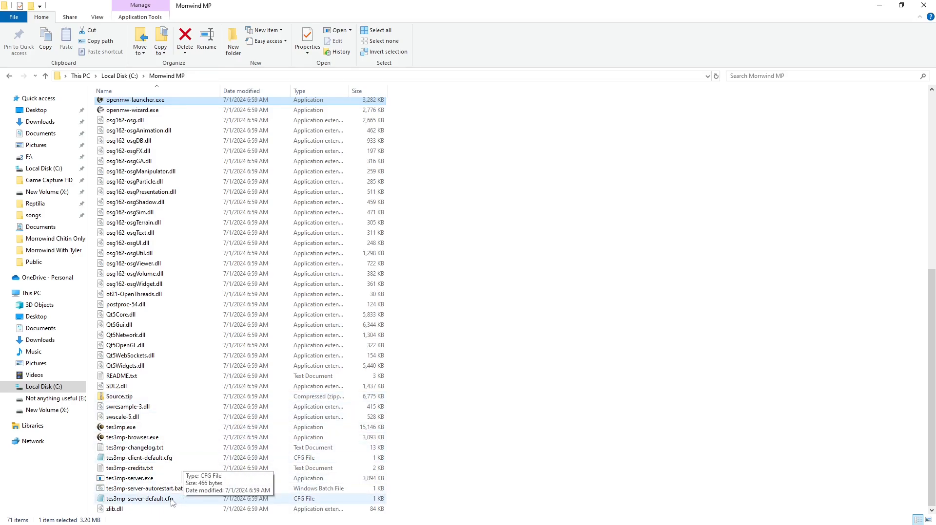
mouse_move(142, 504)
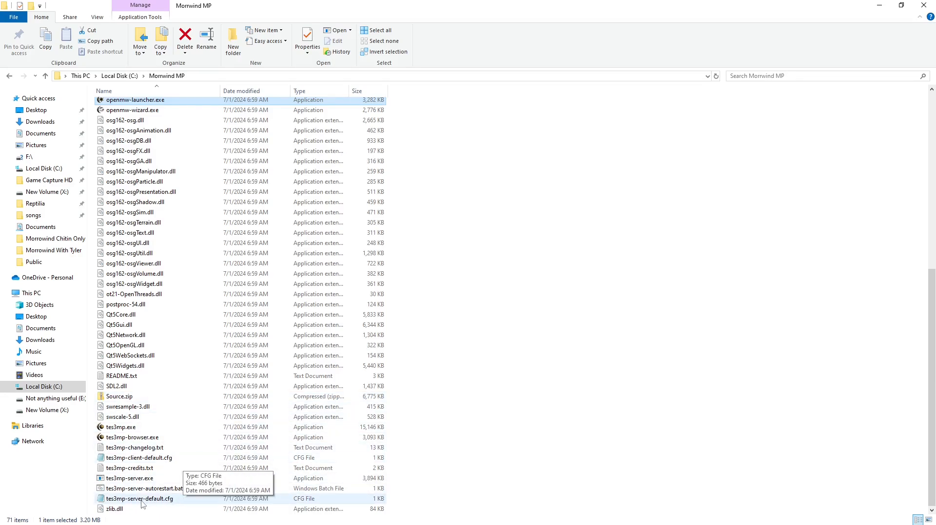
Open tes3mp-server-default.cfg and read through localAddress 0.0.0.0, home path and MasterServer lines
double_click(140, 499)
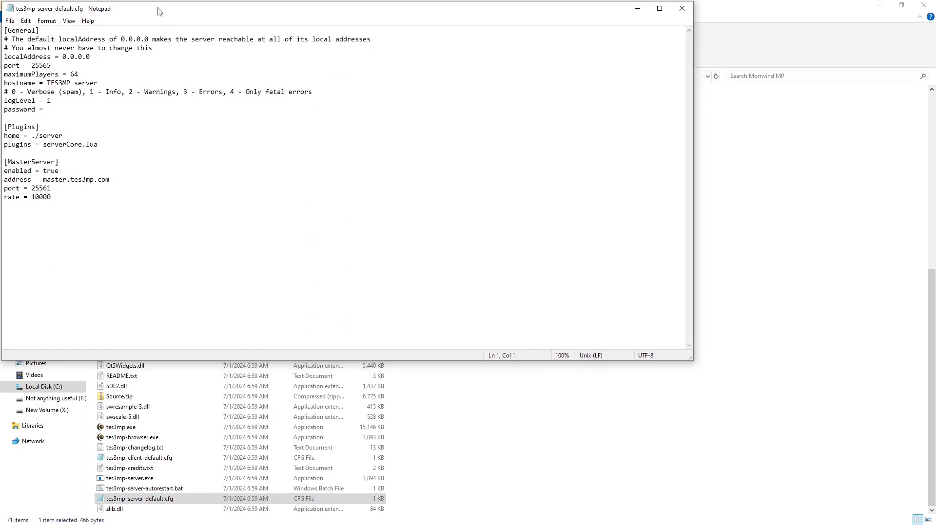
mouse_move(257, 93)
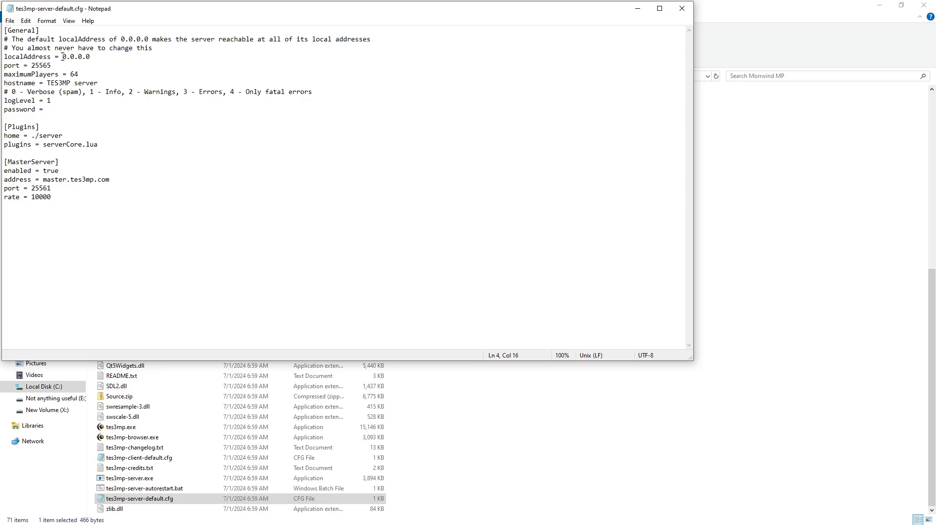
double_click(74, 56)
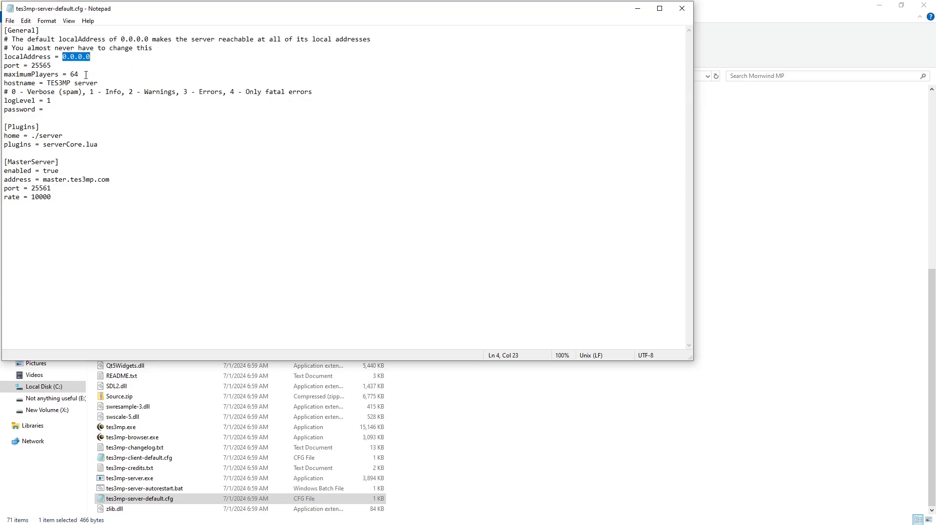
mouse_move(123, 72)
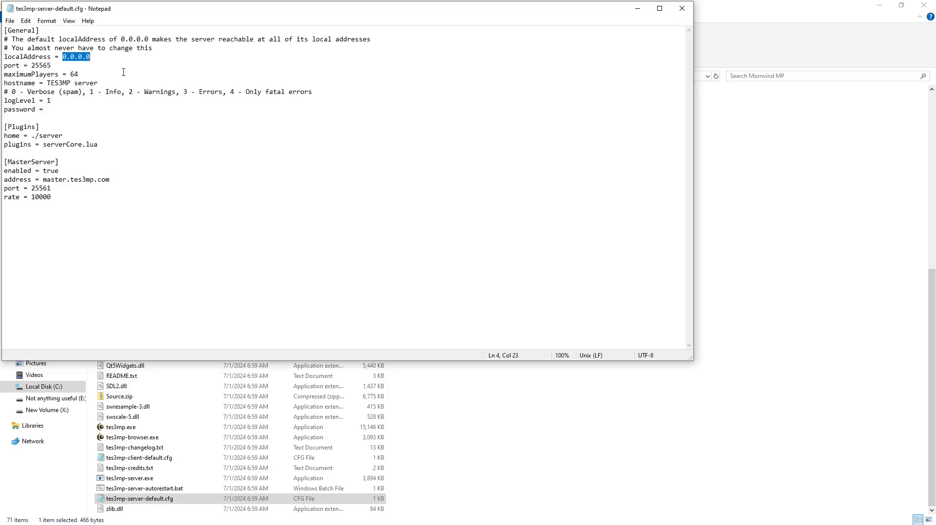
mouse_move(86, 72)
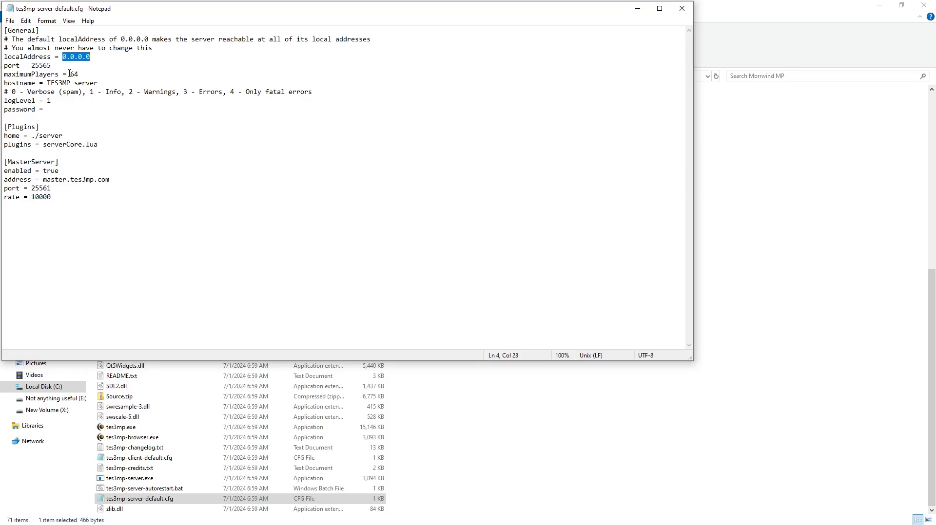
mouse_move(102, 74)
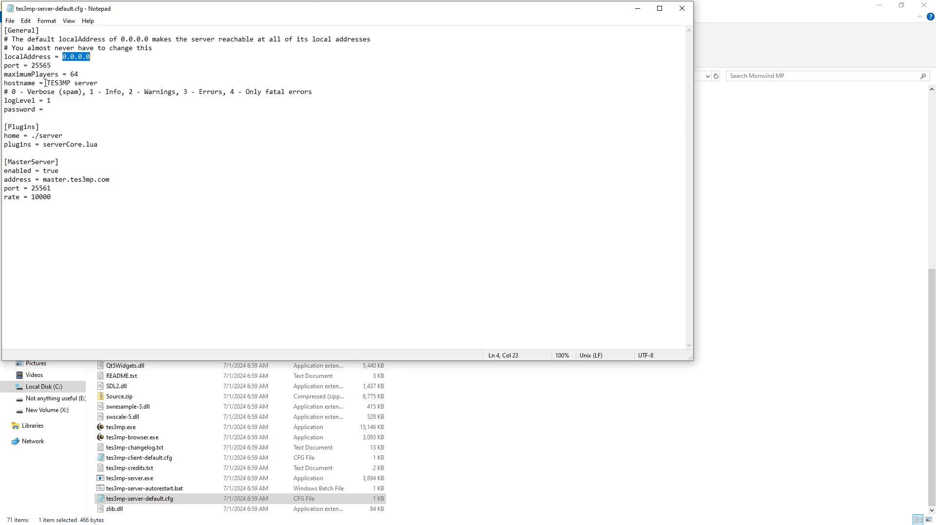
left_click(54, 109)
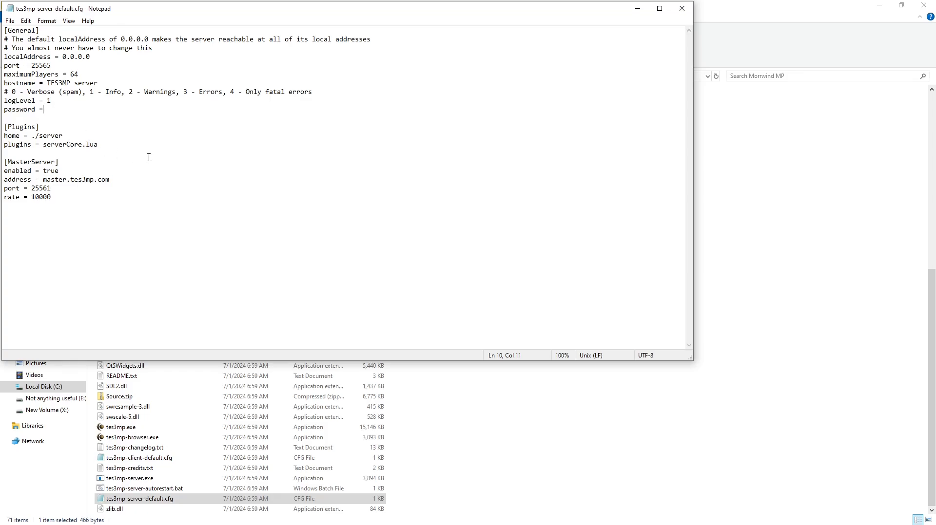
left_click(4, 153)
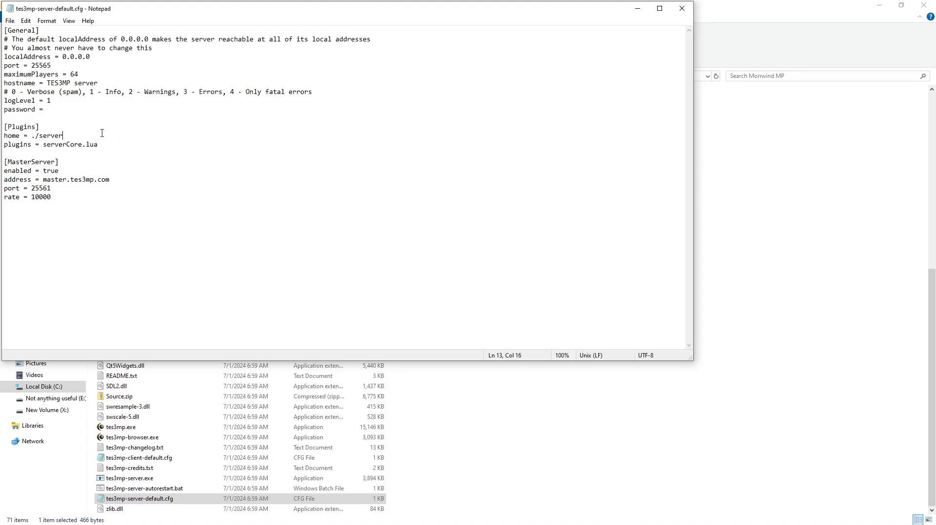
left_click(5, 152)
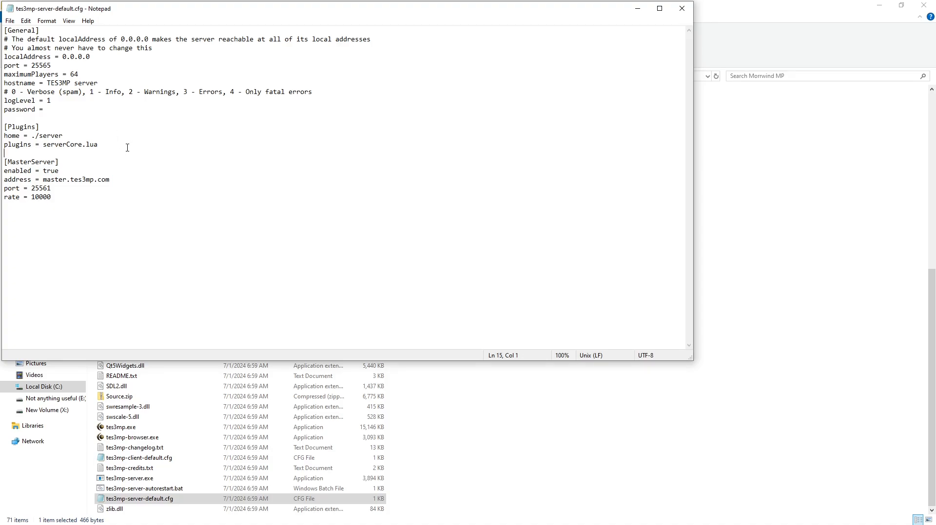
mouse_move(23, 170)
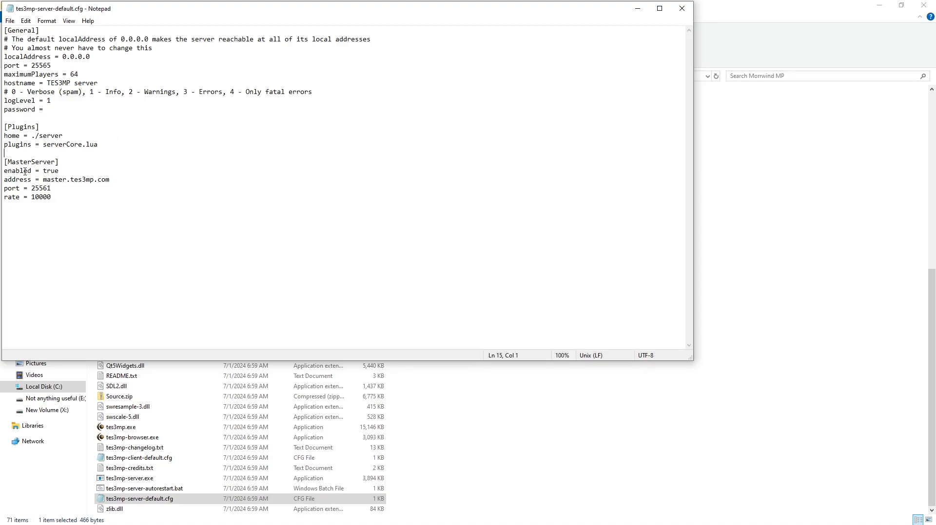
mouse_move(86, 178)
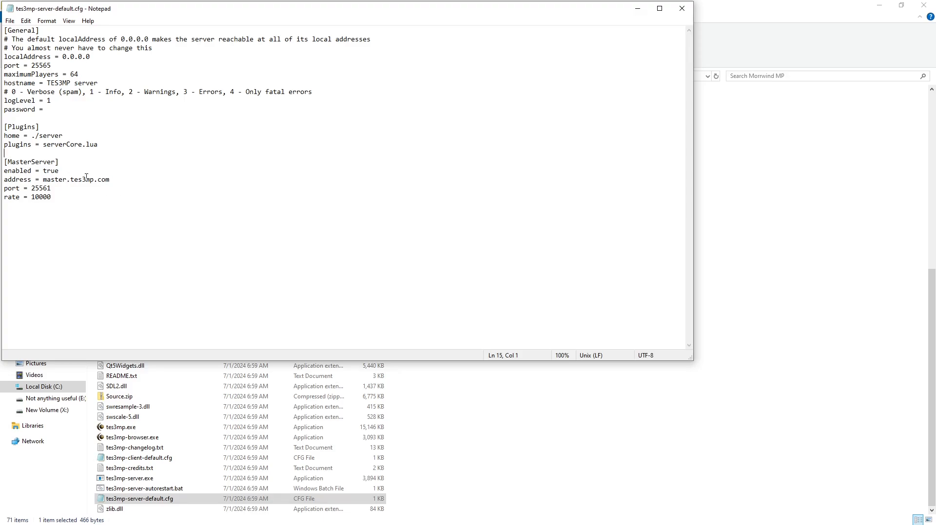
mouse_move(135, 185)
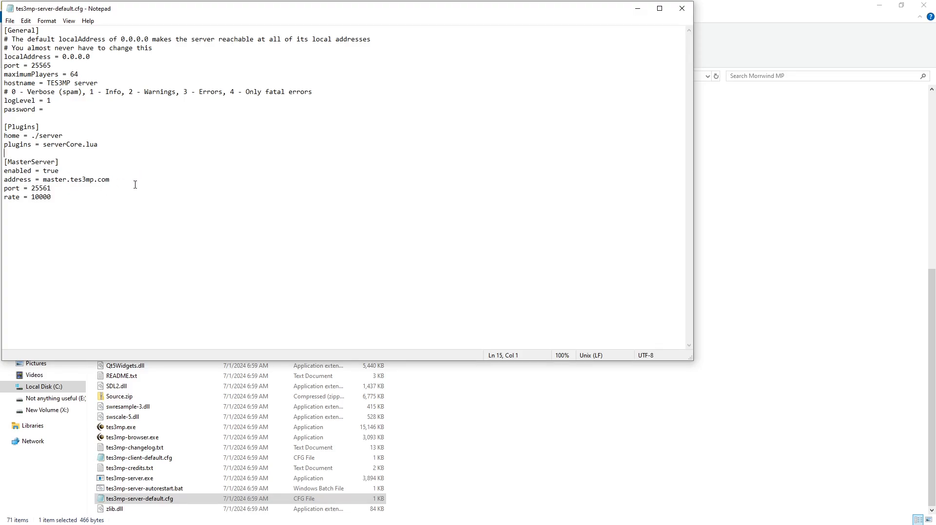
mouse_move(107, 184)
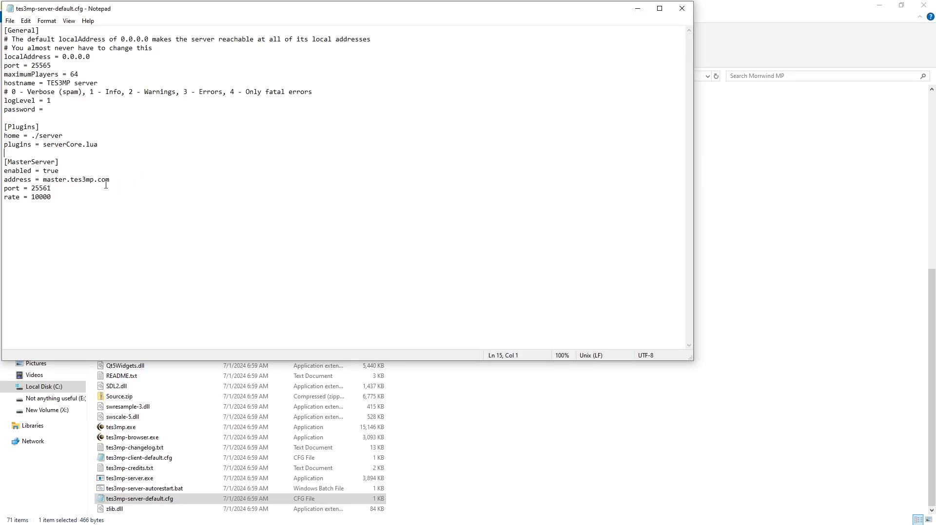
mouse_move(128, 191)
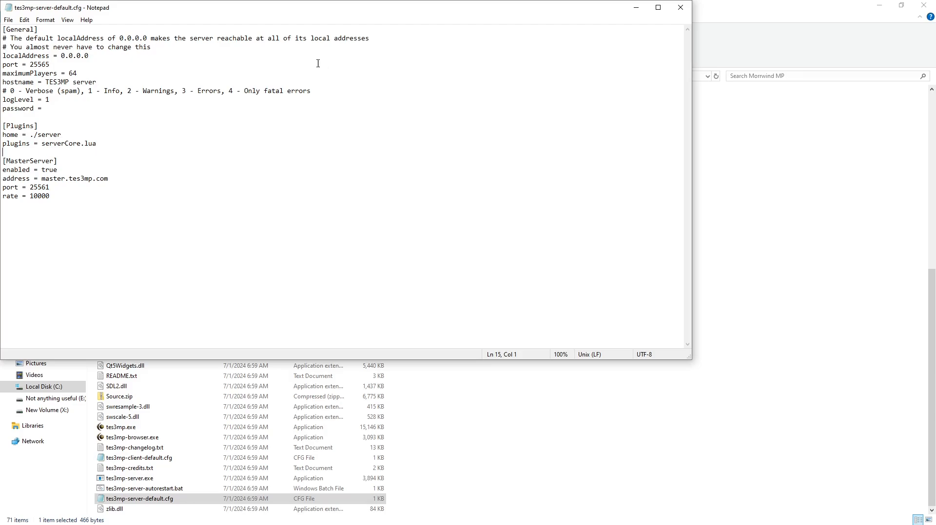
mouse_move(778, 21)
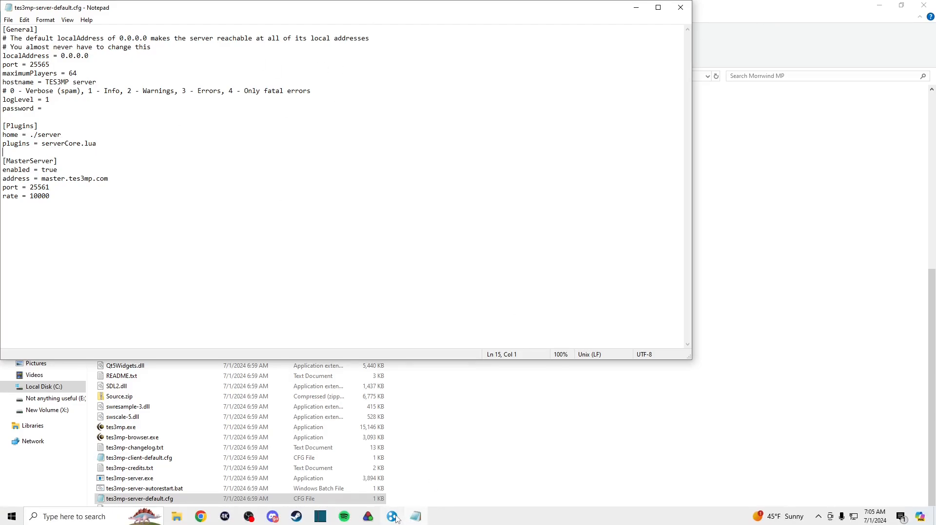
Bring up Hamachi from the taskbar and start the Create Network form
left_click(392, 517)
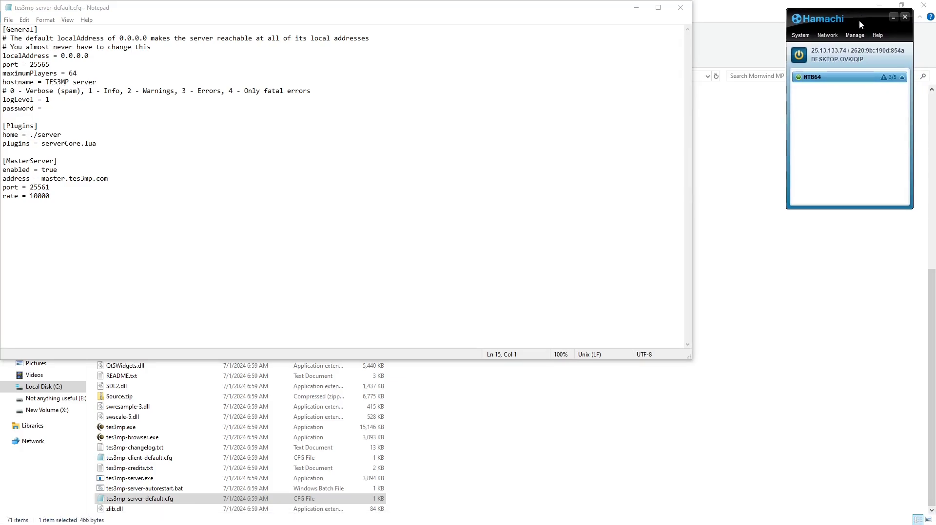
mouse_move(822, 113)
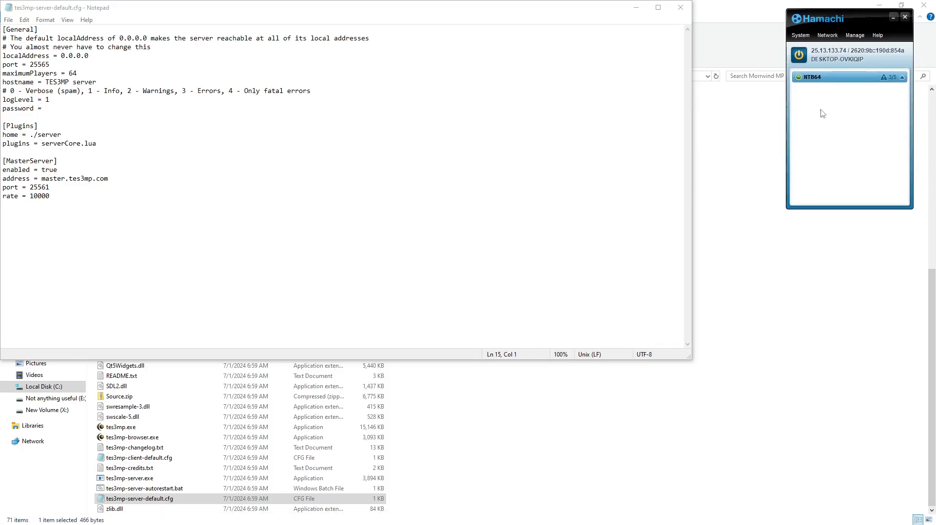
mouse_move(862, 117)
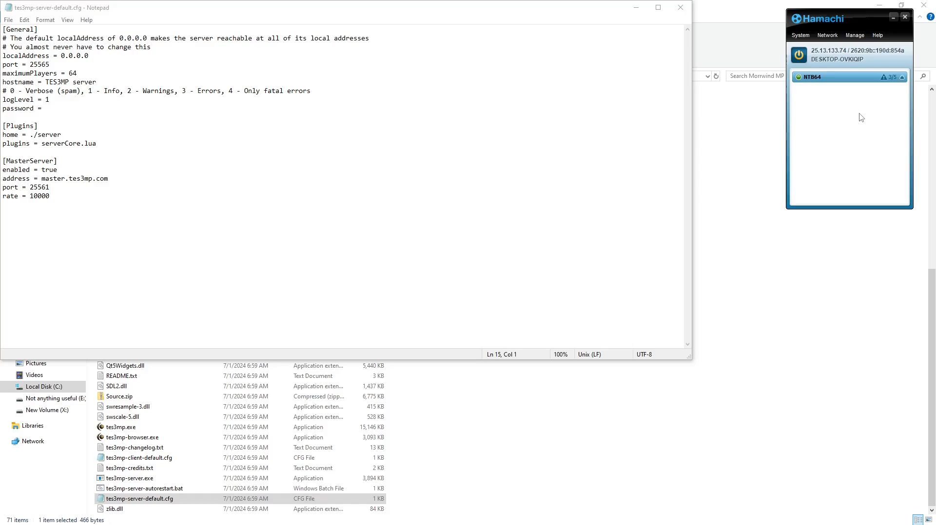
mouse_move(826, 96)
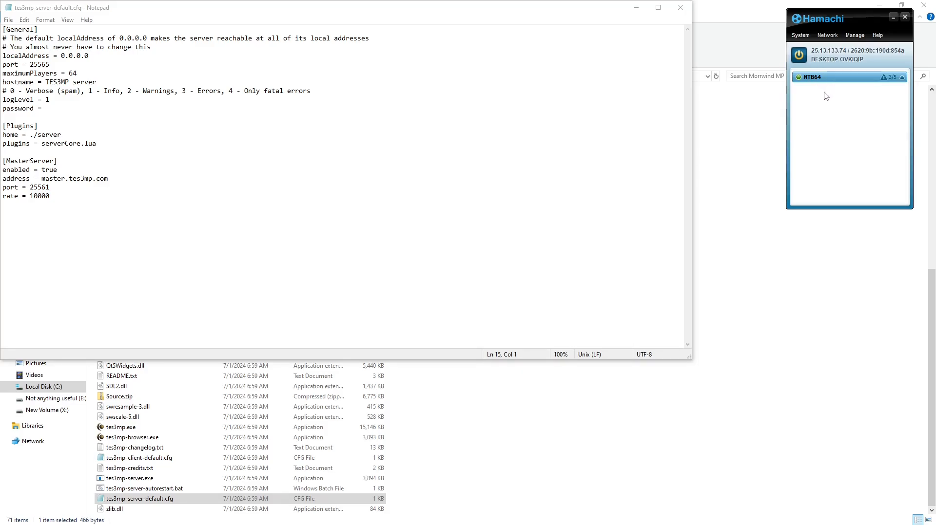
mouse_move(907, 96)
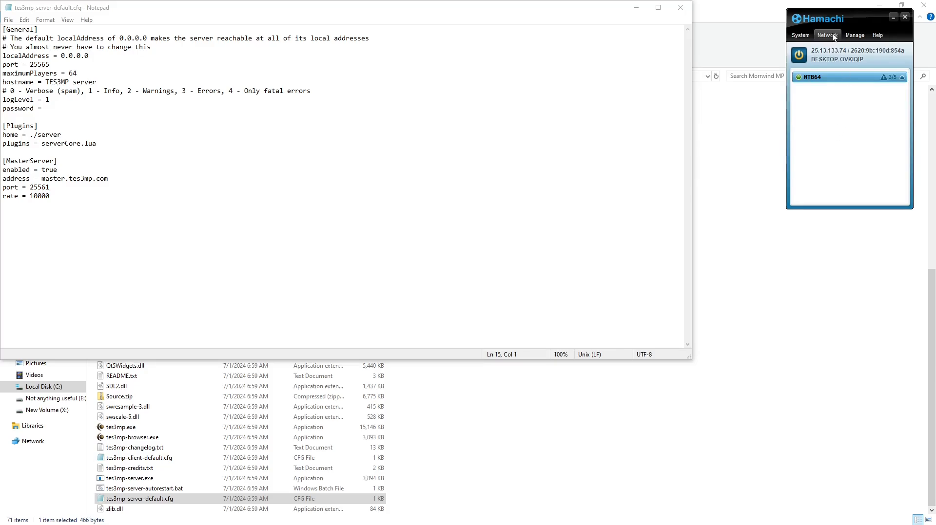
left_click(827, 35)
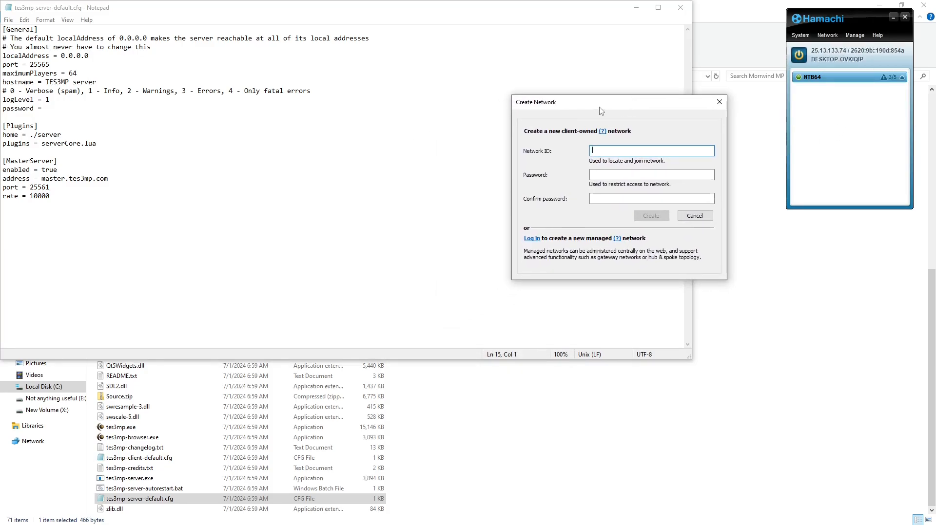
Move the Create Network form up, try its ID and password fields, then cancel it
left_click_drag(600, 102, 597, 65)
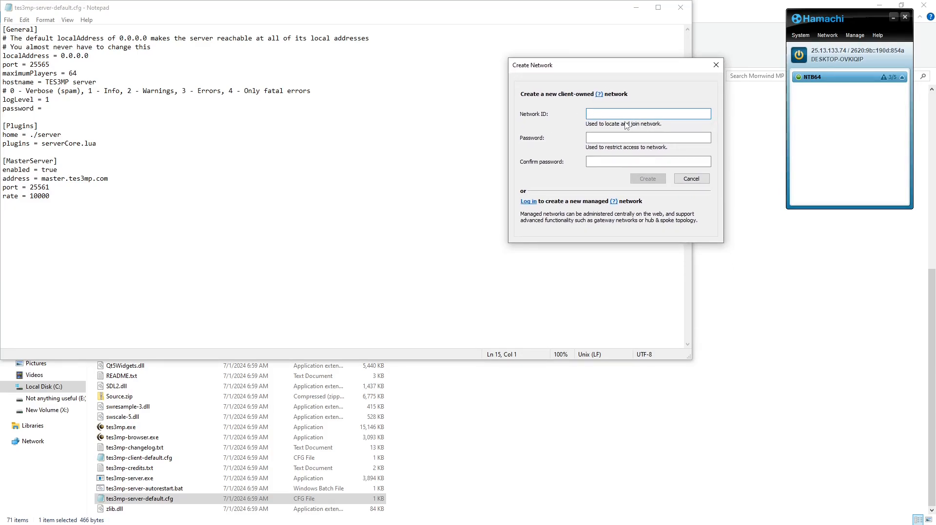
left_click(648, 114)
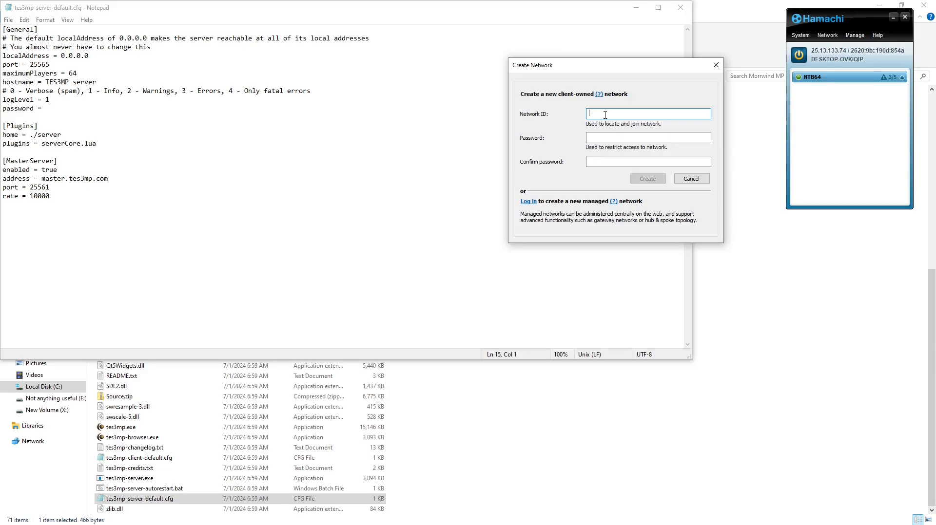
mouse_move(625, 114)
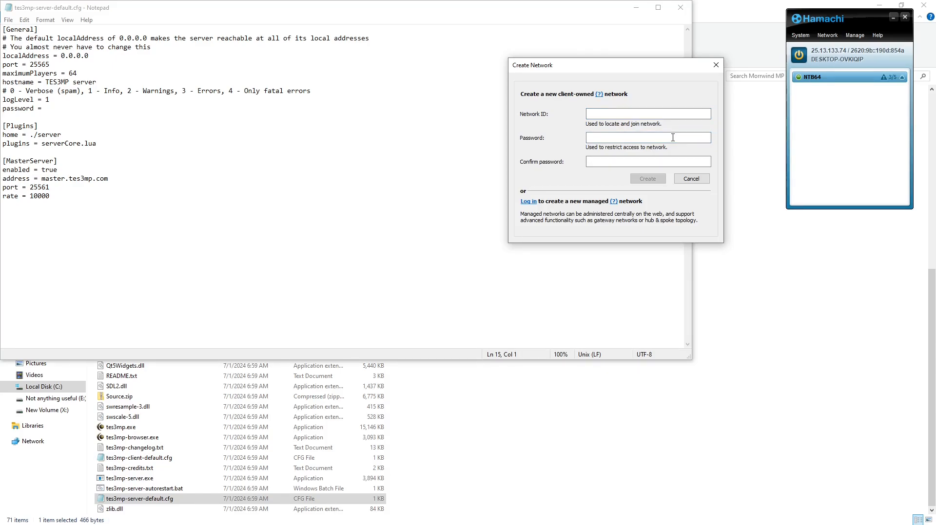
left_click(647, 137)
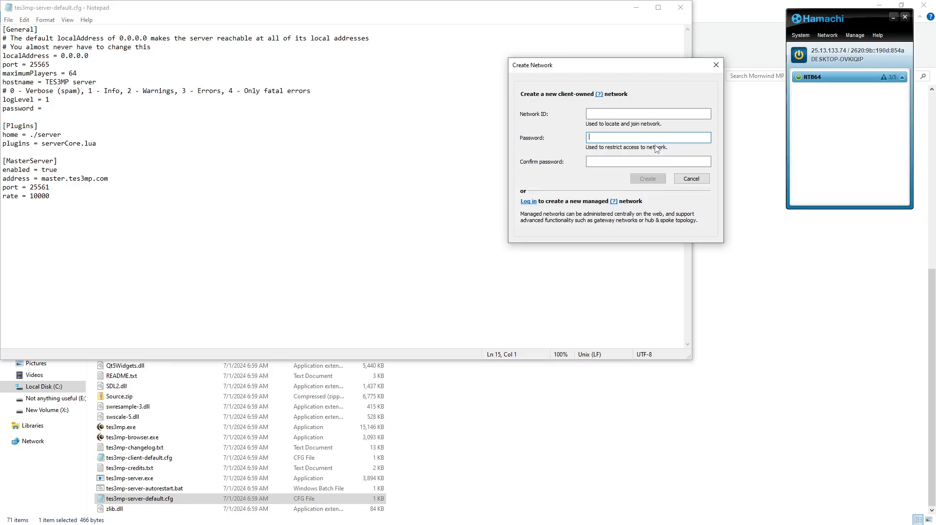
left_click(691, 178)
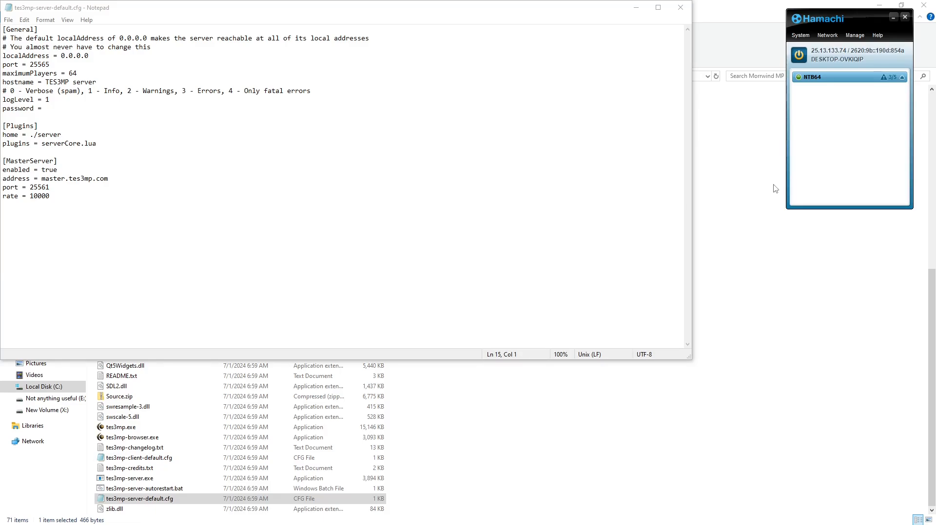
mouse_move(841, 58)
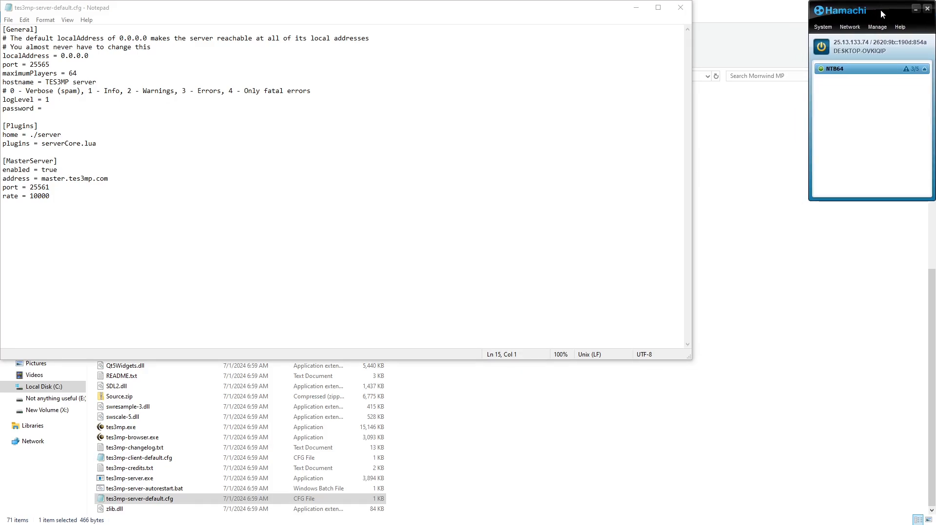
mouse_move(788, 120)
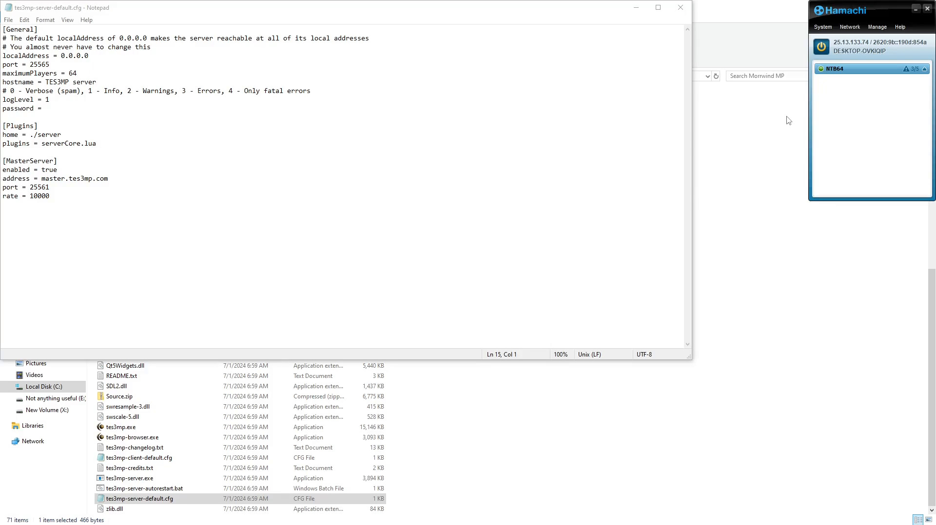
mouse_move(790, 109)
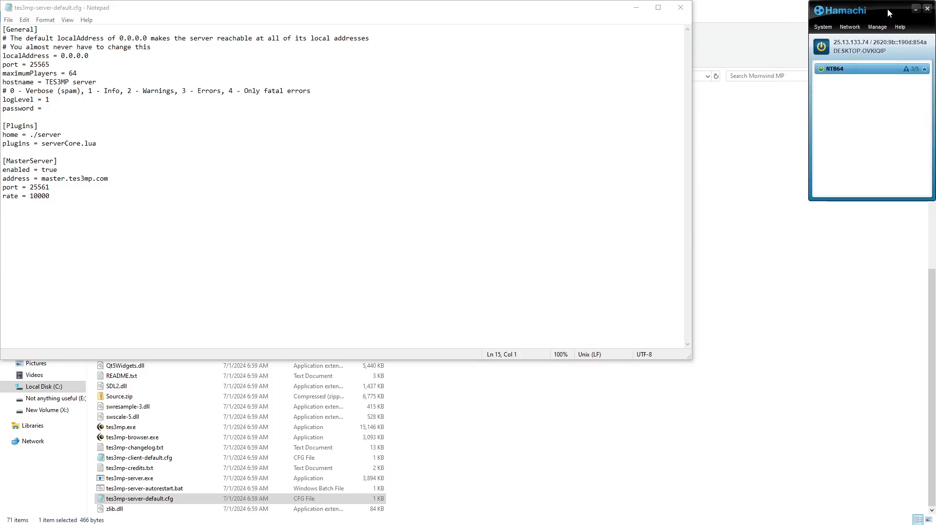
mouse_move(838, 92)
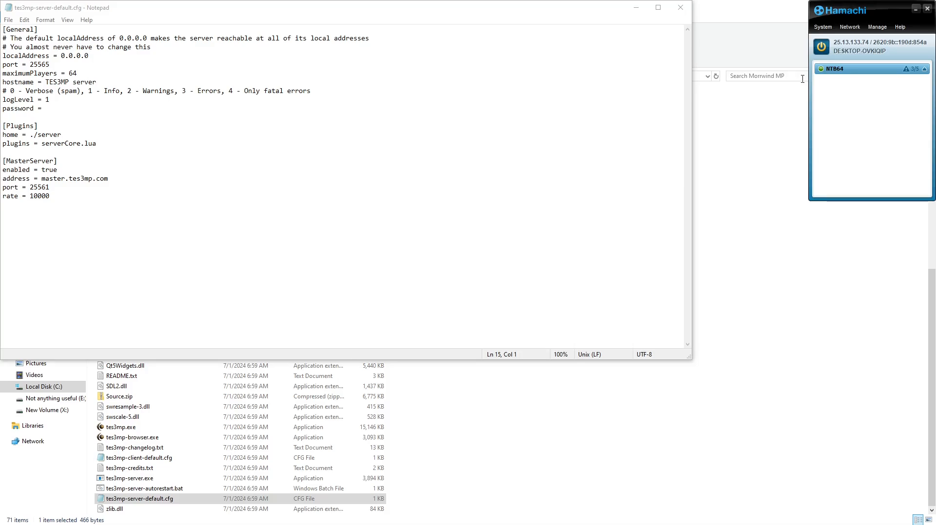
Copy the Hamachi IPv4 address and replace localAddress 0.0.0.0 with 25.13.133.74
right_click(870, 46)
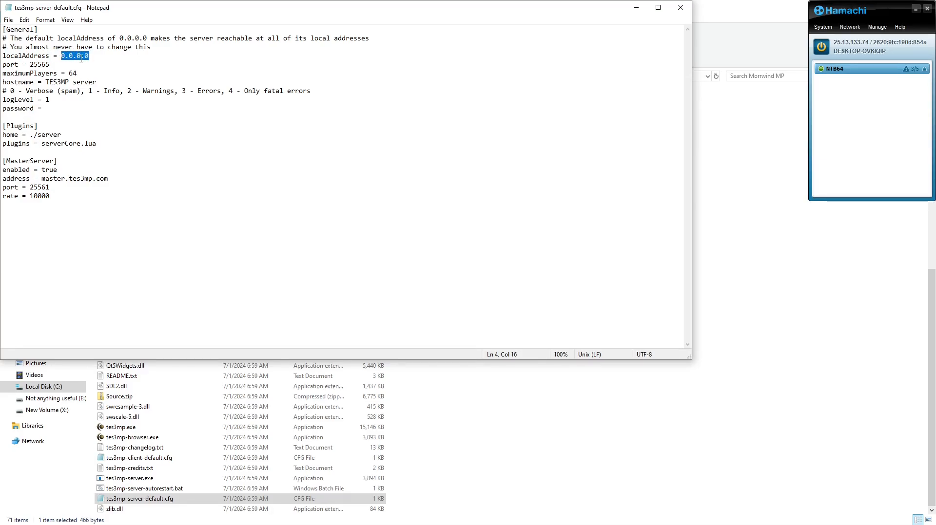
type("25.13.133.74")
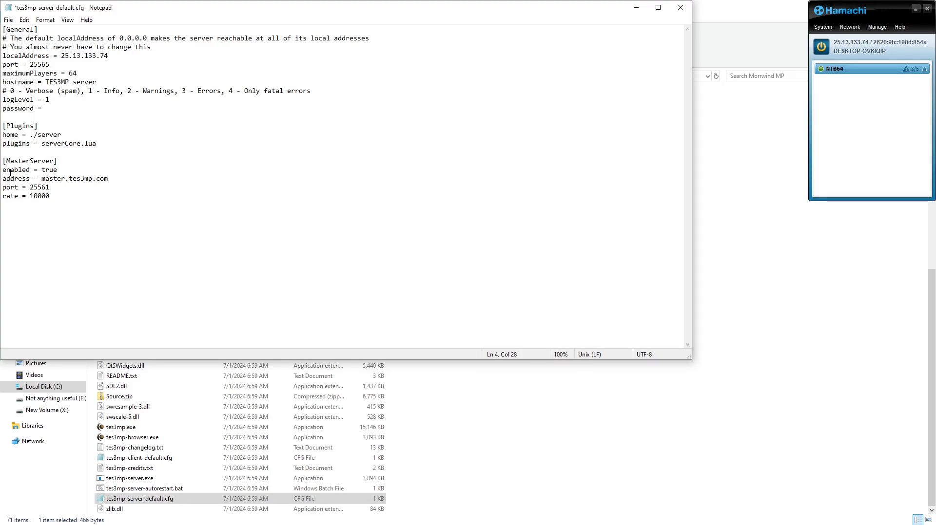
Change the MasterServer enabled value from true to false and save the config
double_click(49, 169)
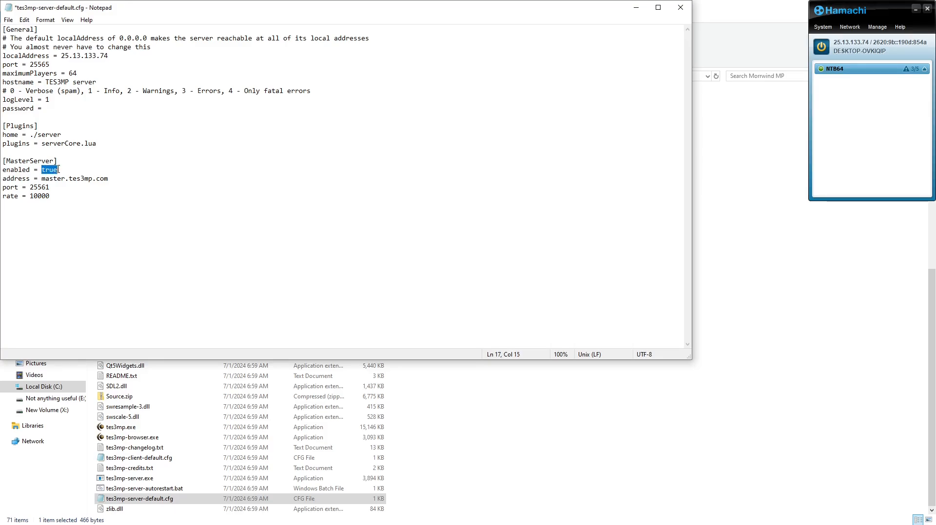
type("fals")
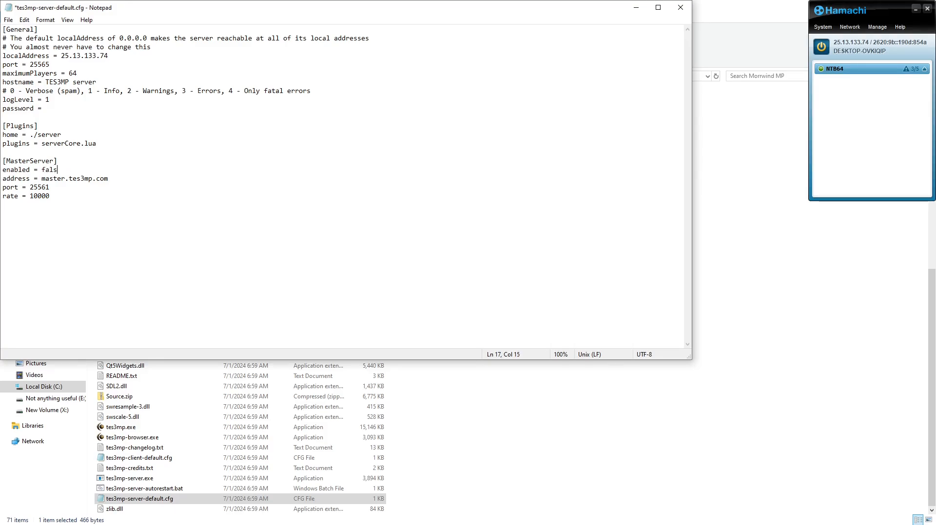
type("e")
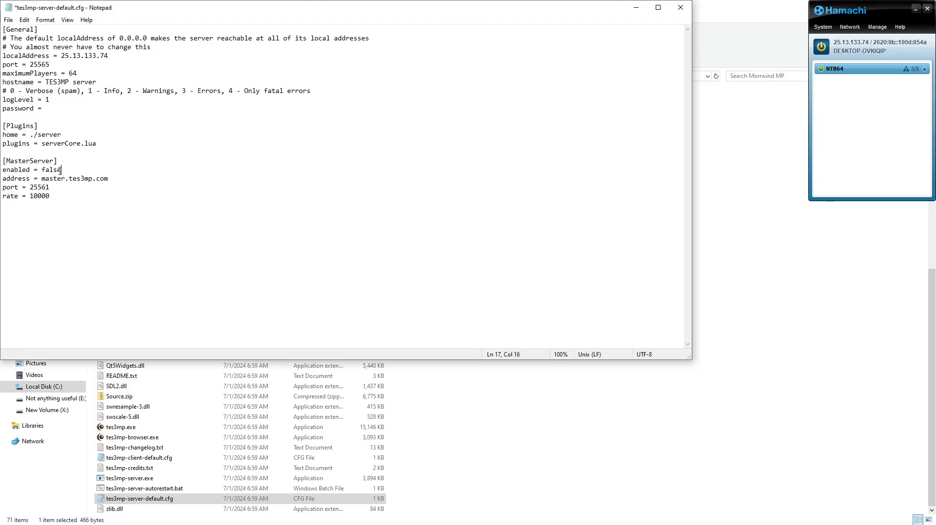
mouse_move(175, 177)
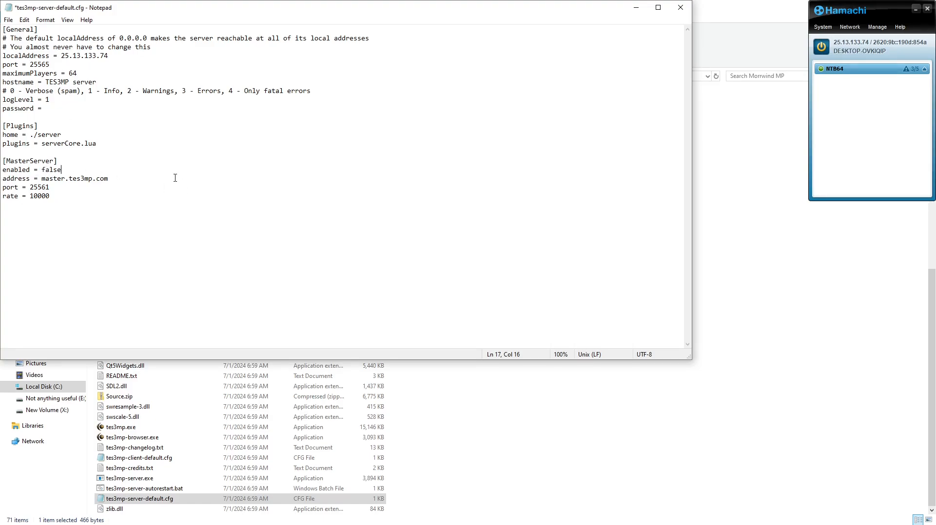
left_click(9, 20)
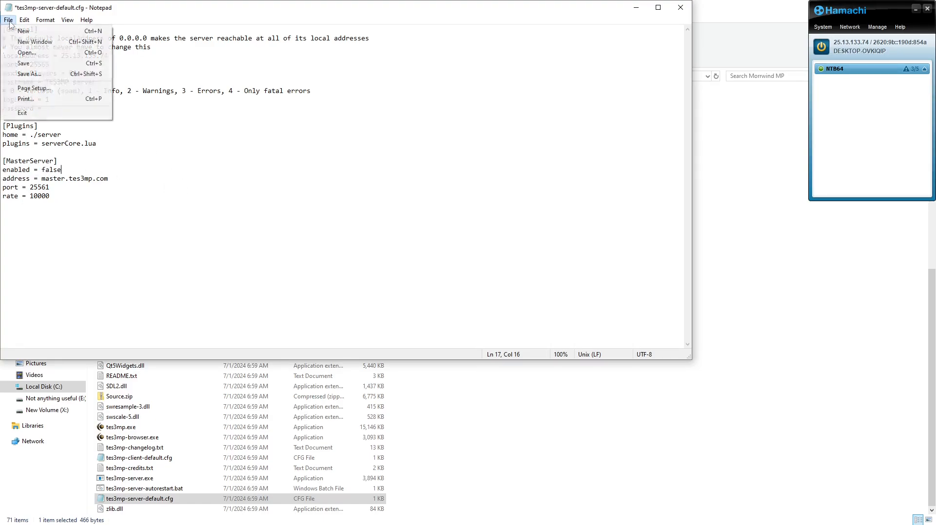
mouse_move(46, 63)
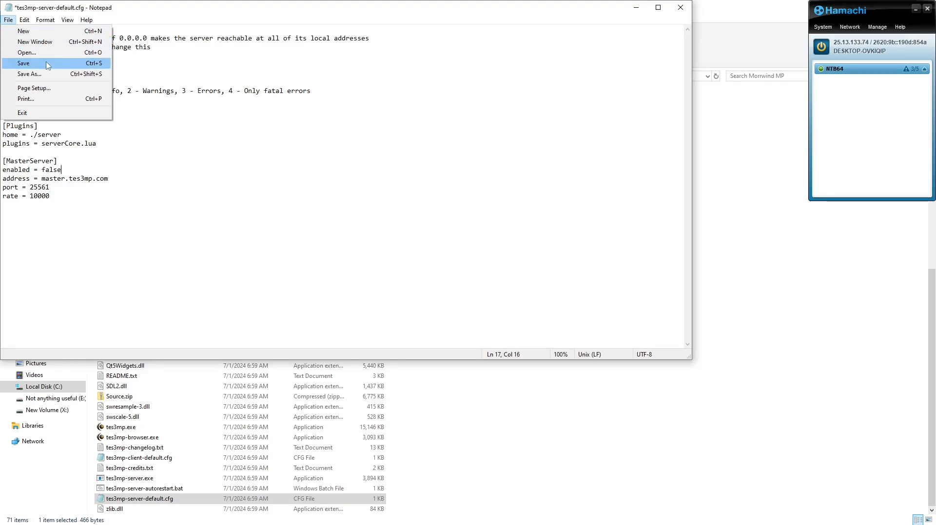
left_click(24, 64)
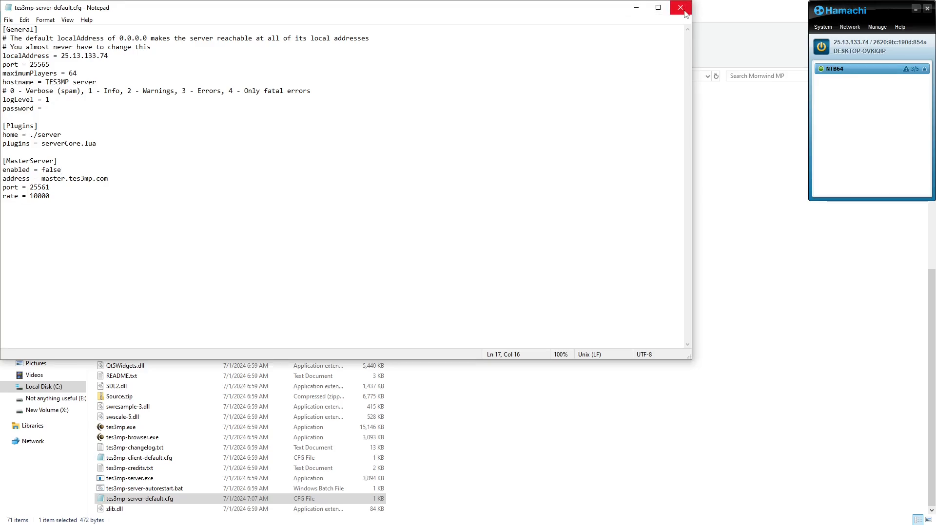
Change the client config's destinationAddress from localhost to 25.13.133.74, then save and close
left_click(678, 8)
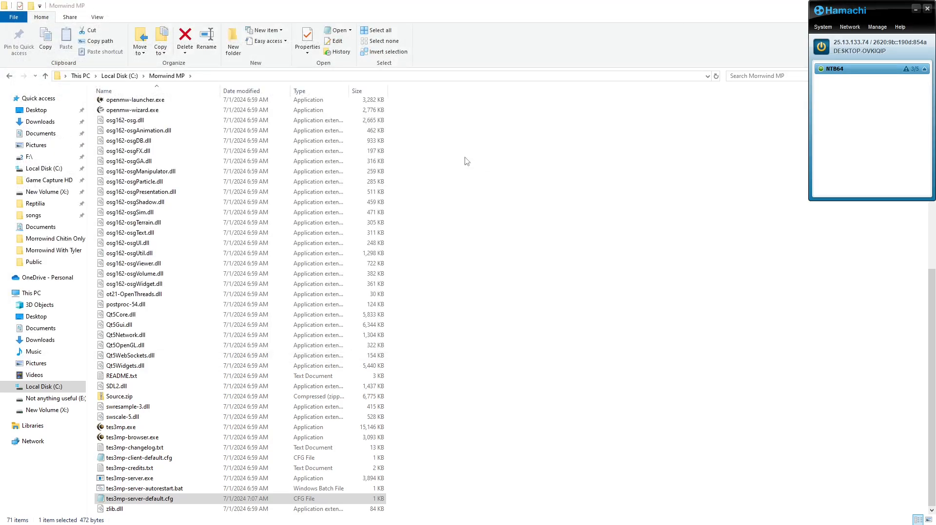
mouse_move(592, 270)
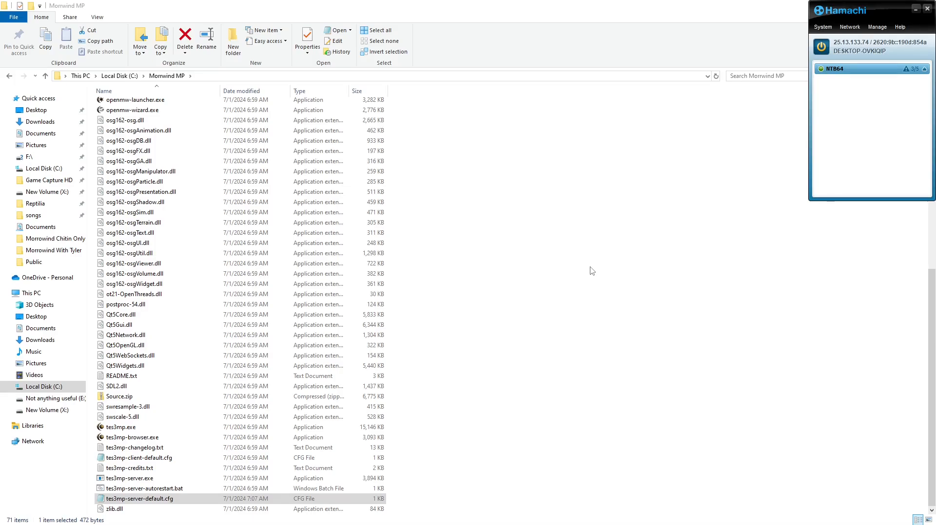
mouse_move(440, 248)
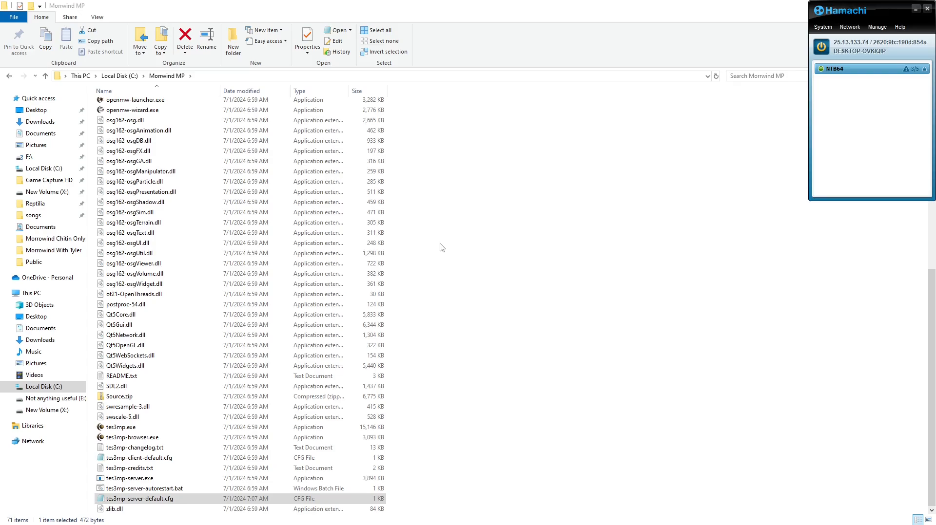
mouse_move(275, 387)
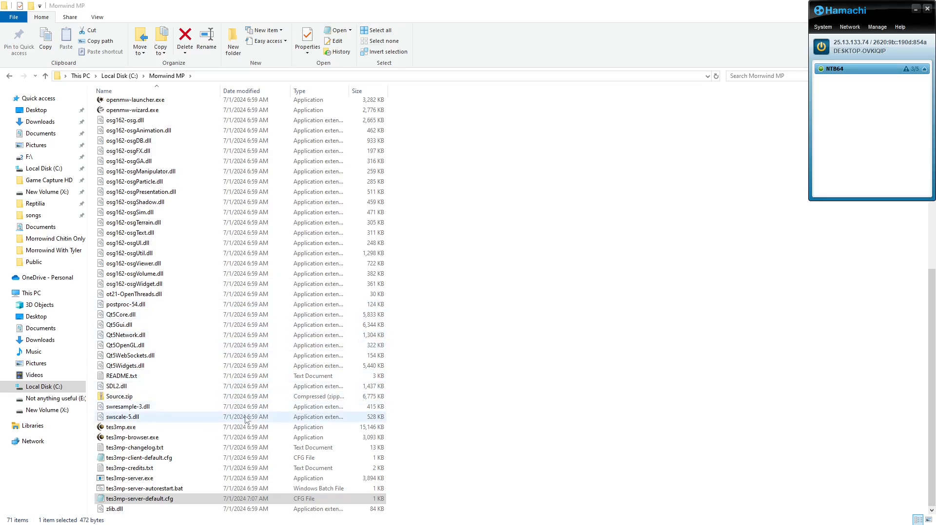
mouse_move(189, 458)
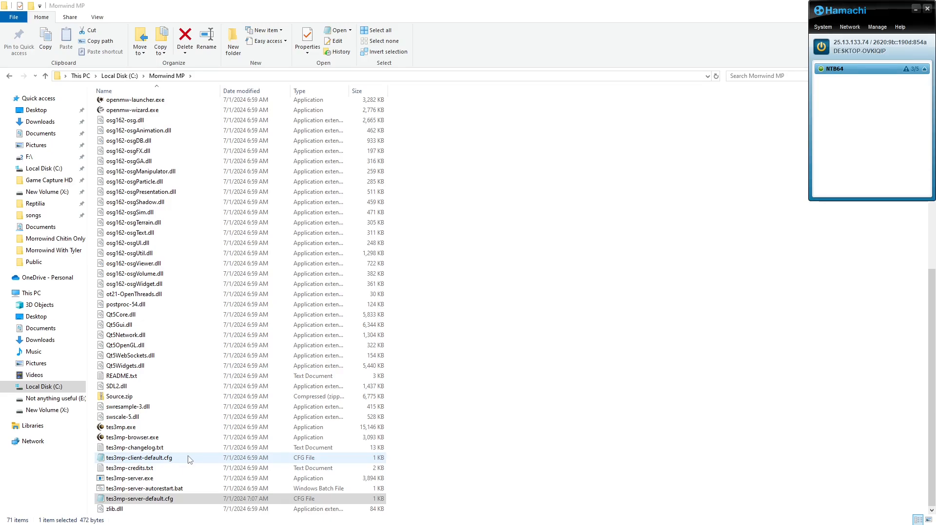
mouse_move(183, 461)
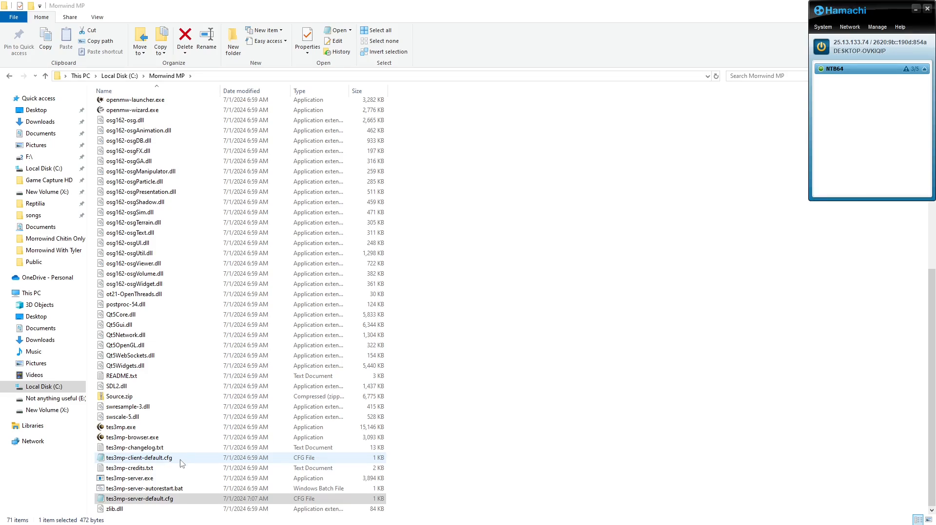
mouse_move(172, 462)
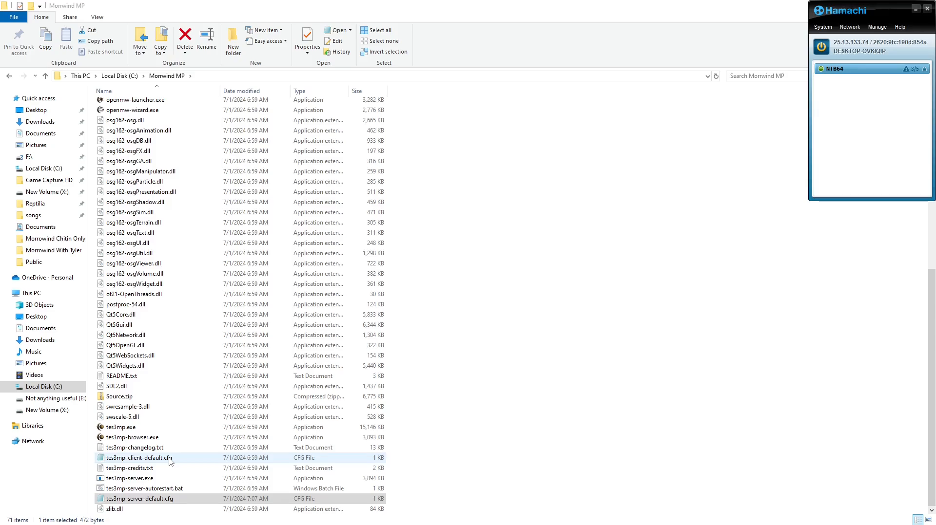
mouse_move(196, 465)
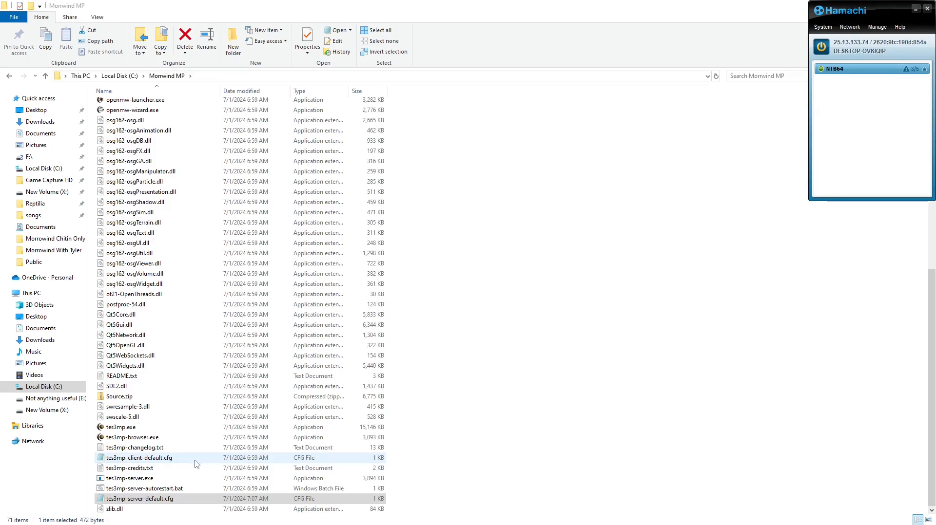
double_click(139, 459)
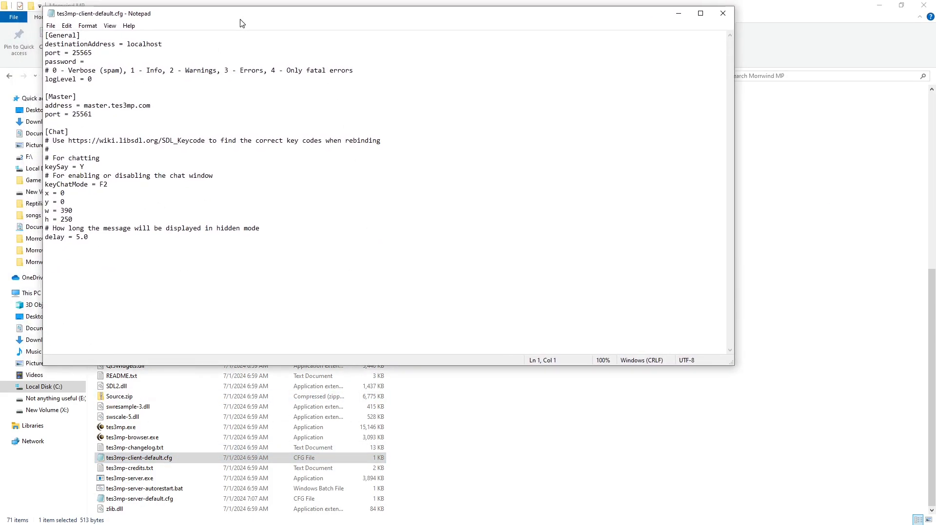
double_click(133, 45)
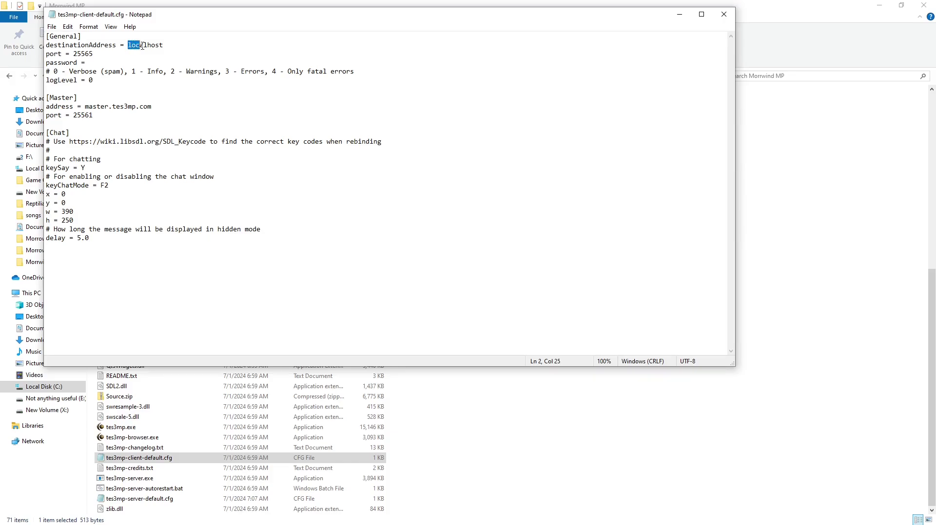
type("25.13.133.74")
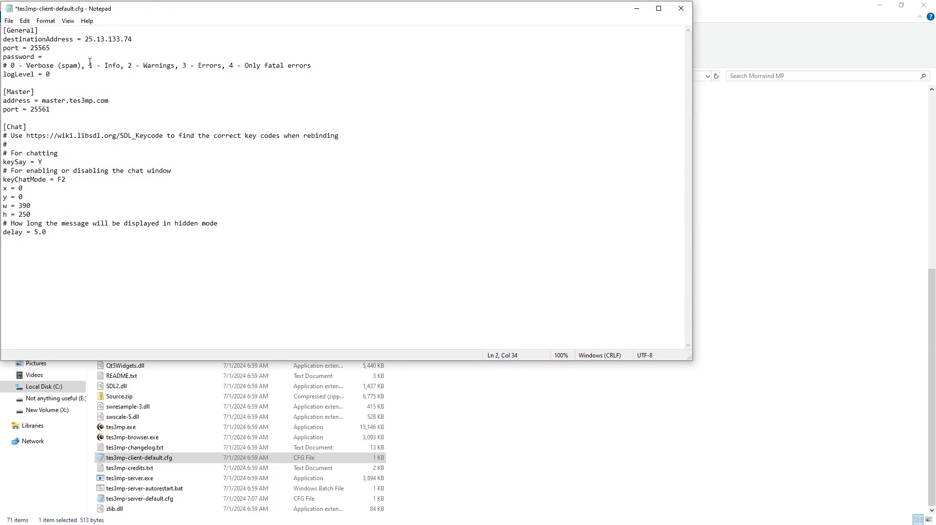
left_click(43, 56)
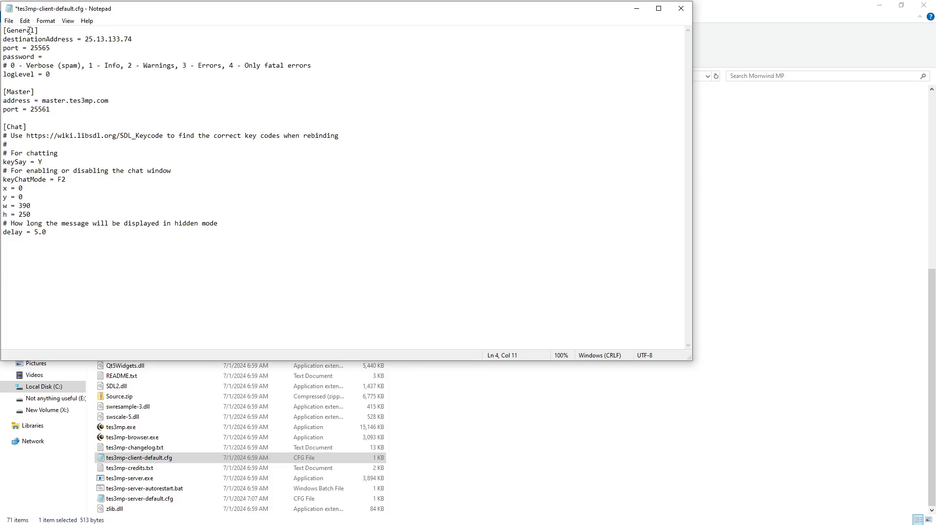
left_click(8, 21)
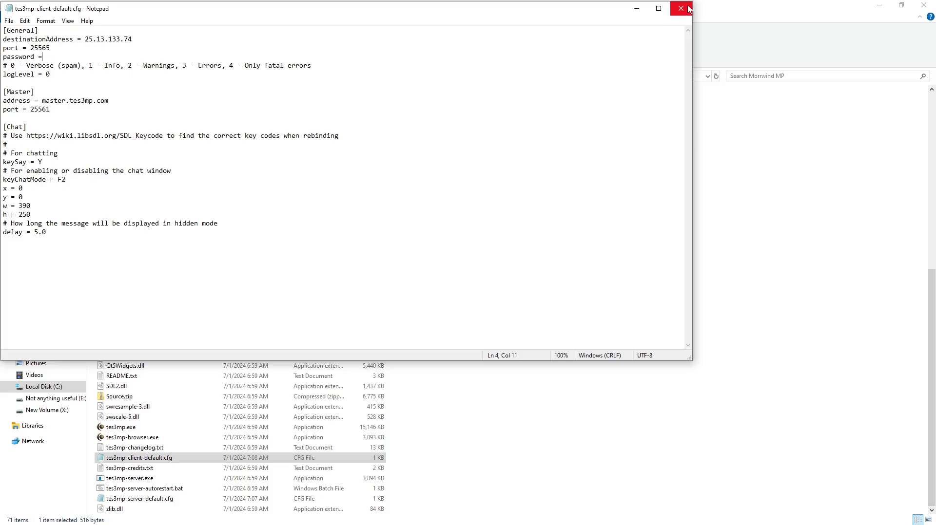
left_click(679, 8)
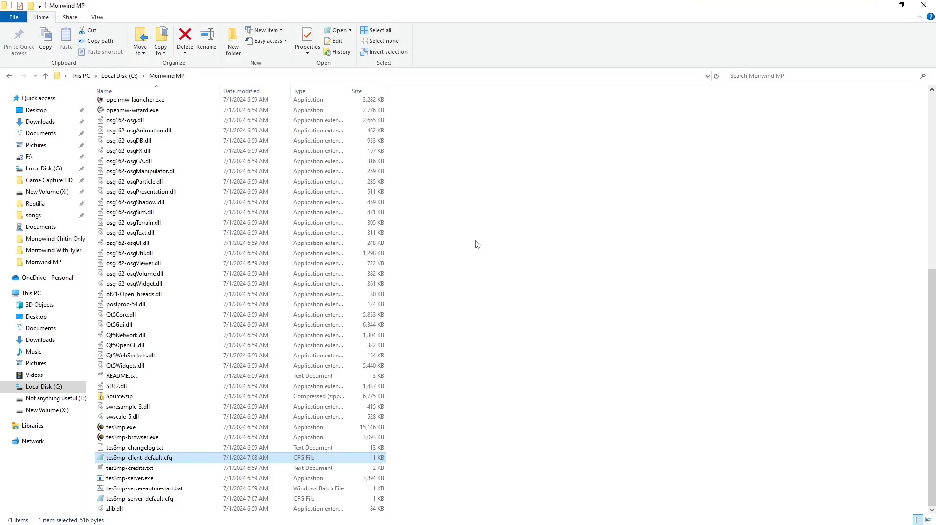
mouse_move(498, 313)
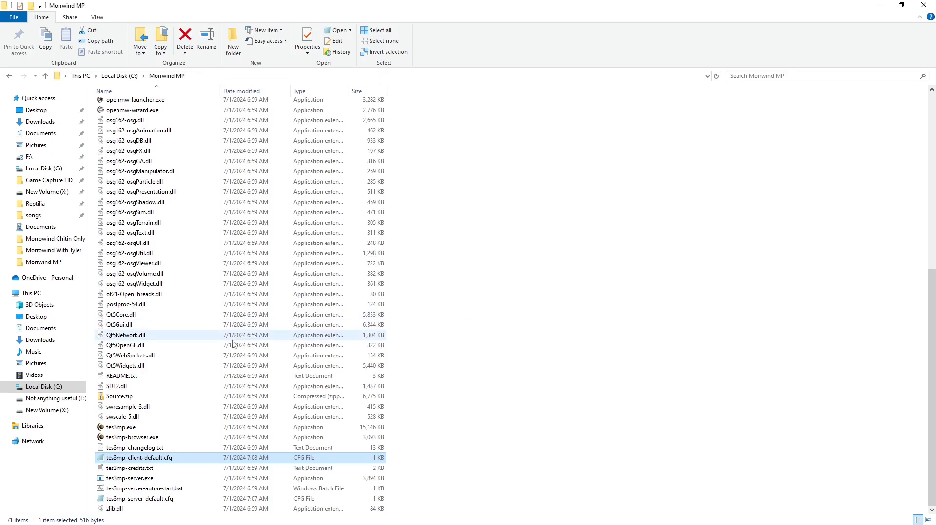
Launch tes3mp-server.exe past the SmartScreen warning and let the console initialise
left_click(130, 478)
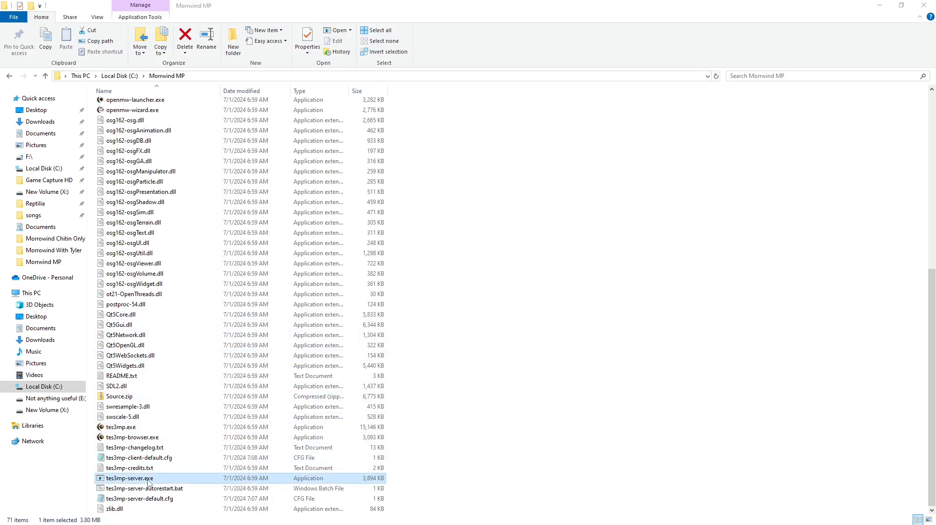
double_click(129, 478)
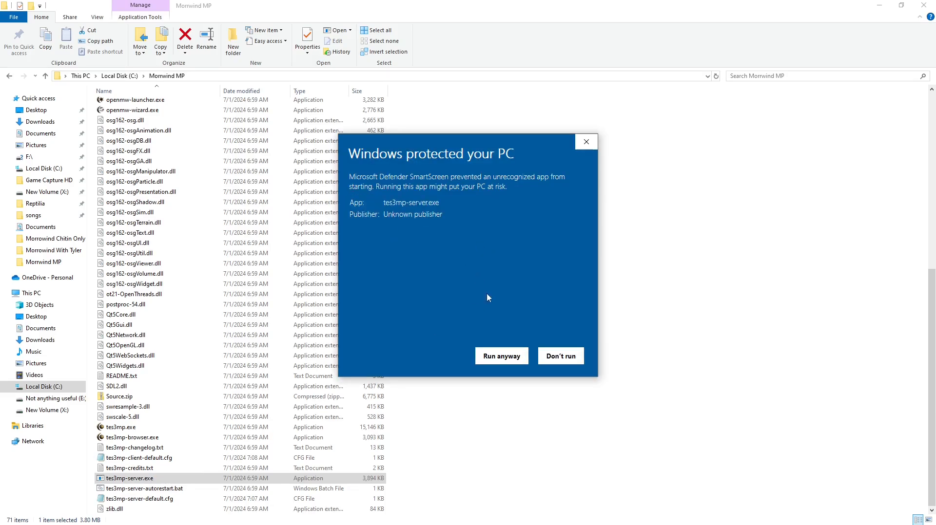
left_click(501, 356)
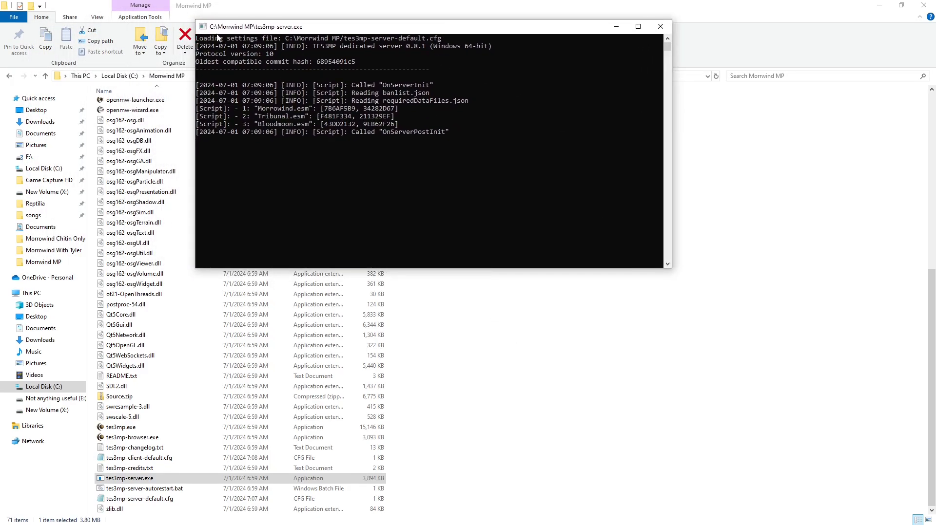
mouse_move(478, 70)
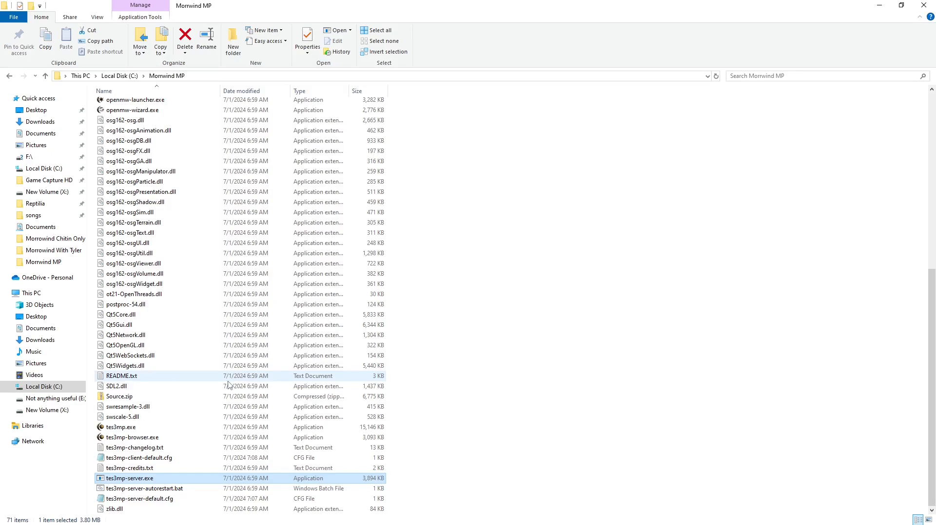
left_click(121, 427)
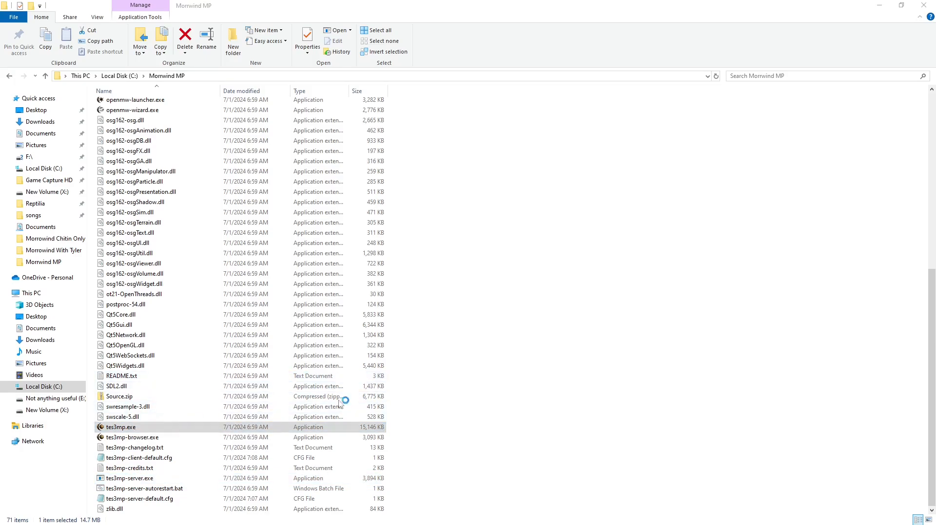
Launch tes3mp.exe past SmartScreen and register as player 'Nick' with a password
double_click(121, 427)
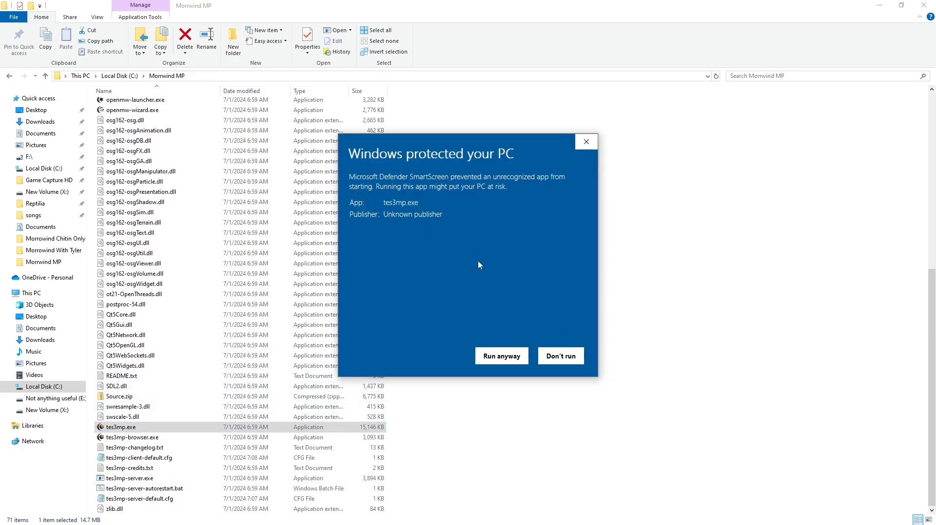
left_click(500, 356)
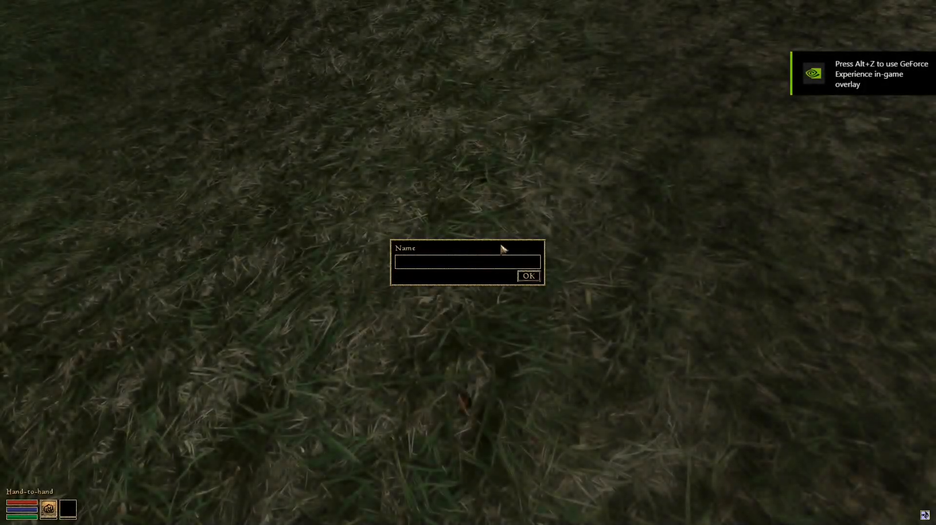
left_click(466, 262)
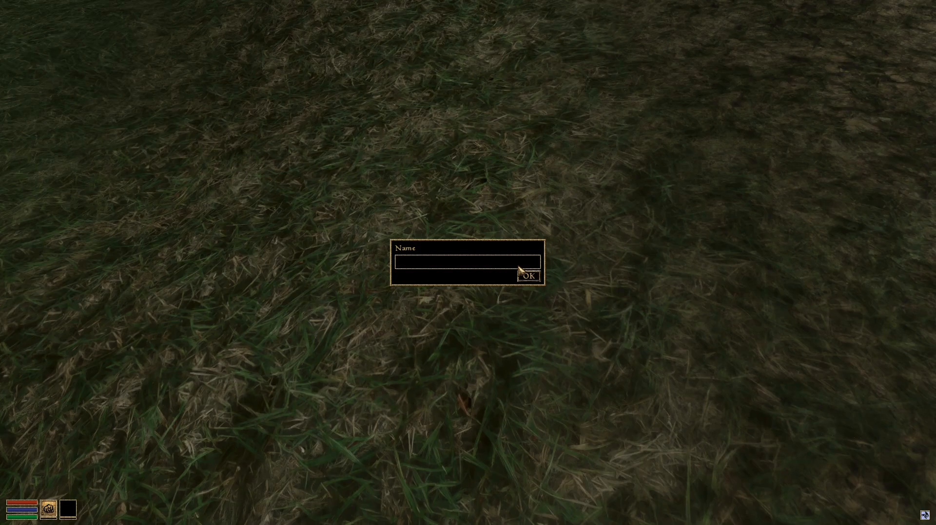
type("Nick")
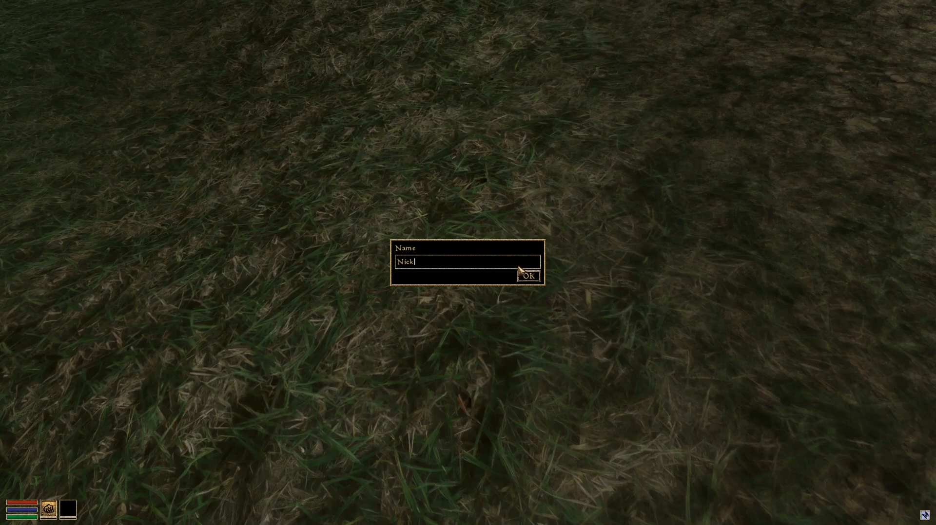
left_click(527, 276)
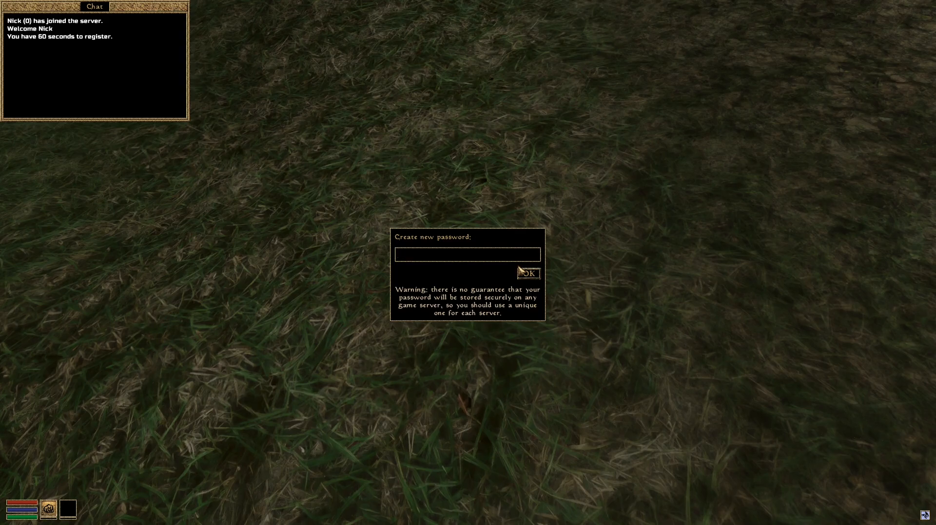
type("*")
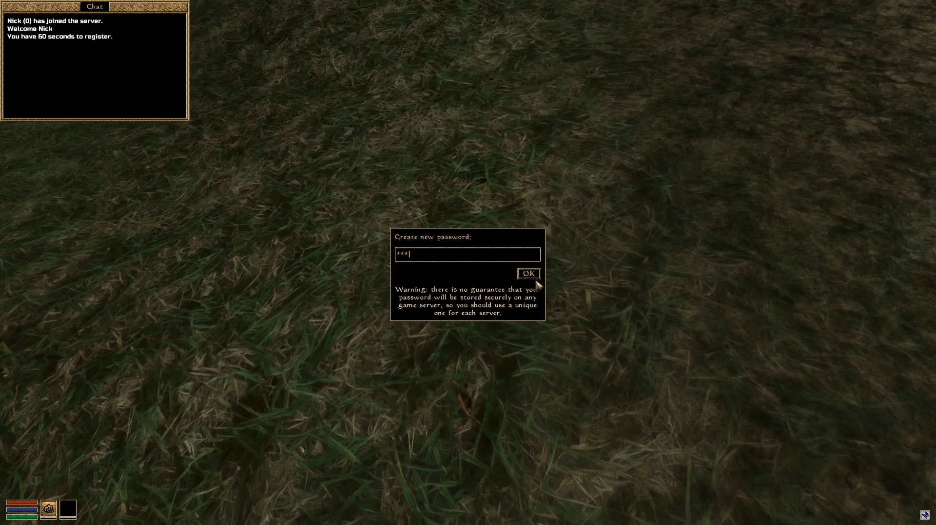
left_click(527, 274)
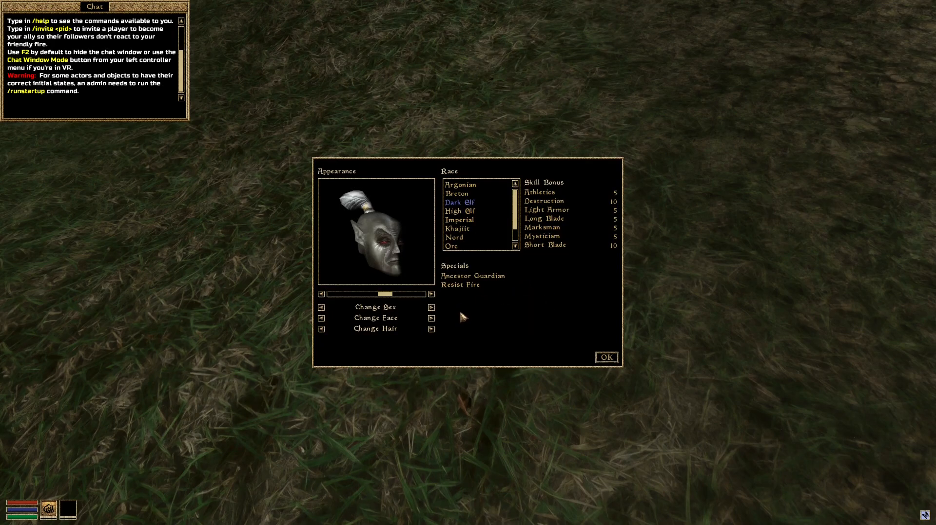
Accept the Dark Elf race, Adventurer class and The Apprentice birthsign
left_click(606, 358)
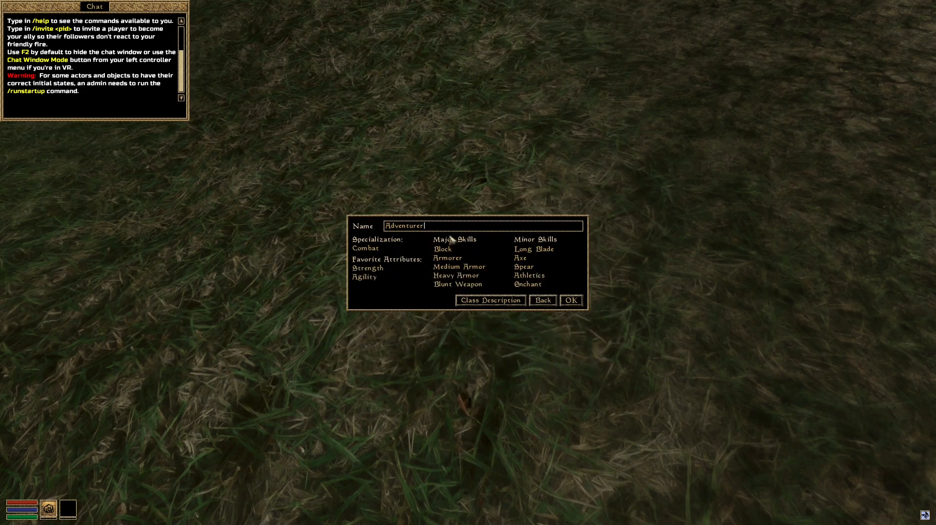
mouse_move(612, 307)
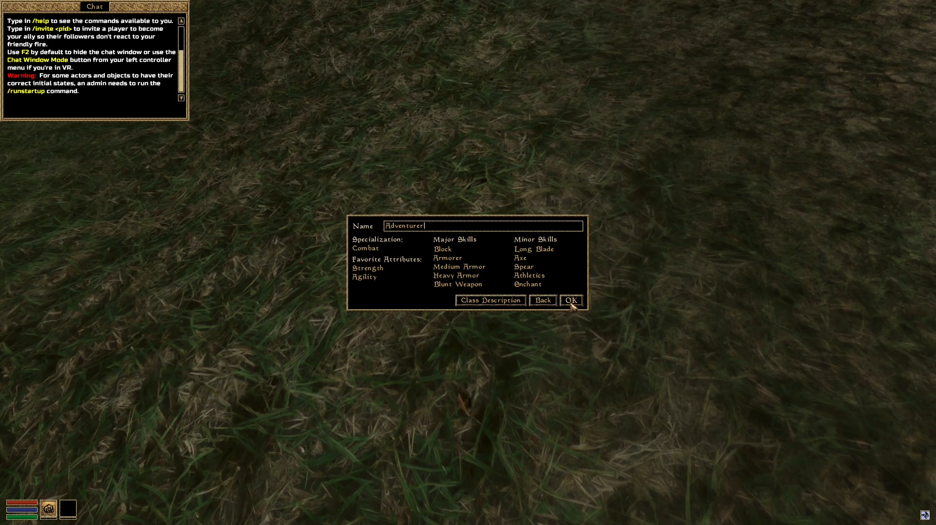
left_click(570, 300)
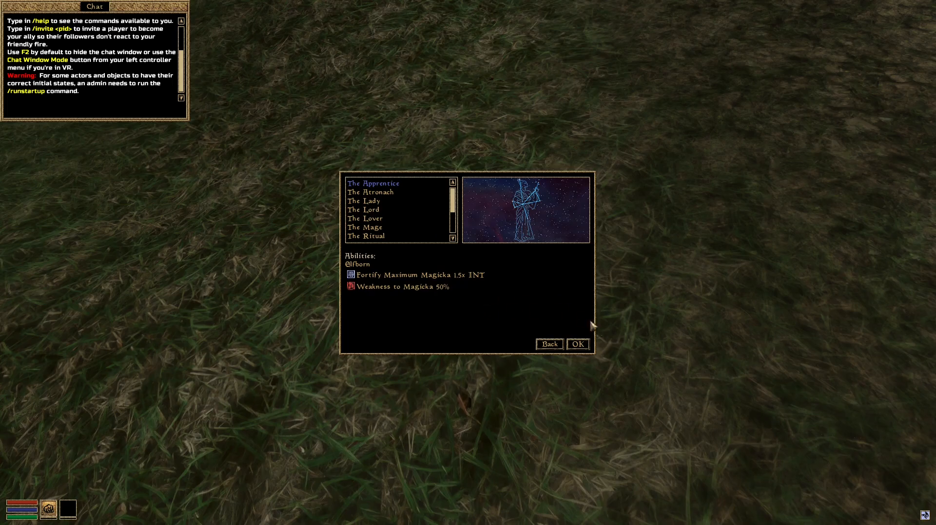
left_click(576, 344)
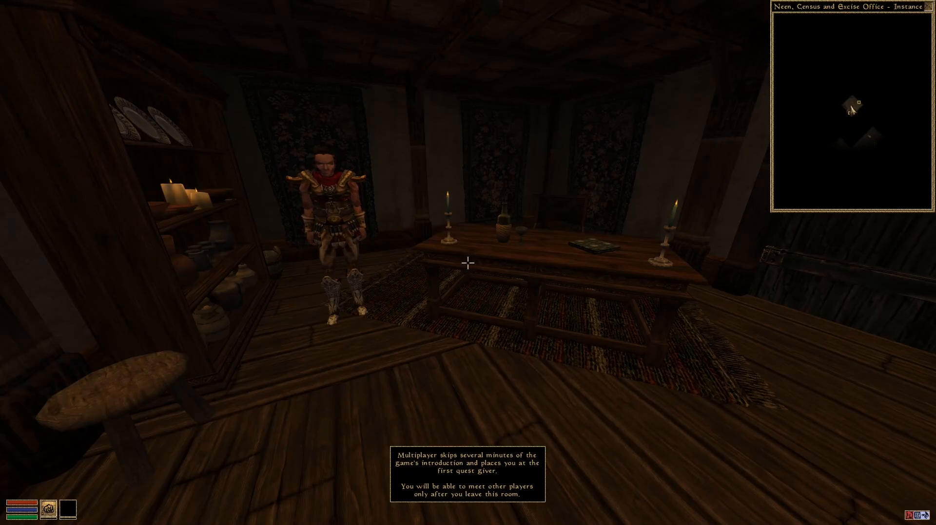
mouse_move(467, 263)
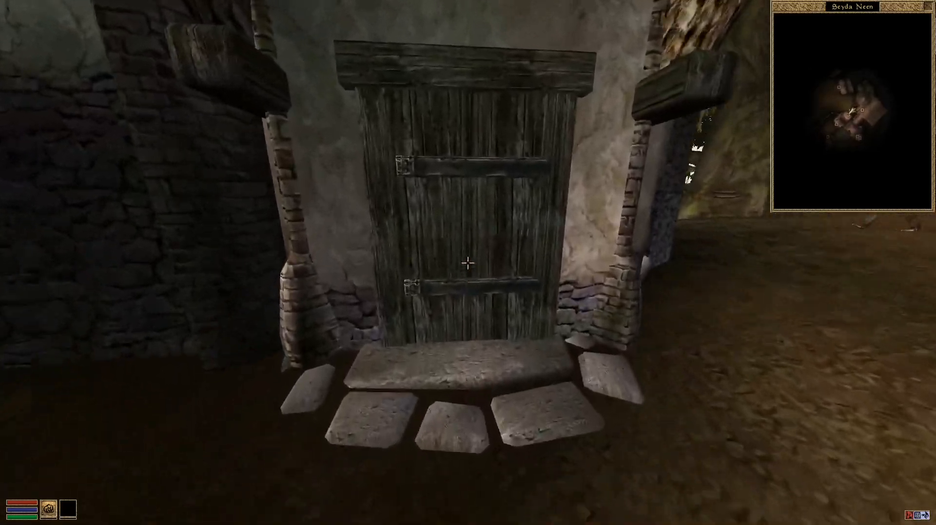
Ask Bellus Gravius about his background and Morrowind, head into Seyda Neen, and quit TES3MP
left_click(467, 261)
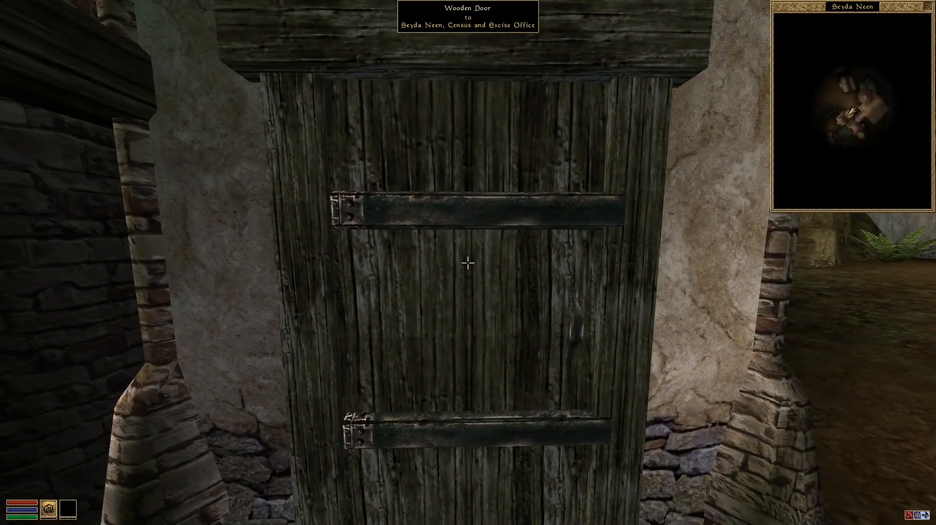
left_click(467, 263)
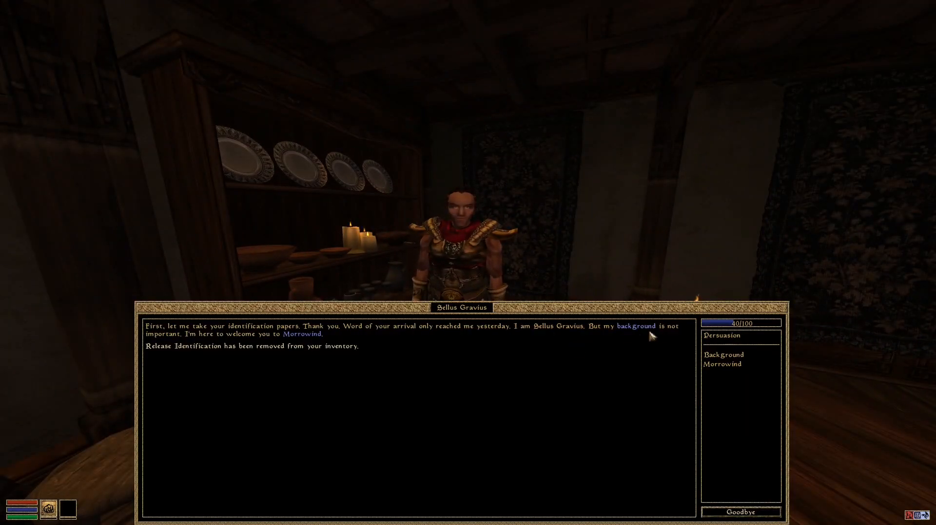
left_click(723, 354)
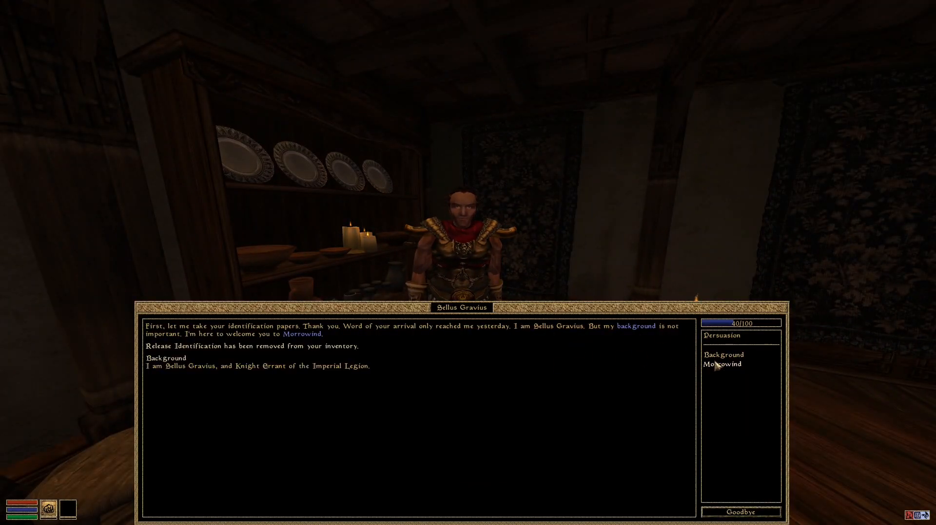
left_click(723, 364)
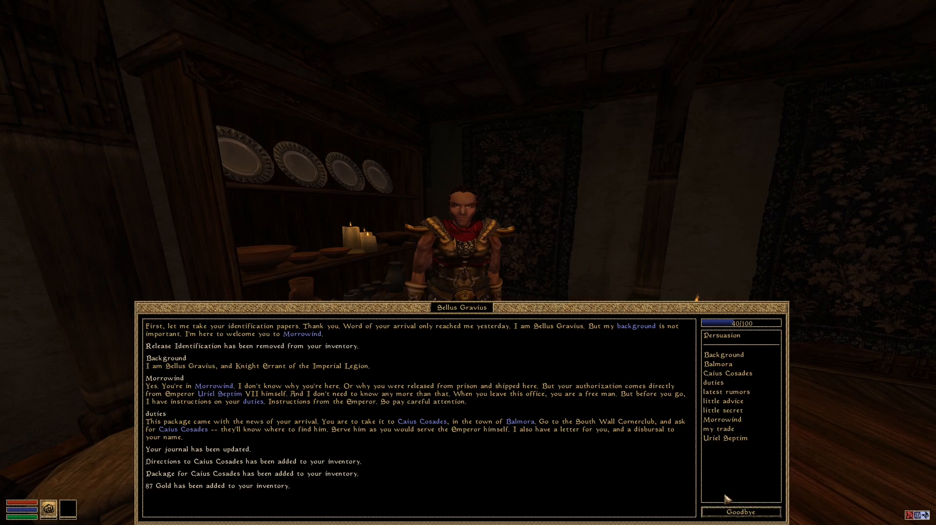
left_click(741, 512)
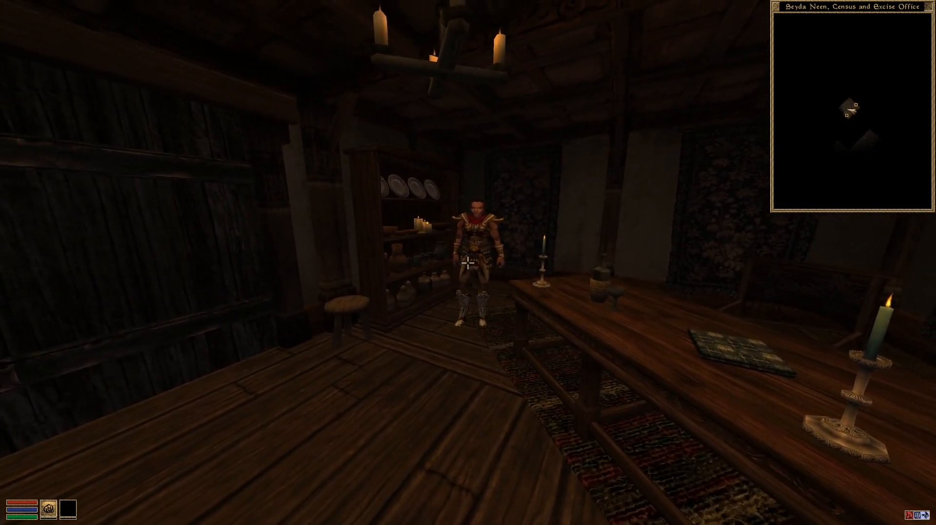
mouse_move(468, 262)
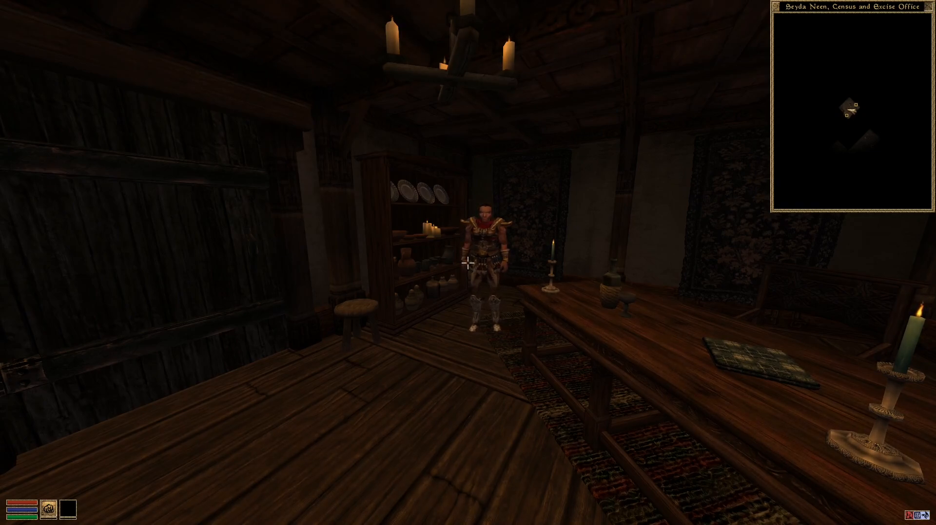
mouse_move(468, 263)
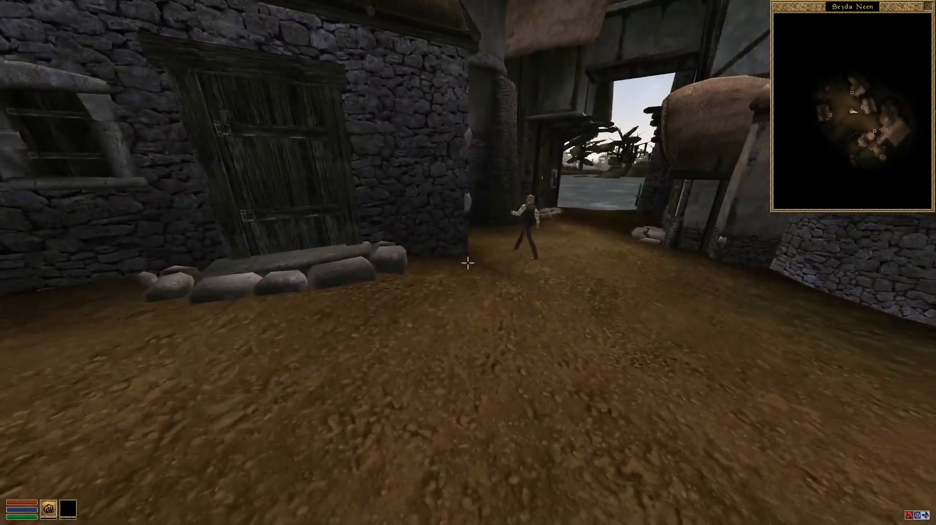
mouse_move(468, 263)
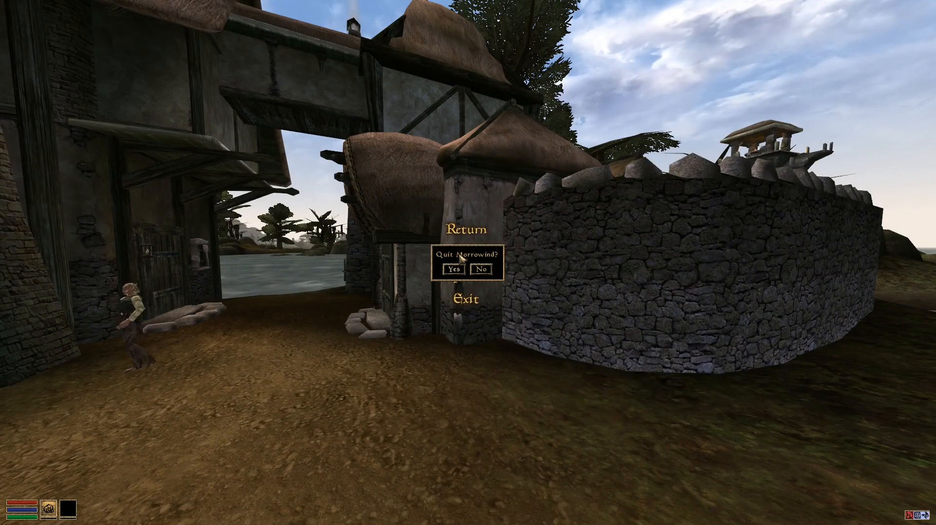
left_click(452, 269)
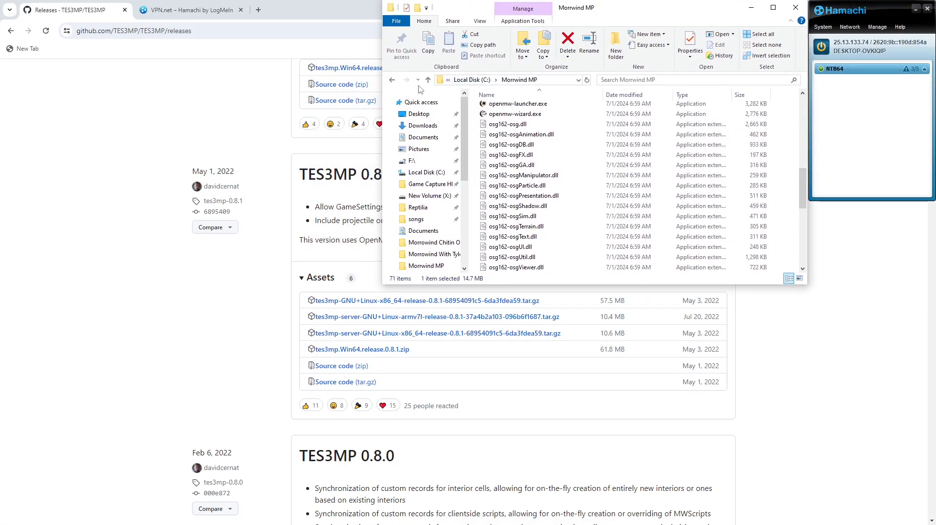
mouse_move(305, 11)
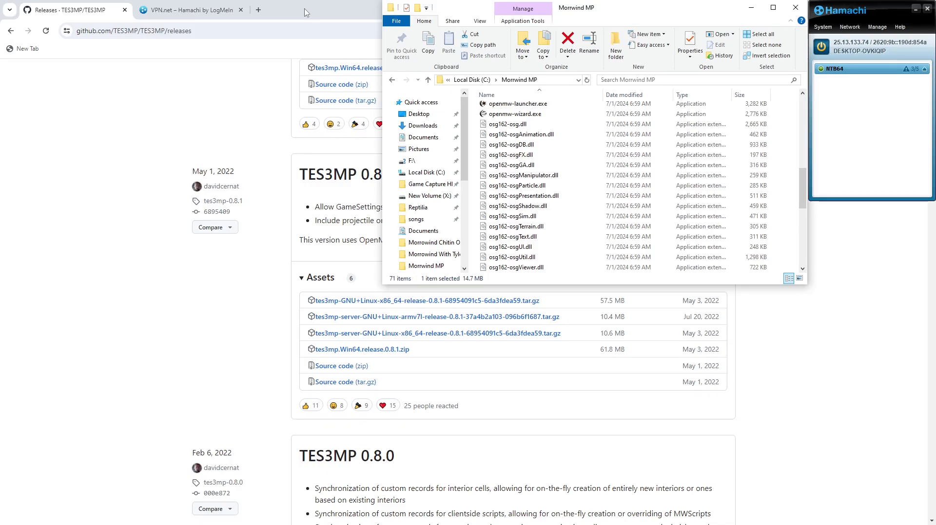
mouse_move(630, 18)
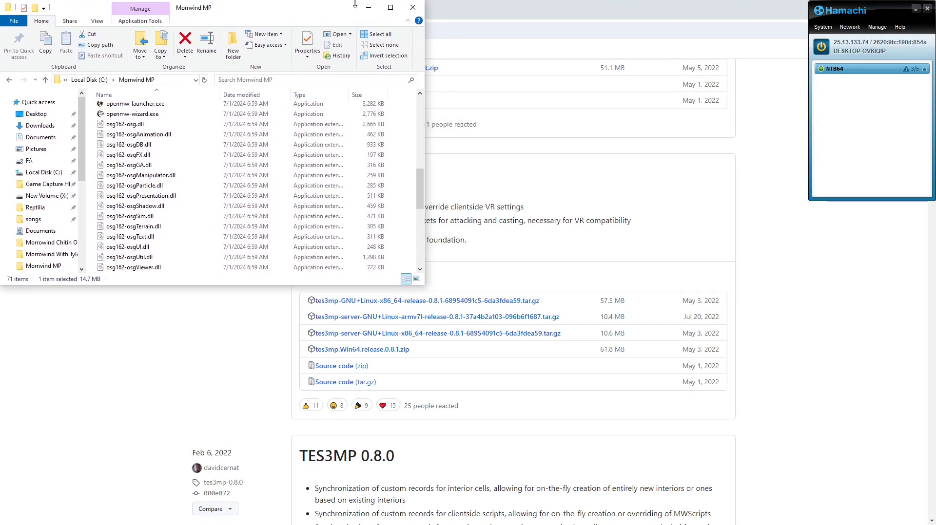
mouse_move(888, 15)
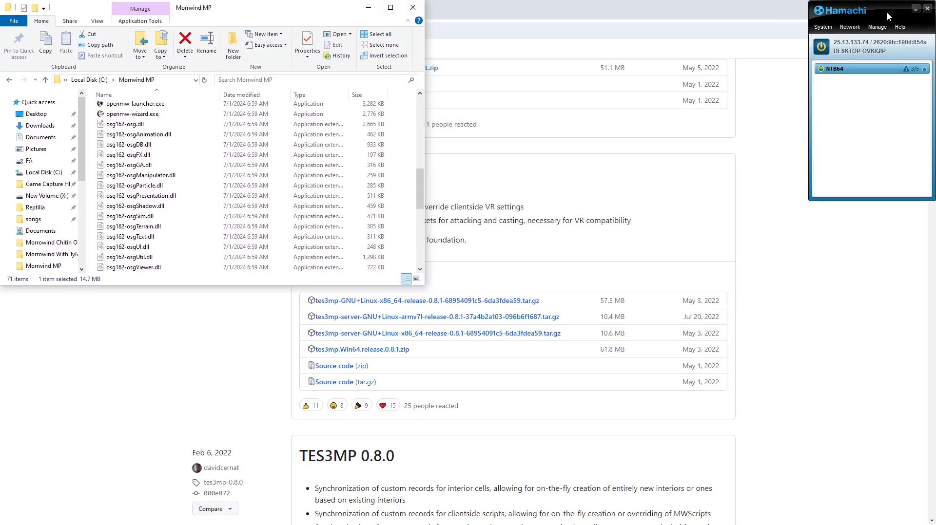